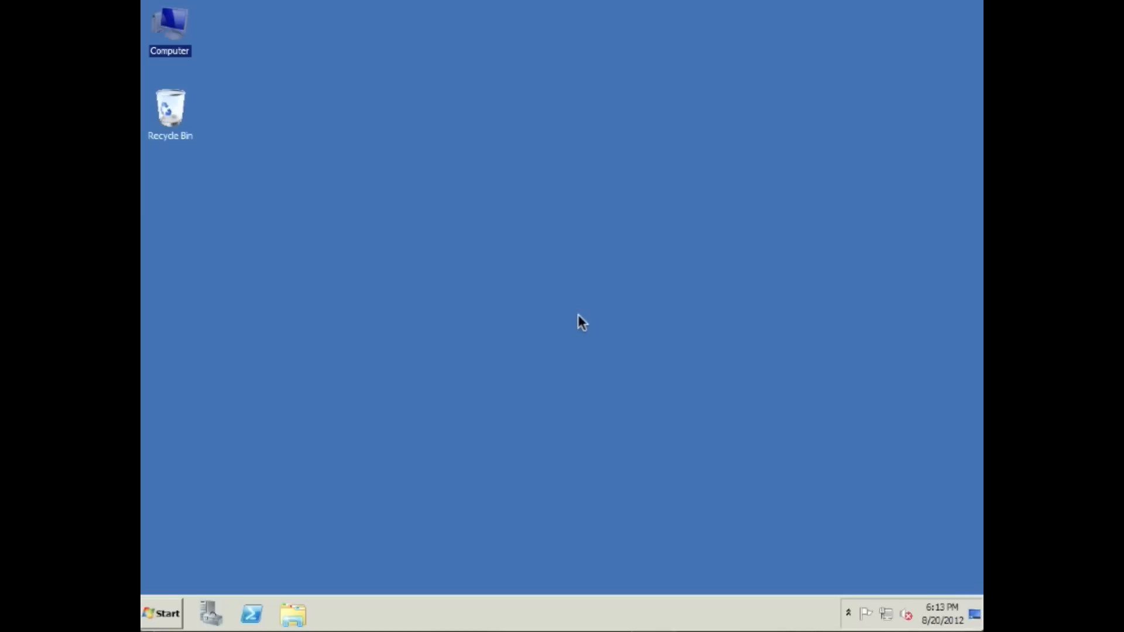
{"action": "mouse_move", "coordinate": [306, 151]}
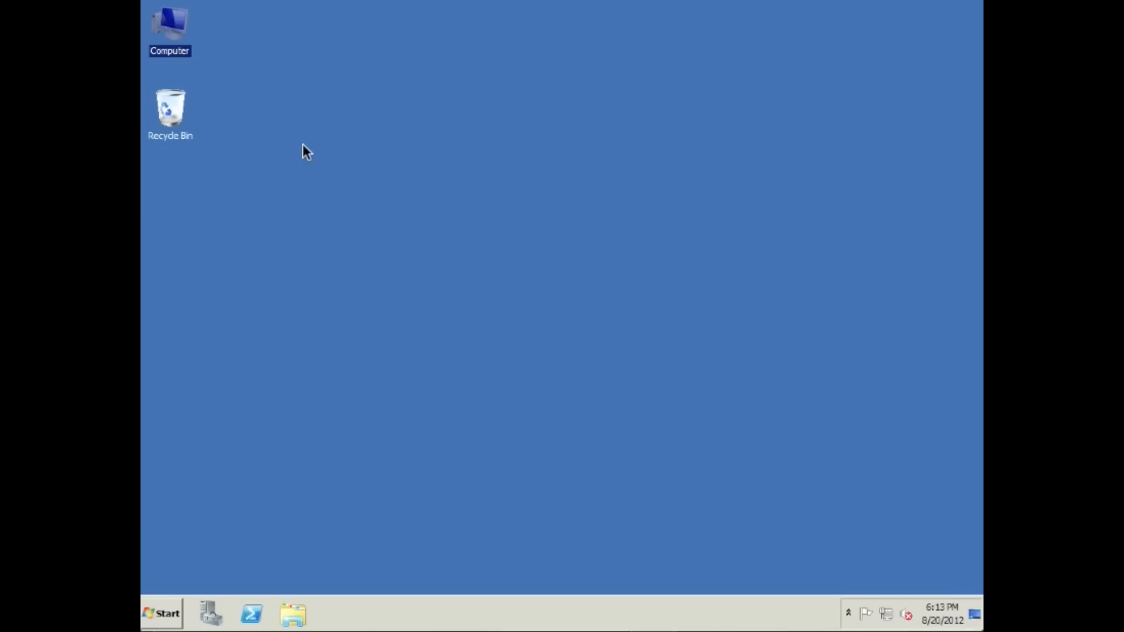
- Launch SQL Server setup from the SQLFULL_ENU DVD drive and close the Computer window
{"action": "double_click", "coordinate": [169, 28]}
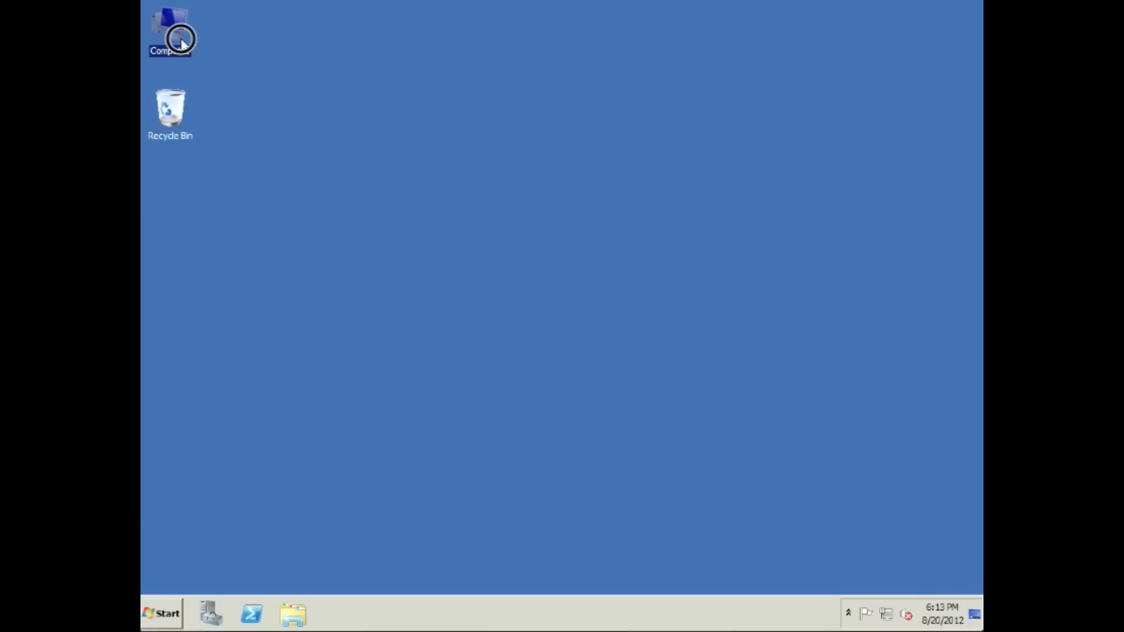
{"action": "double_click", "coordinate": [170, 28]}
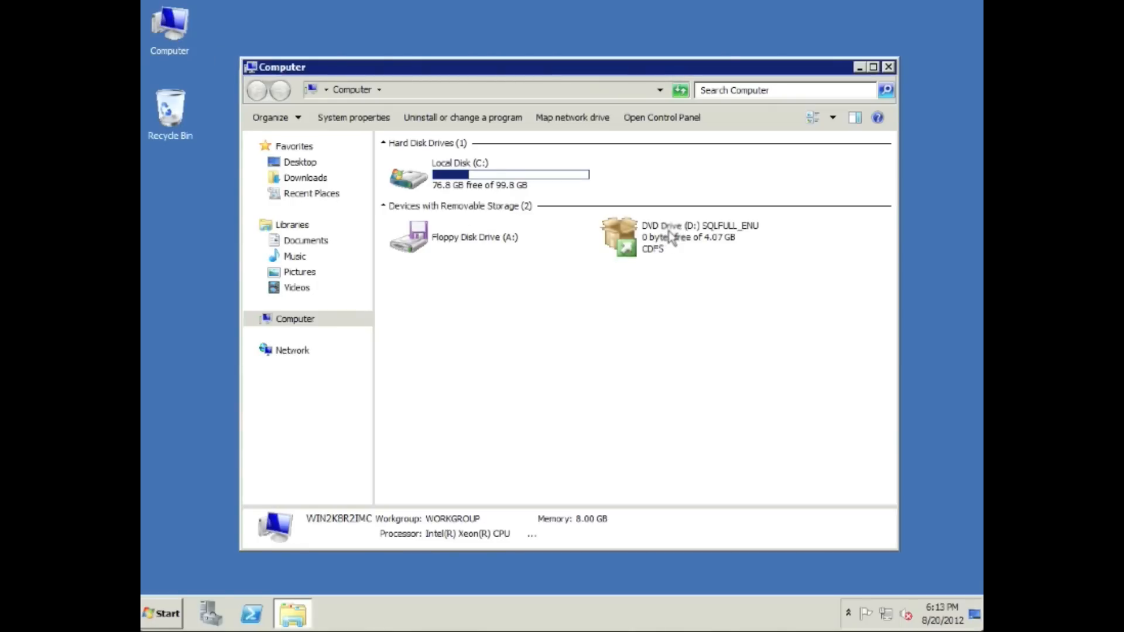
{"action": "left_click", "coordinate": [695, 237]}
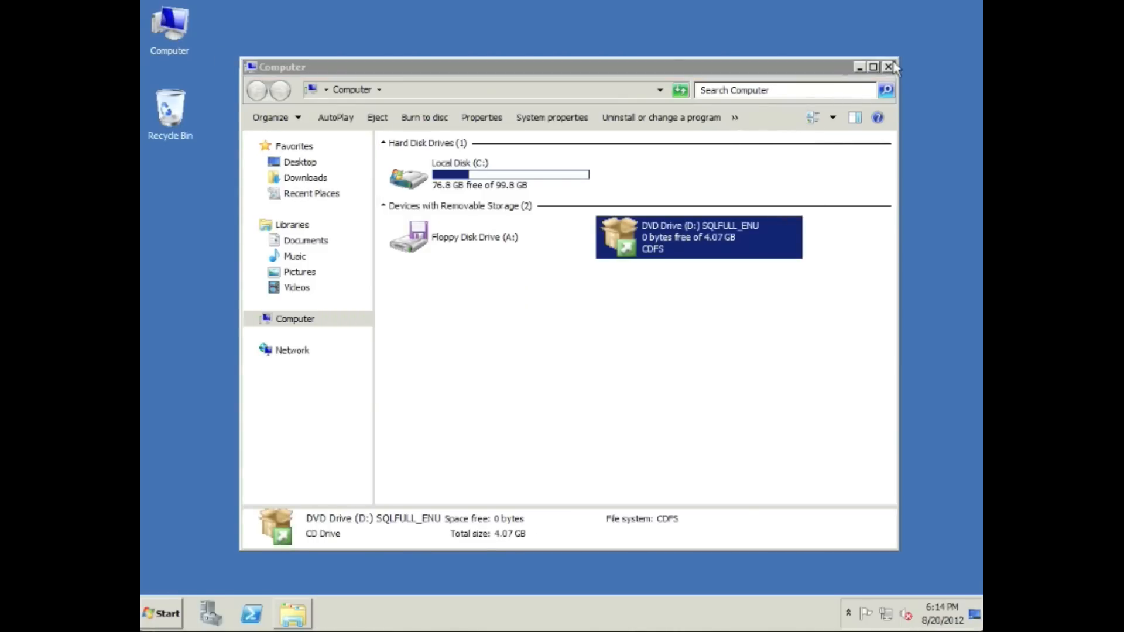
{"action": "left_click", "coordinate": [888, 67]}
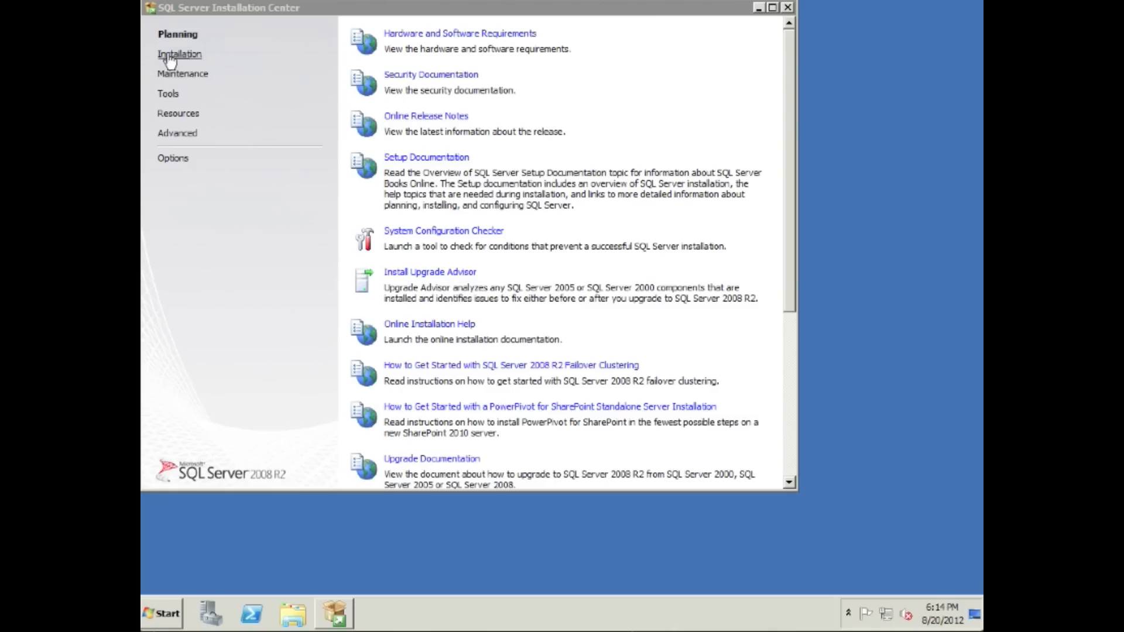
- Start a new stand-alone SQL Server installation and acknowledge the passed setup support rules
{"action": "left_click", "coordinate": [180, 54]}
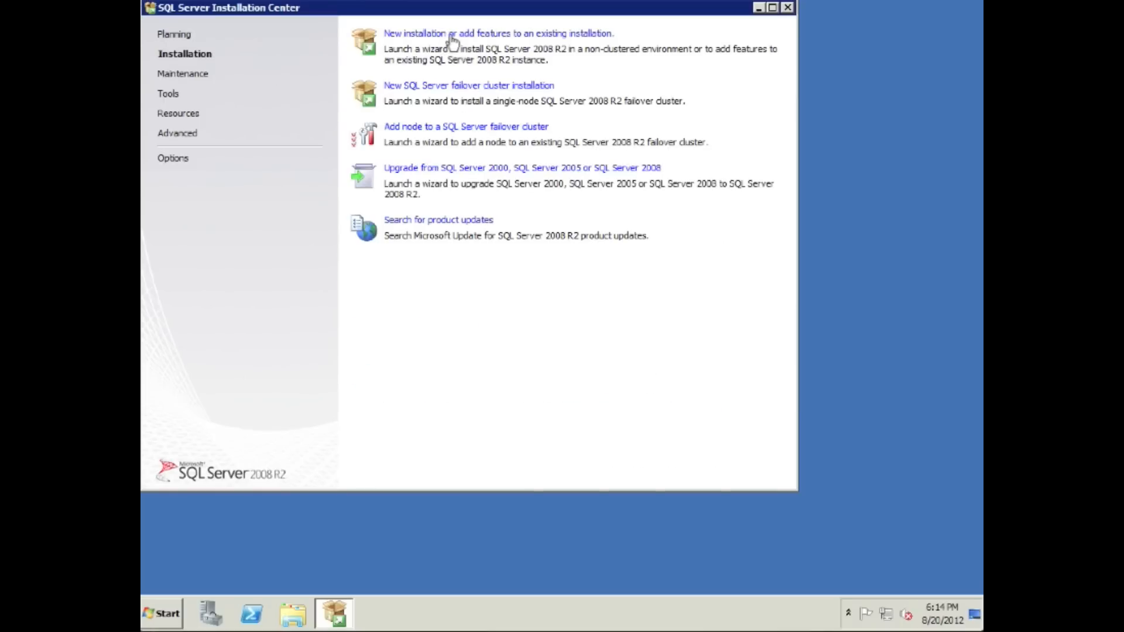
{"action": "left_click", "coordinate": [450, 34]}
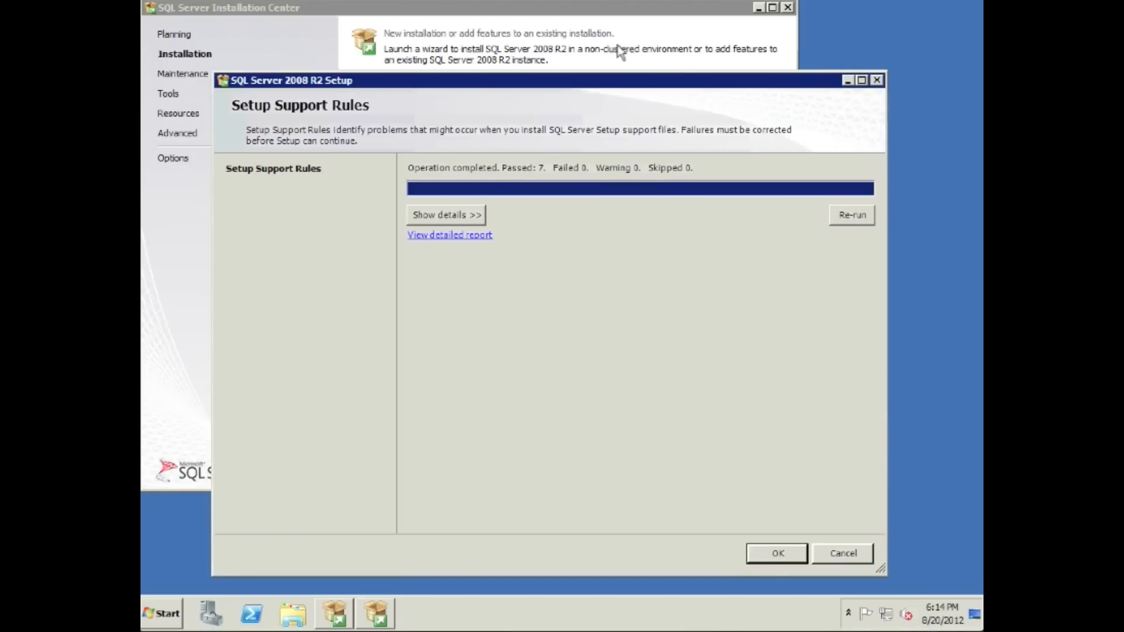
{"action": "mouse_move", "coordinate": [539, 180]}
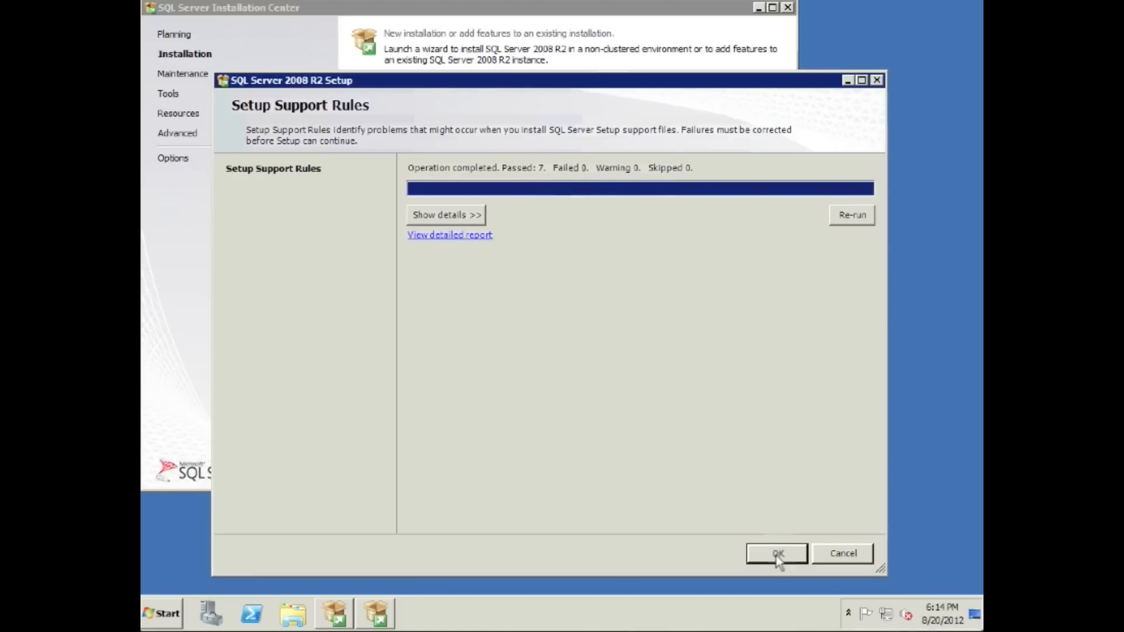
{"action": "left_click", "coordinate": [776, 552]}
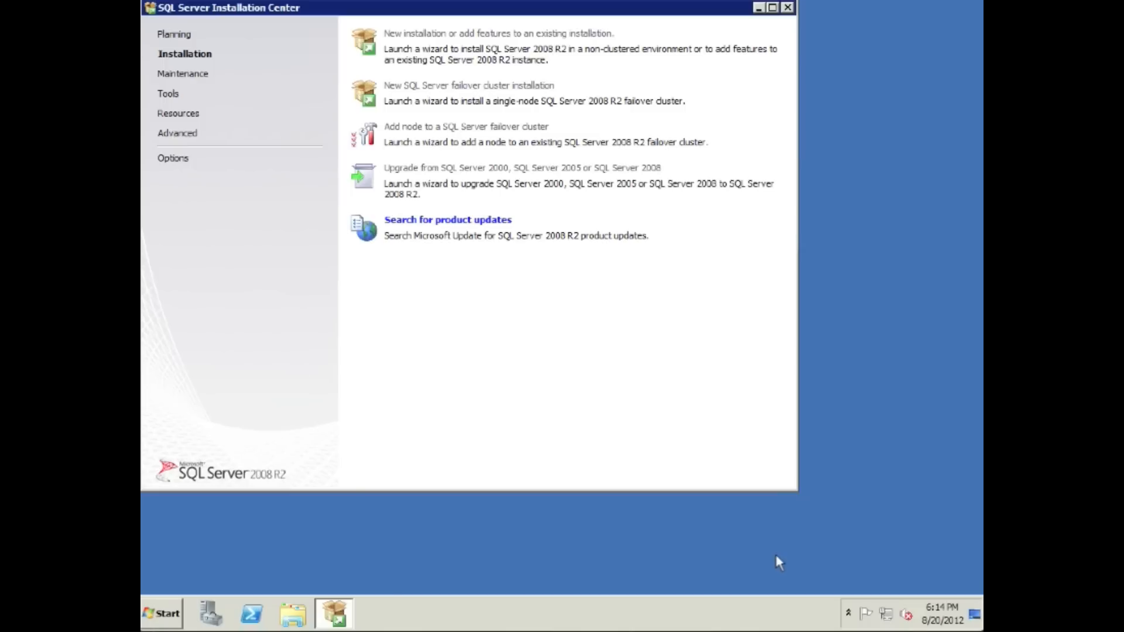
{"action": "left_click", "coordinate": [446, 219]}
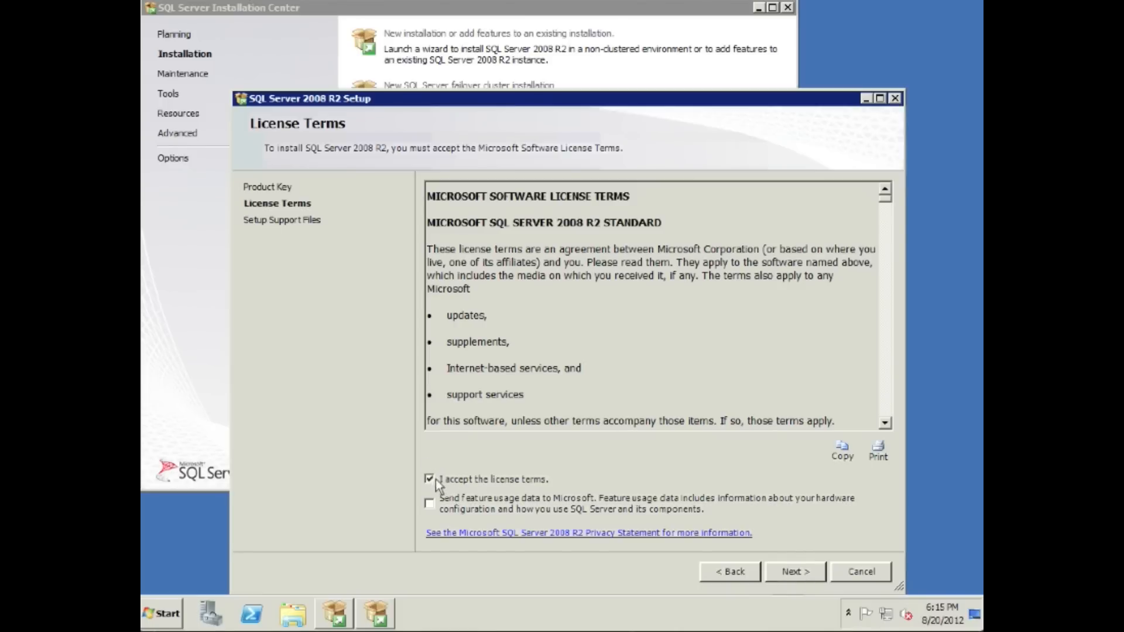
- Accept the license terms with usage data sharing and install the setup support files
{"action": "left_click", "coordinate": [429, 502]}
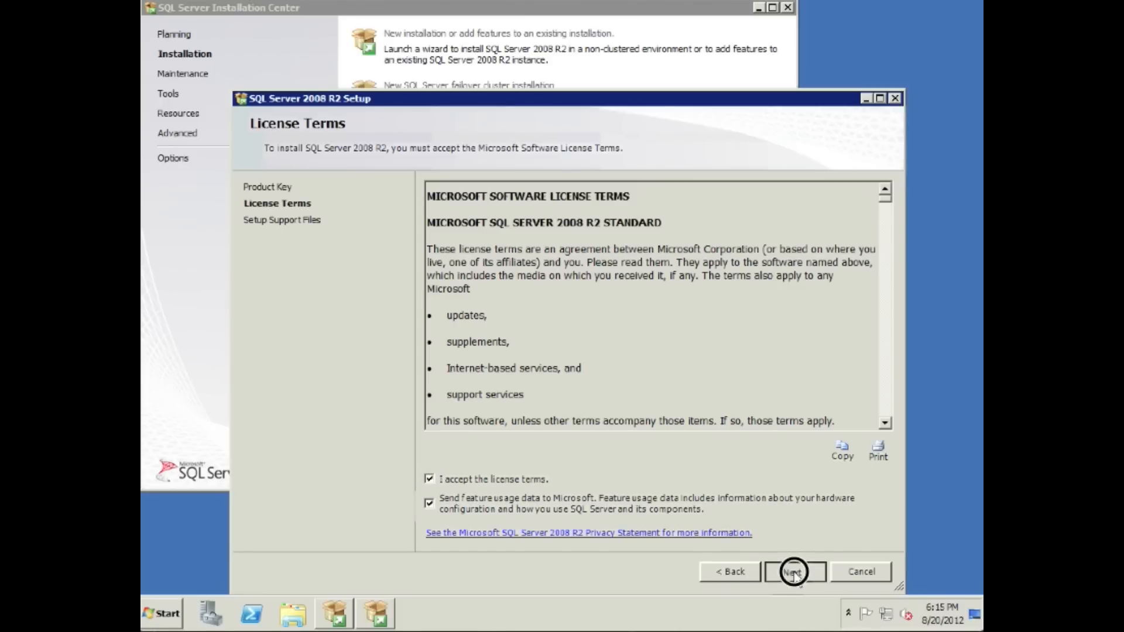
{"action": "left_click", "coordinate": [794, 571]}
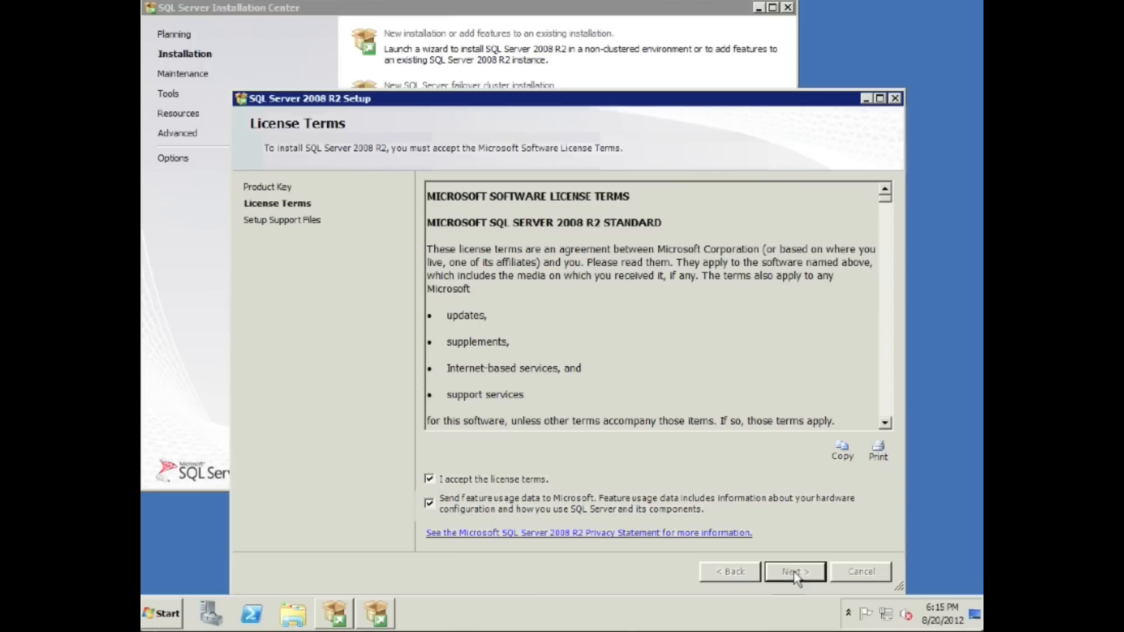
{"action": "left_click", "coordinate": [794, 571]}
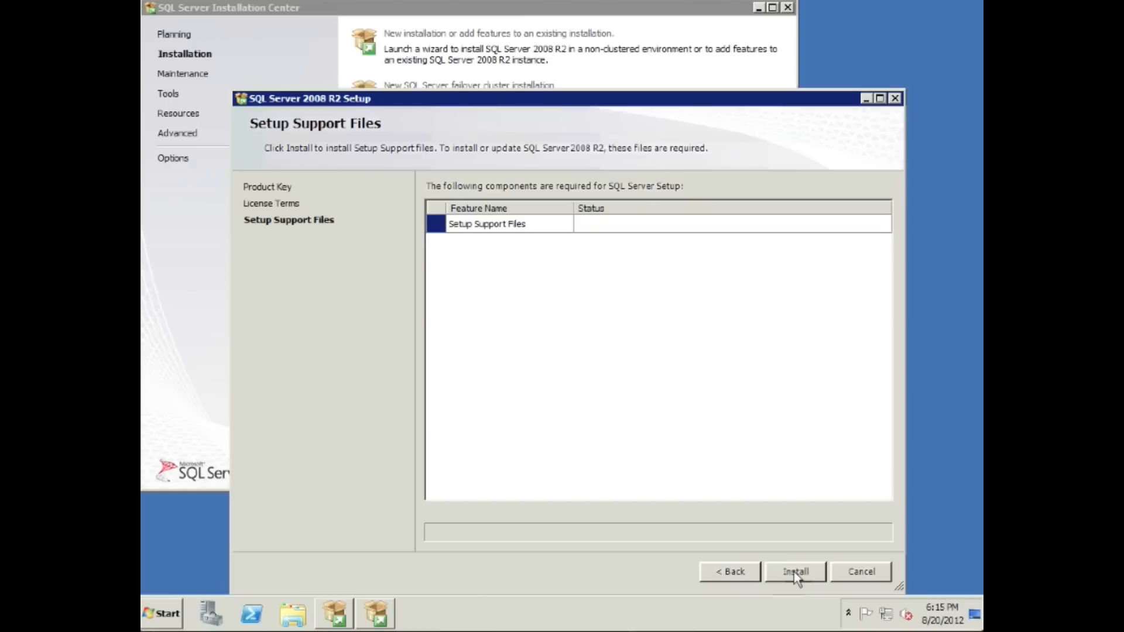
{"action": "left_click", "coordinate": [793, 571]}
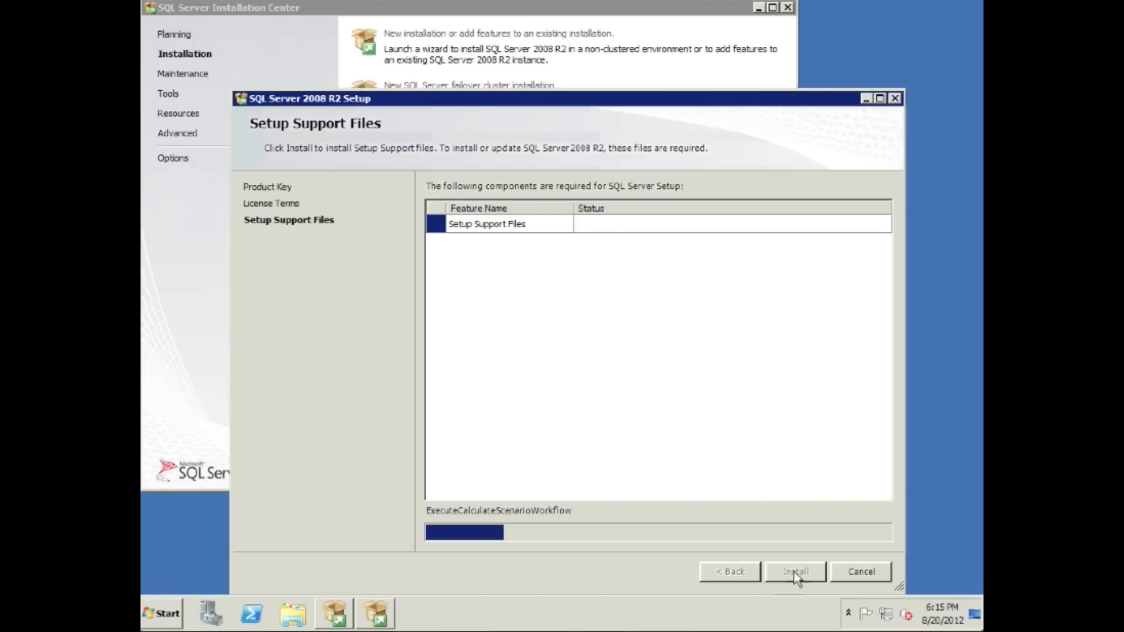
{"action": "left_click", "coordinate": [794, 572]}
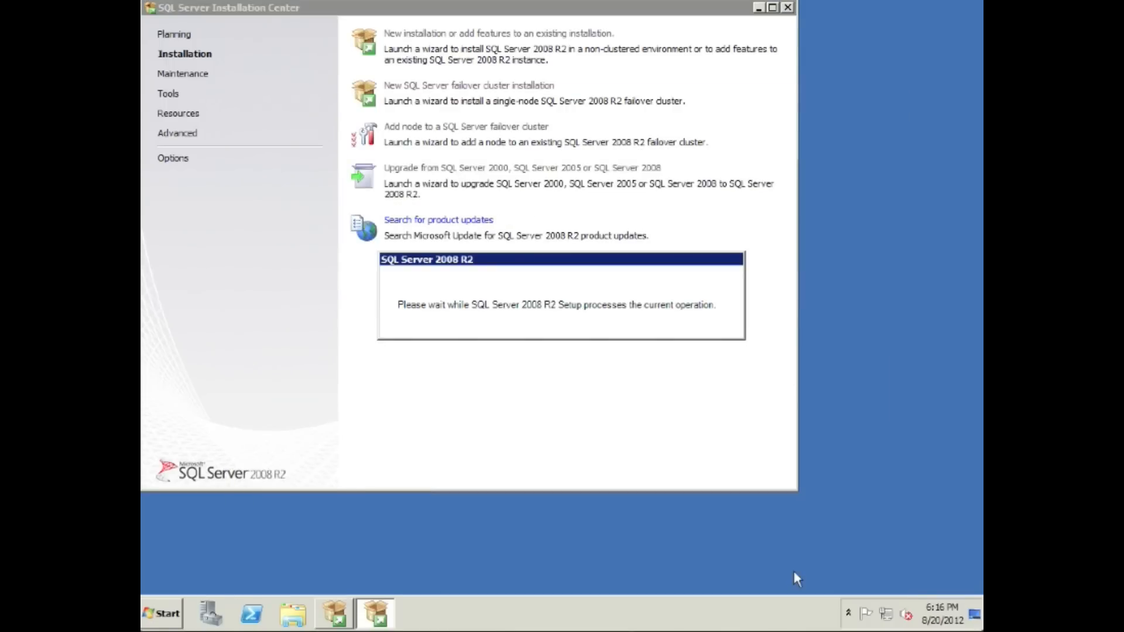
{"action": "left_click", "coordinate": [497, 33]}
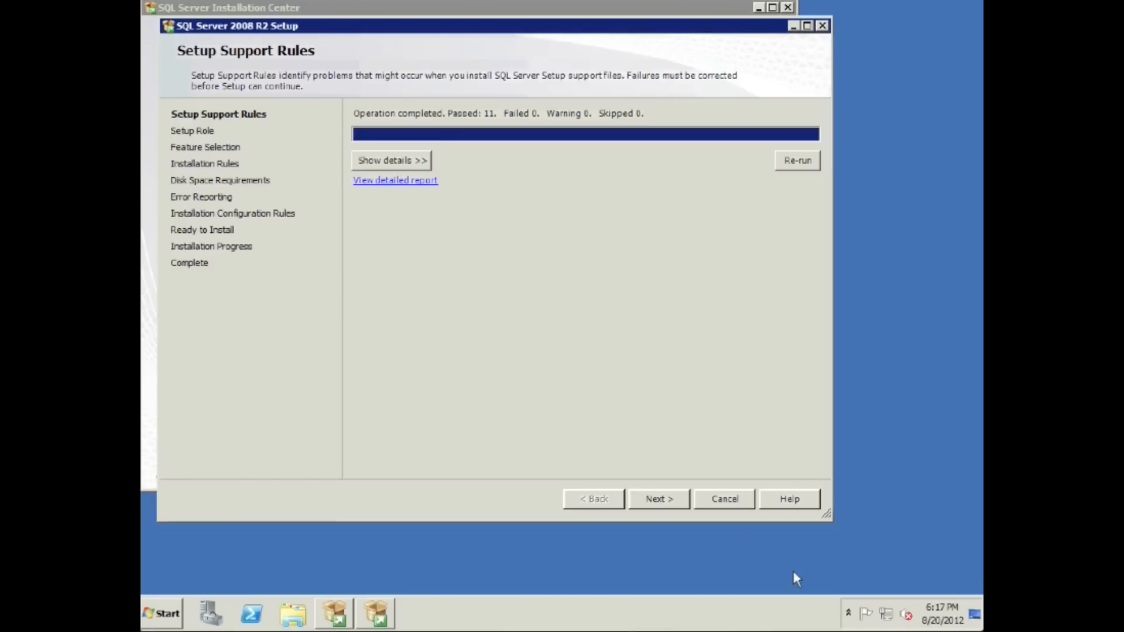
- Continue past the support rules keeping the SQL Server Feature Installation role
{"action": "left_click", "coordinate": [657, 499]}
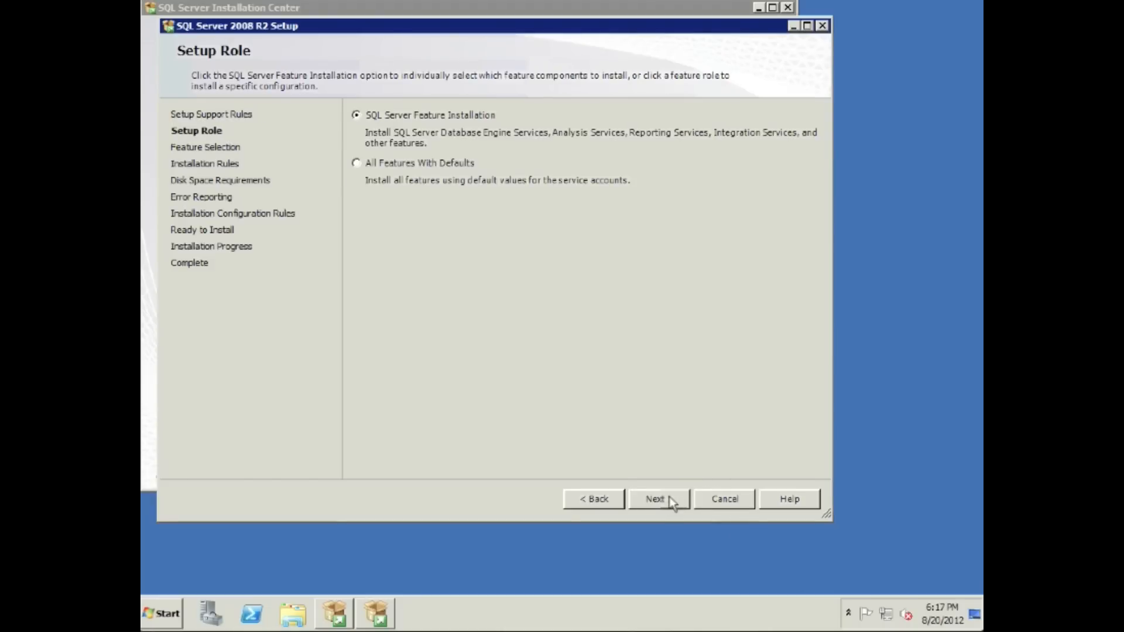
{"action": "mouse_move", "coordinate": [646, 478]}
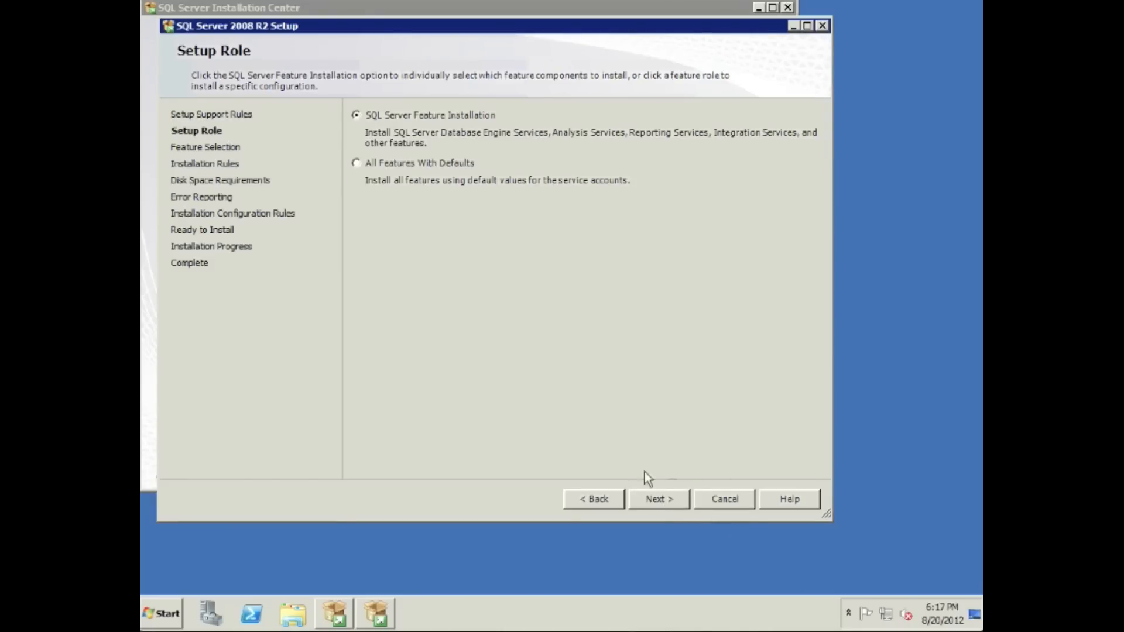
{"action": "left_click", "coordinate": [657, 499]}
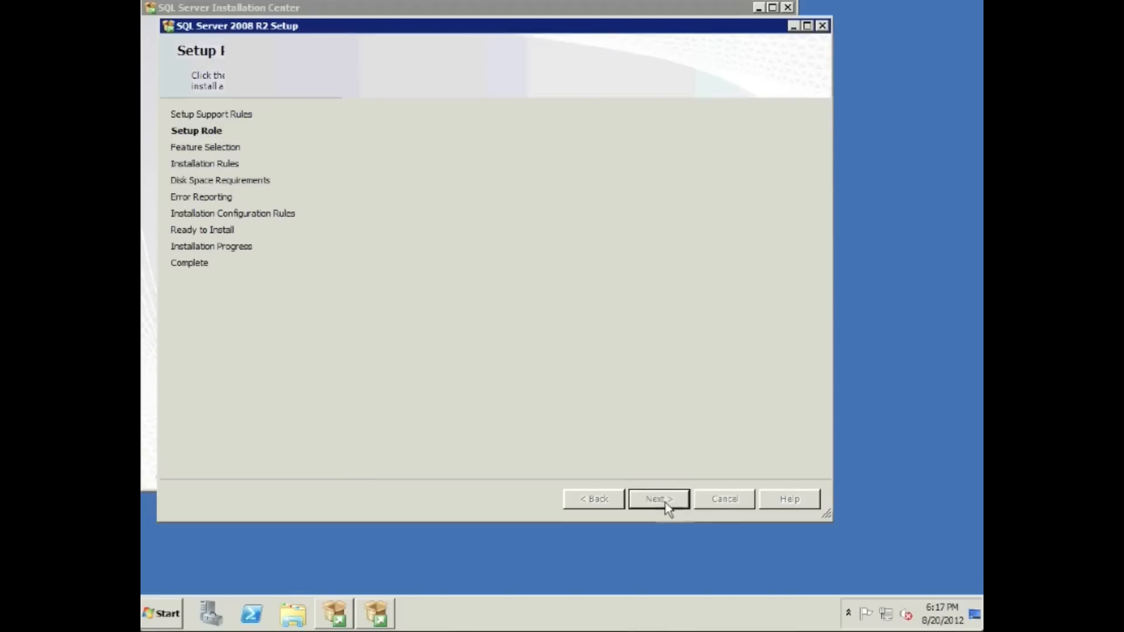
{"action": "left_click", "coordinate": [657, 499]}
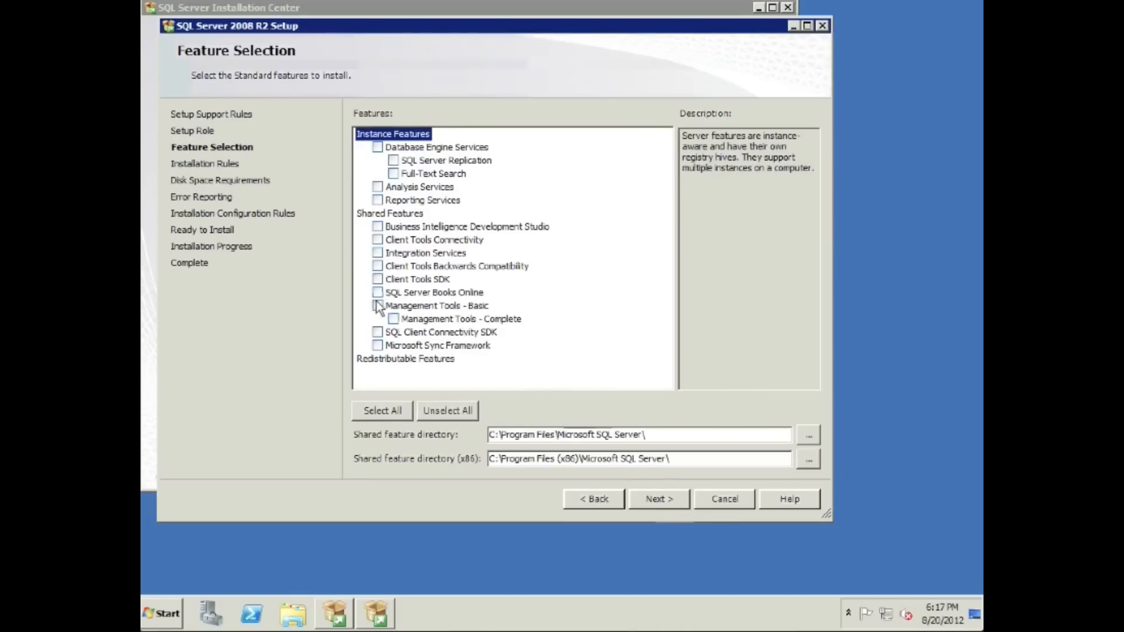
- Select Management Tools - Basic and SQL Client Connectivity SDK and pass the installation rules
{"action": "left_click", "coordinate": [377, 305]}
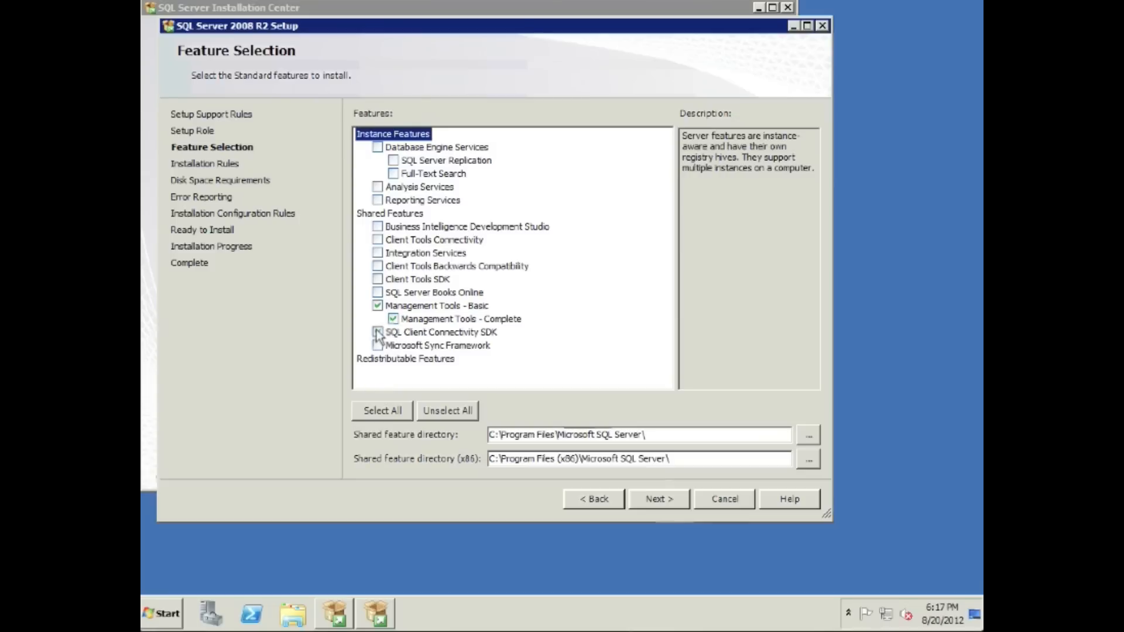
{"action": "left_click", "coordinate": [378, 331]}
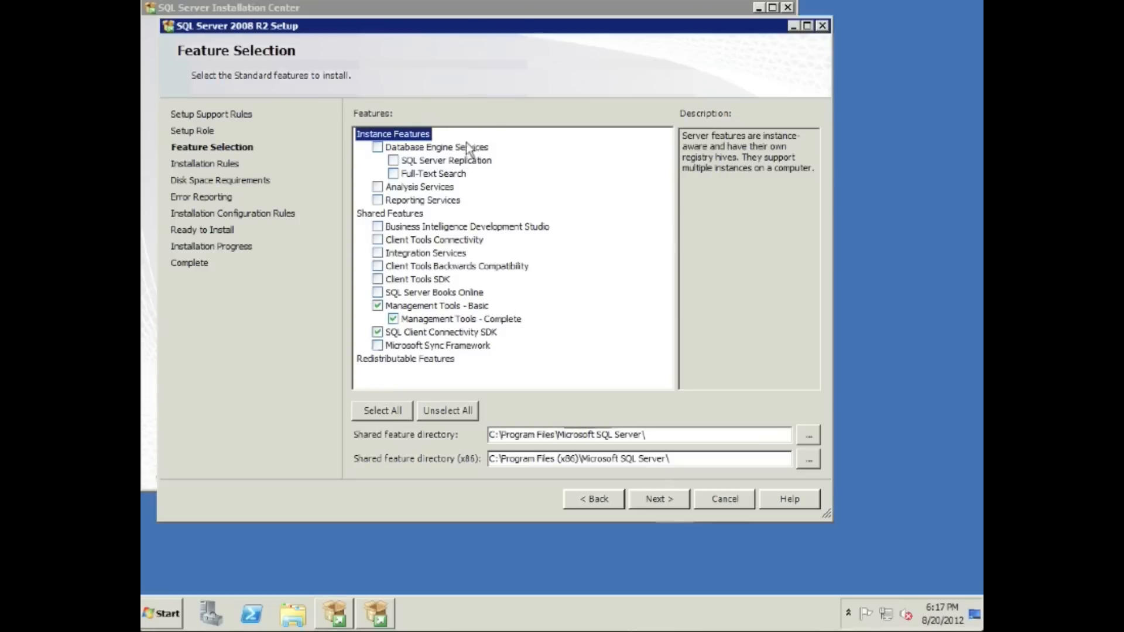
{"action": "mouse_move", "coordinate": [570, 402]}
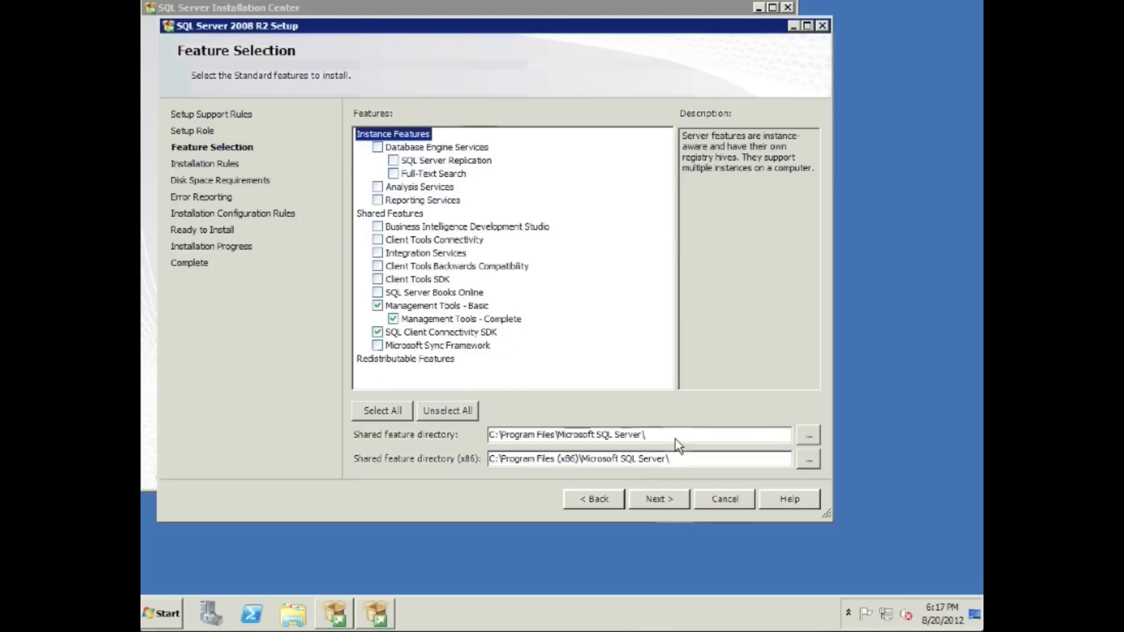
{"action": "left_click", "coordinate": [657, 499]}
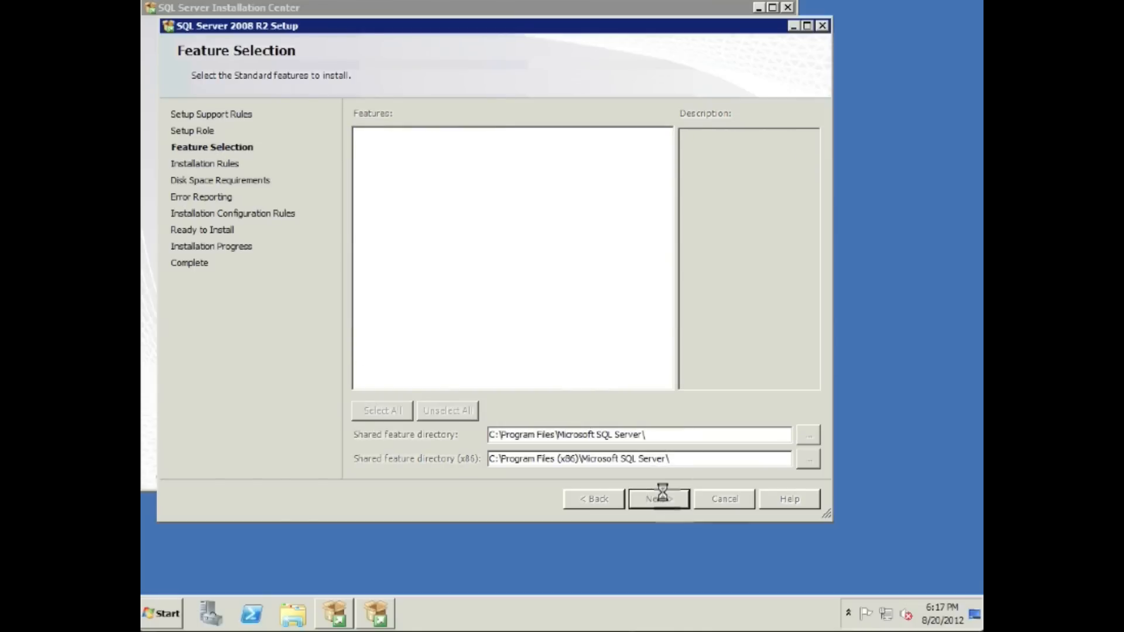
{"action": "left_click", "coordinate": [657, 499]}
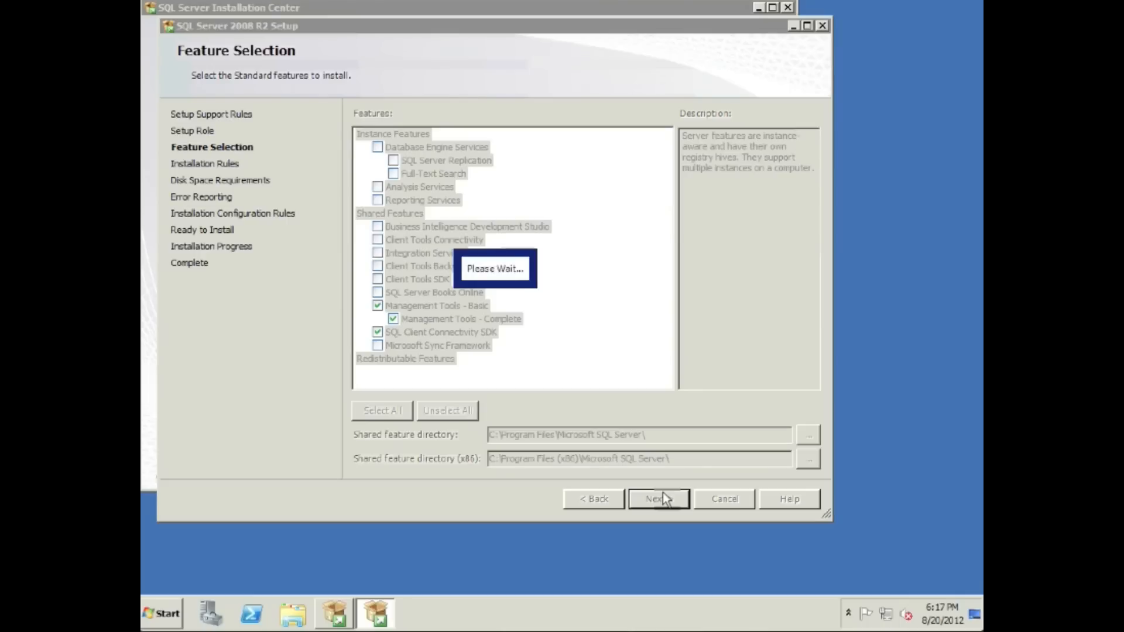
{"action": "left_click", "coordinate": [657, 499]}
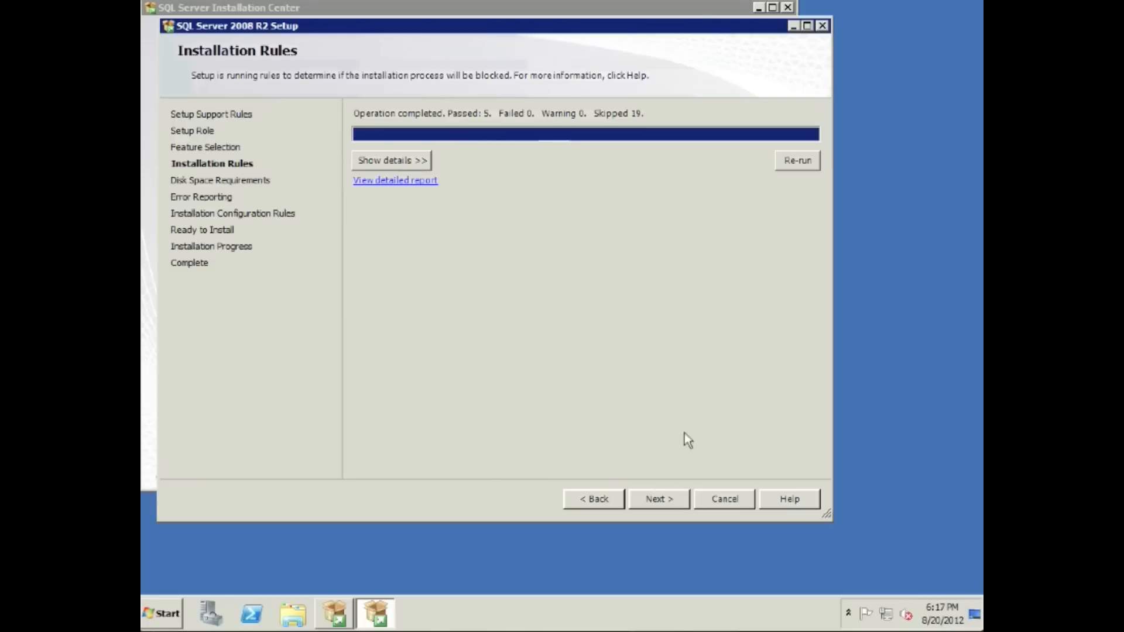
- Continue past disk space, opt in to error reporting, and pass the configuration rules
{"action": "left_click", "coordinate": [657, 498]}
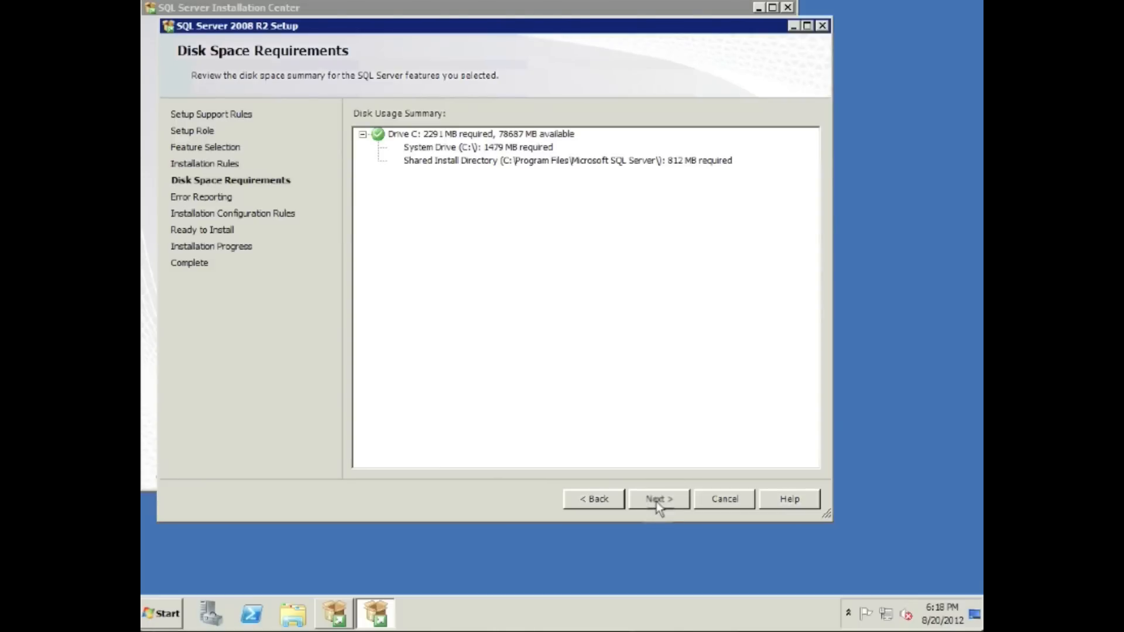
{"action": "left_click", "coordinate": [657, 499]}
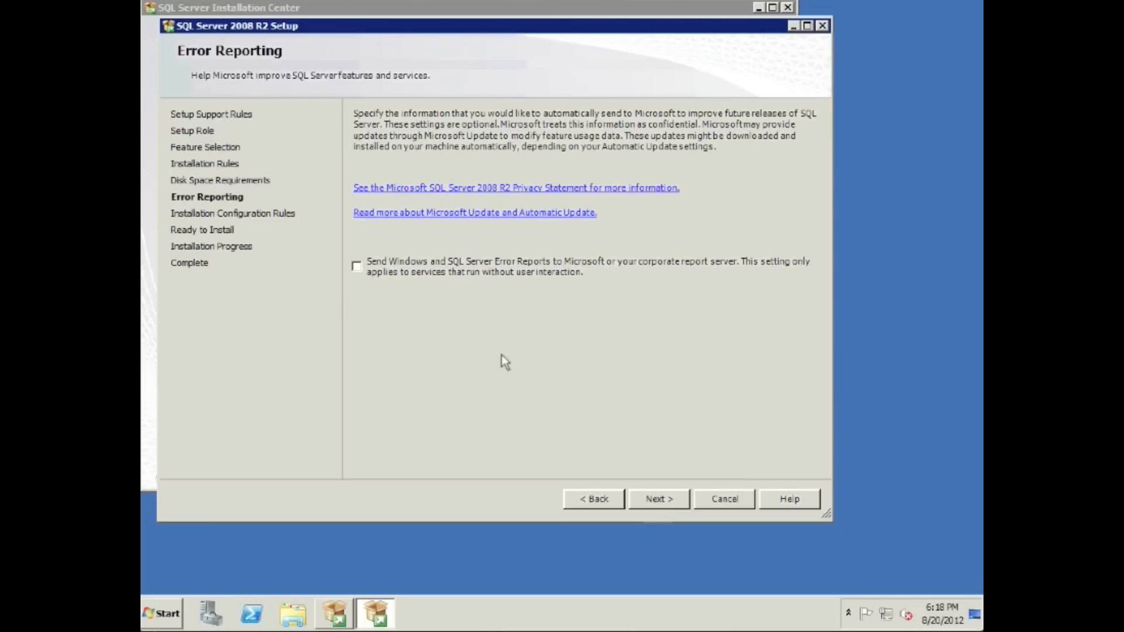
{"action": "left_click", "coordinate": [356, 266]}
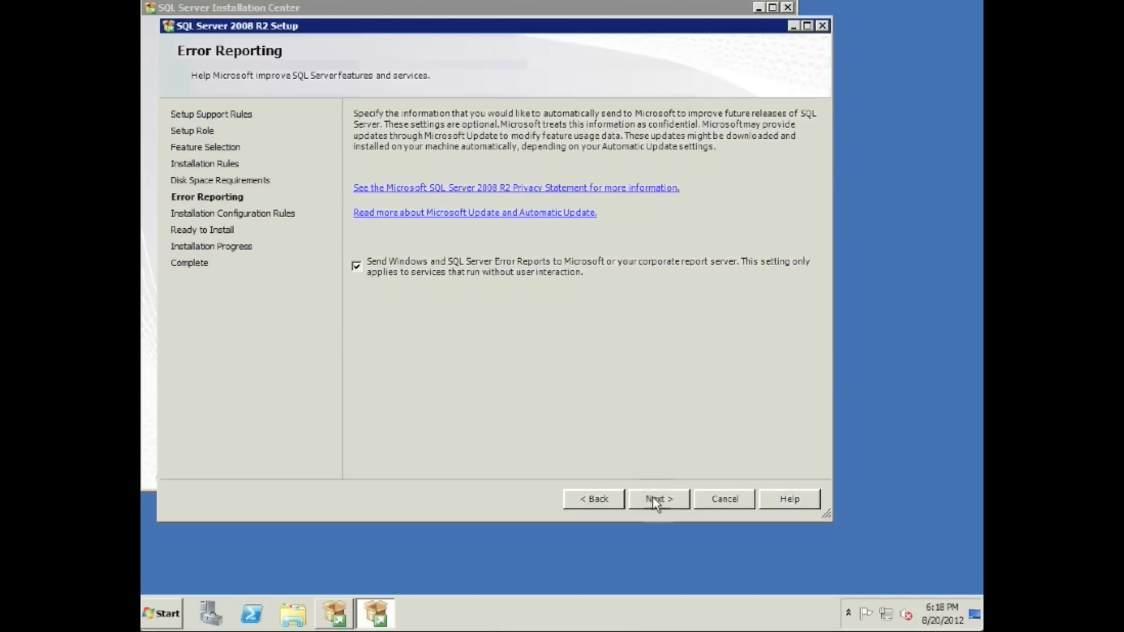
{"action": "left_click", "coordinate": [657, 499]}
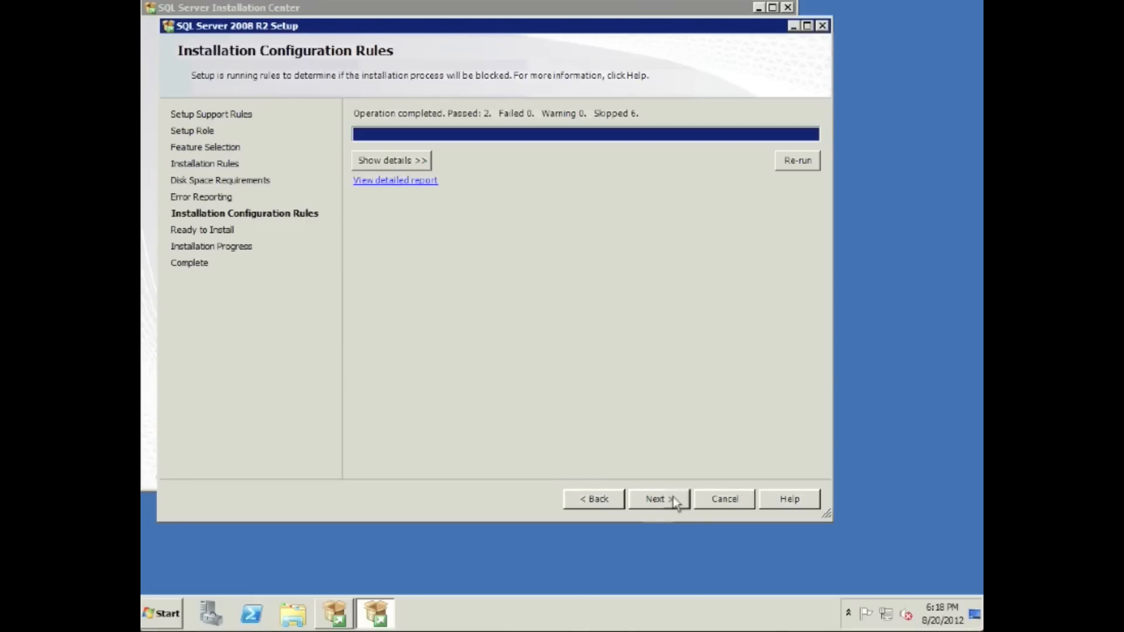
{"action": "left_click", "coordinate": [658, 499]}
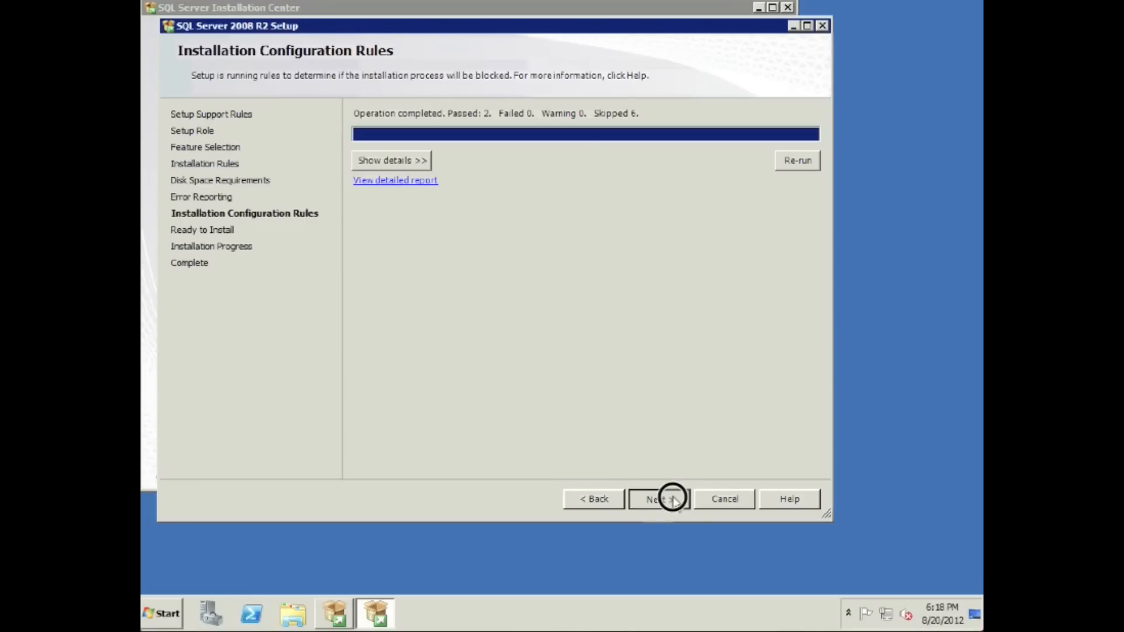
- Install the selected SQL Server features, then close the wizard and Installation Center
{"action": "left_click", "coordinate": [657, 499]}
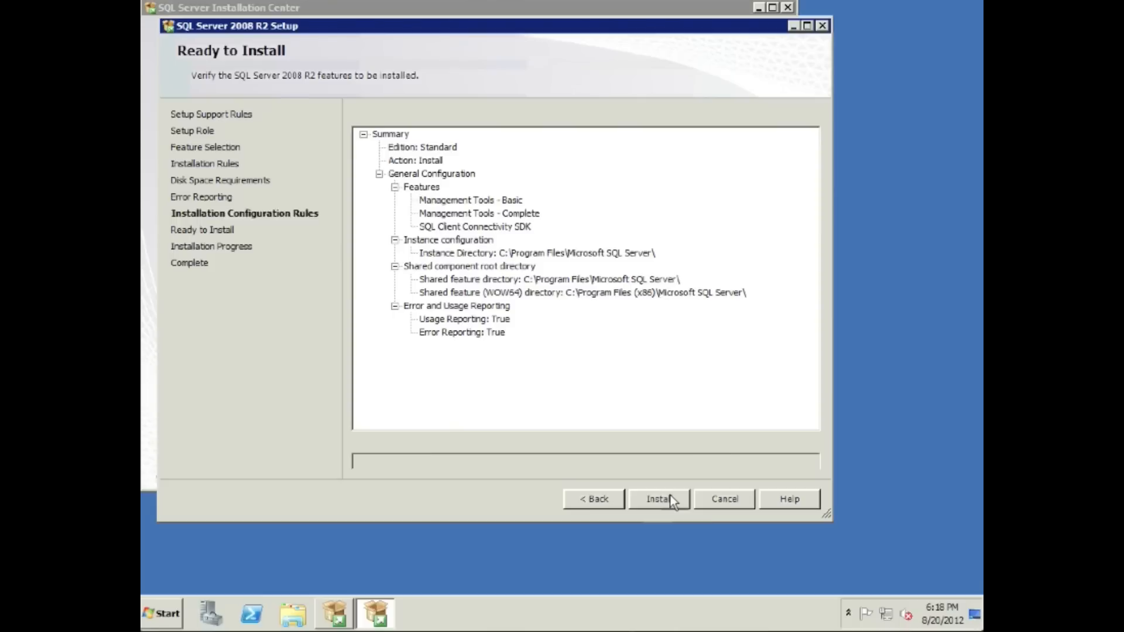
{"action": "left_click", "coordinate": [657, 499]}
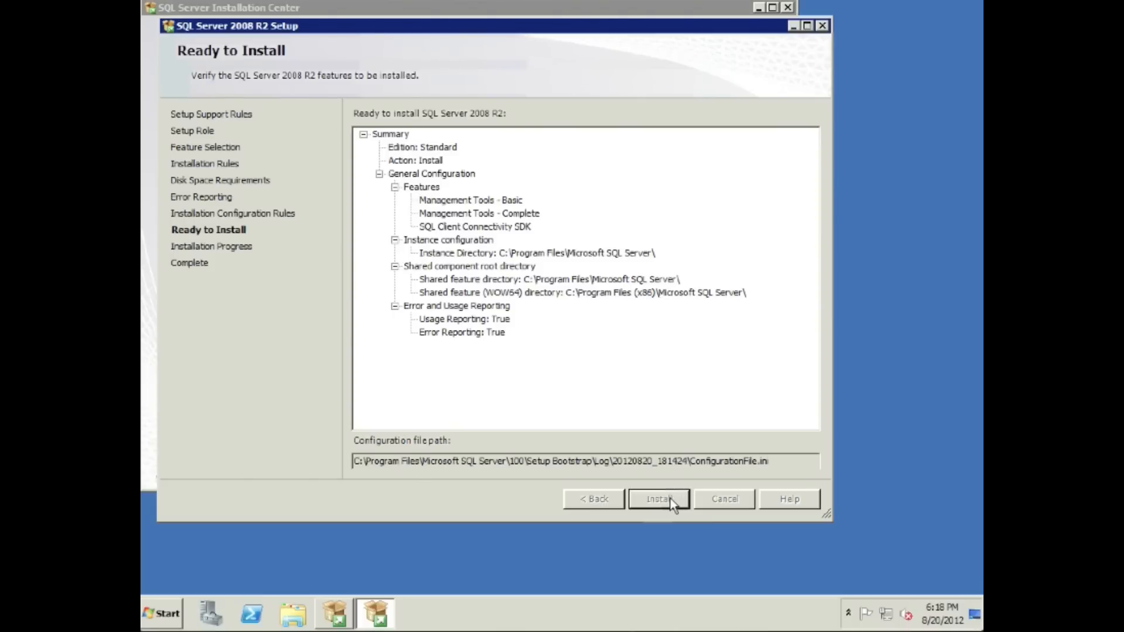
{"action": "left_click", "coordinate": [656, 499]}
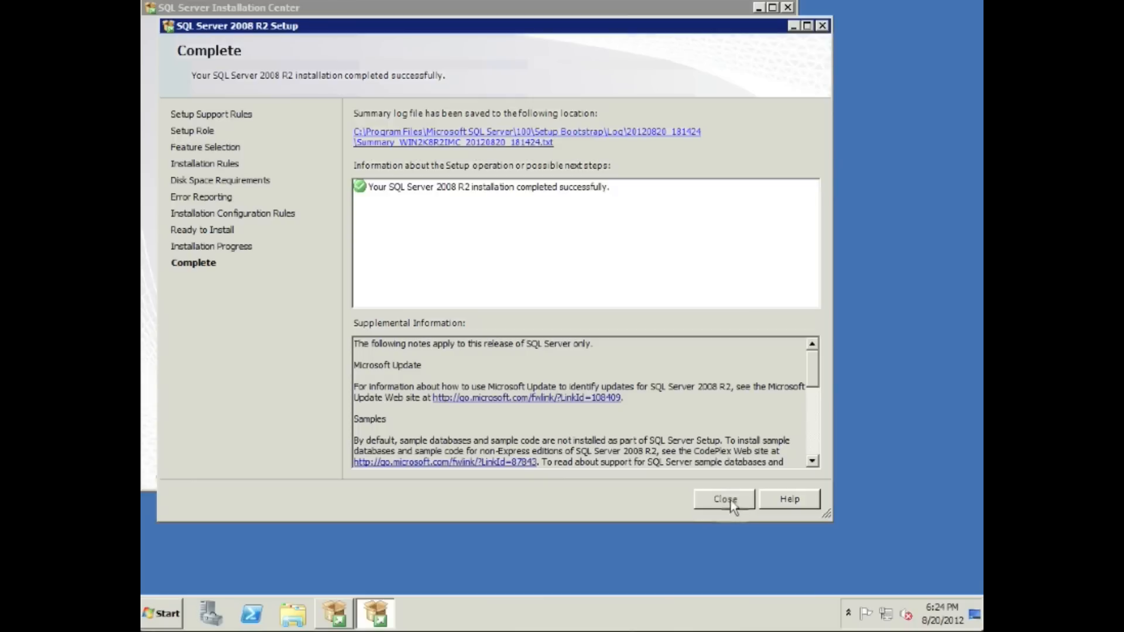
{"action": "left_click", "coordinate": [723, 499]}
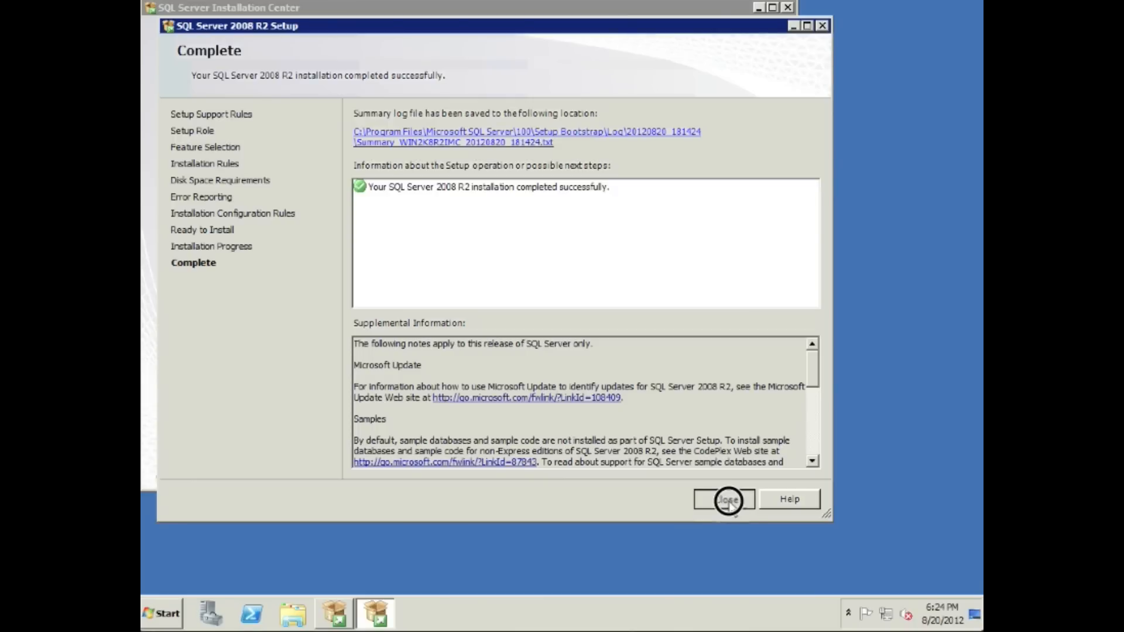
{"action": "left_click", "coordinate": [726, 499]}
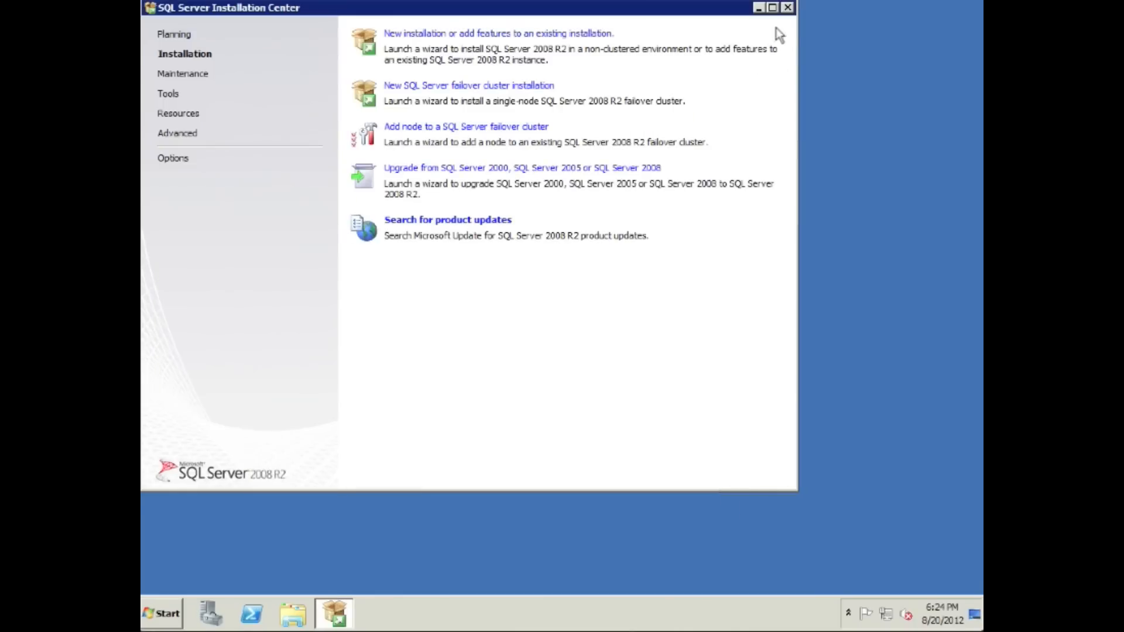
{"action": "left_click", "coordinate": [788, 7]}
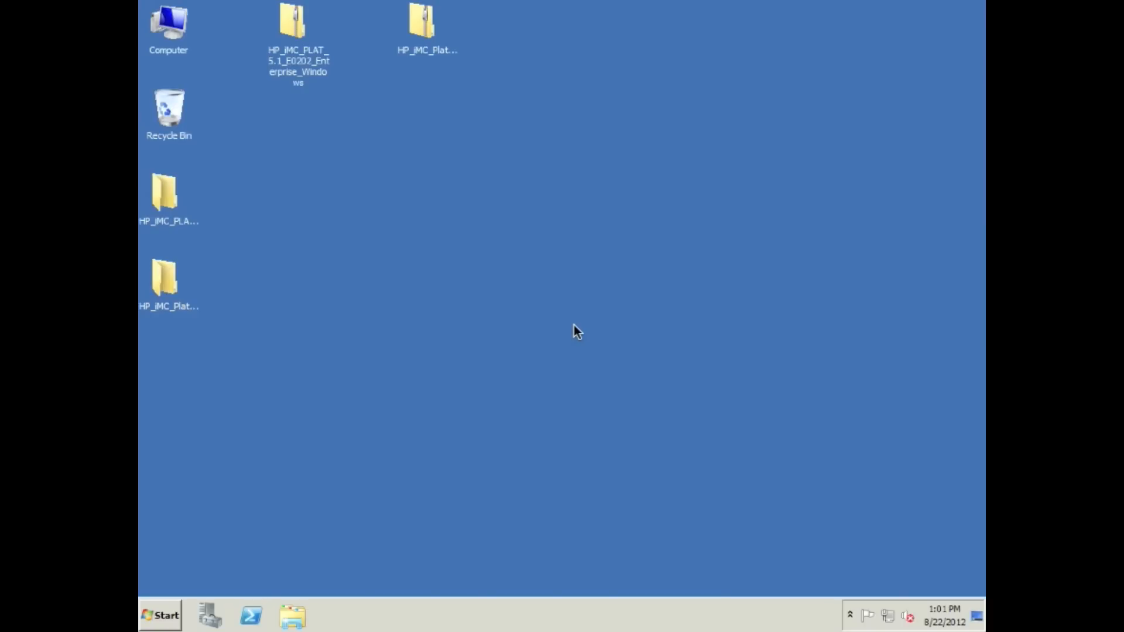
{"action": "mouse_move", "coordinate": [318, 112]}
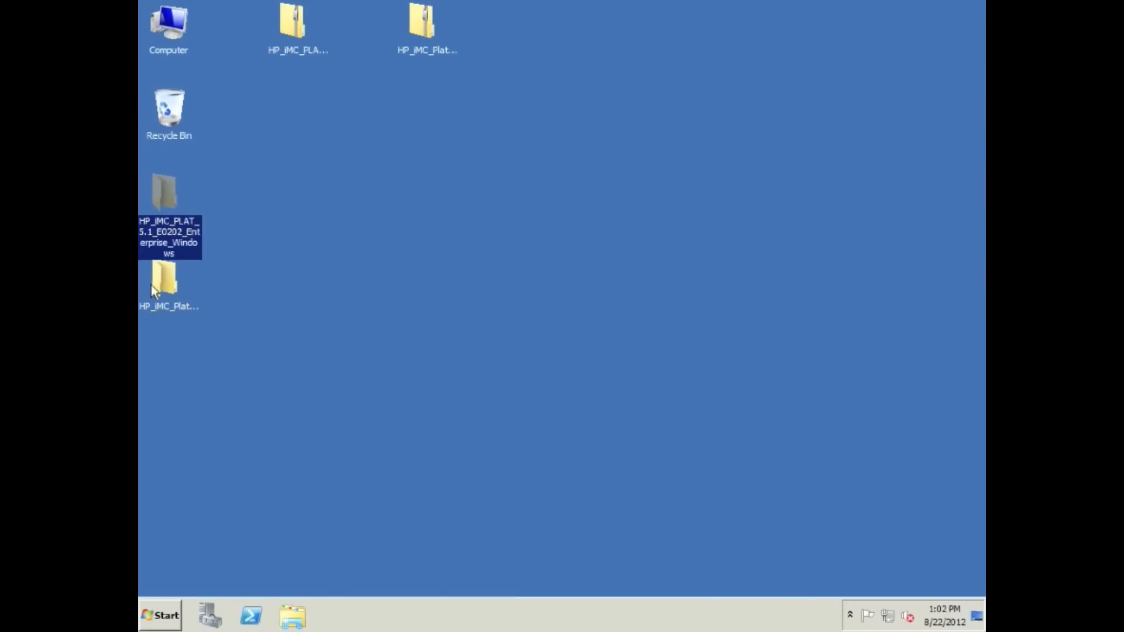
- Browse into HP_iMC_PLAT_5.1_E0202_Enterprise_Windows > Enterprise and highlight the MySQL 5.5 installation guide
{"action": "left_click", "coordinate": [168, 280]}
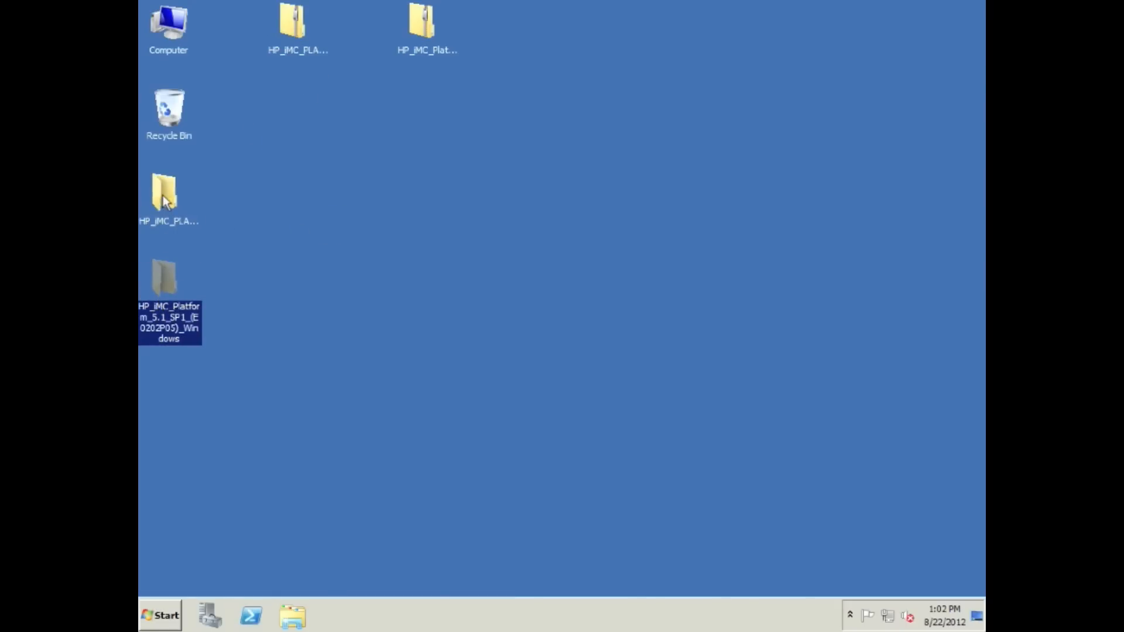
{"action": "double_click", "coordinate": [168, 277]}
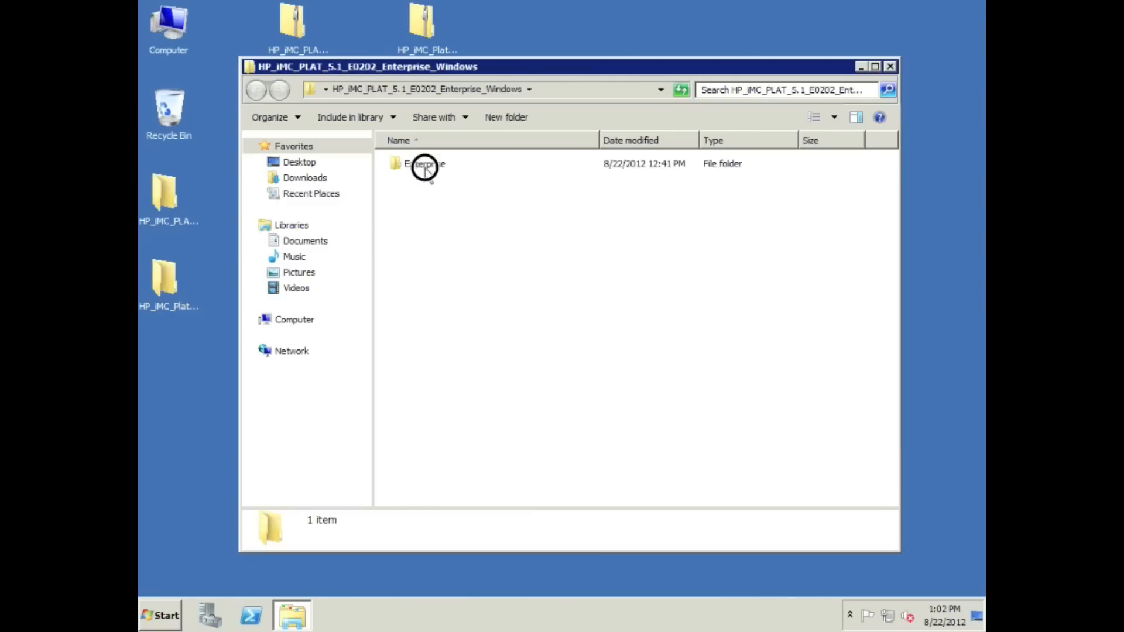
{"action": "double_click", "coordinate": [424, 164]}
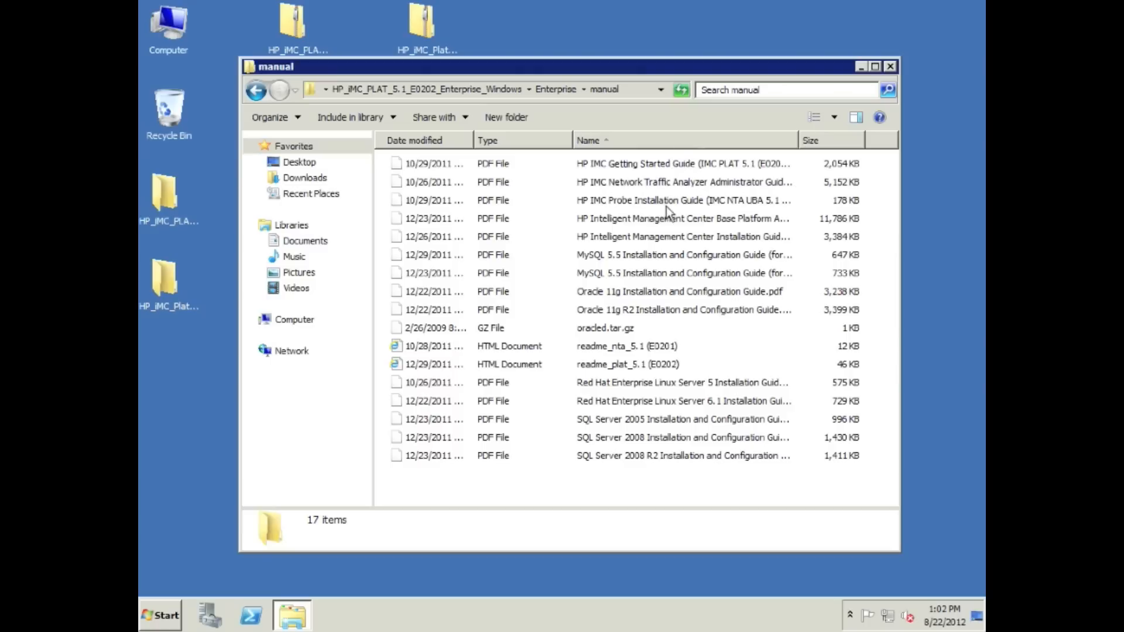
{"action": "left_click", "coordinate": [682, 254]}
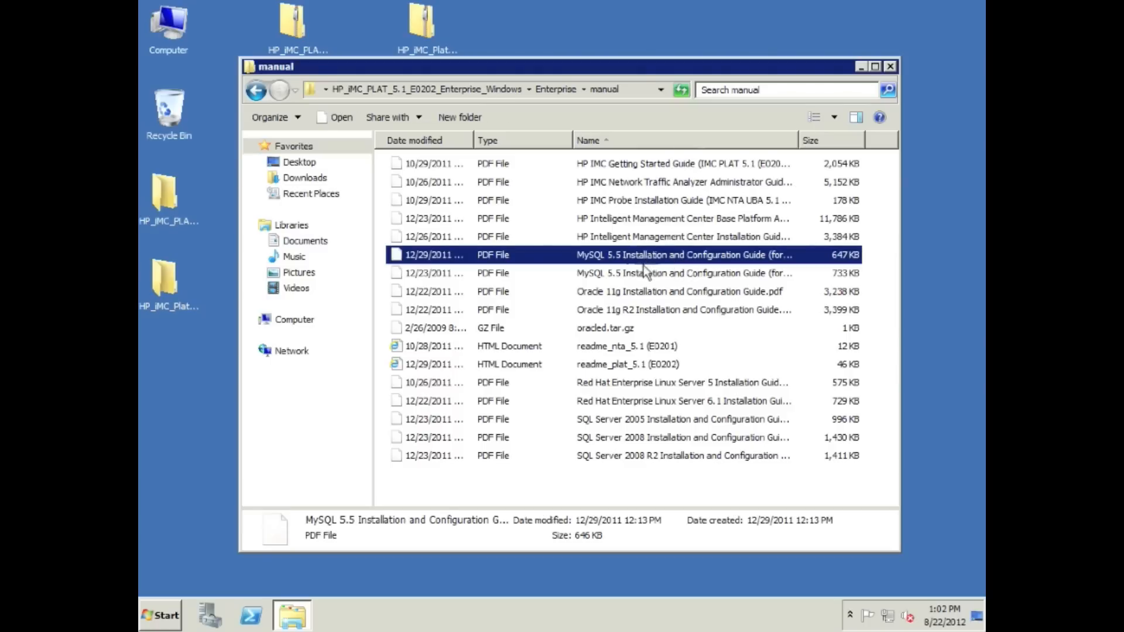
{"action": "mouse_move", "coordinate": [692, 315]}
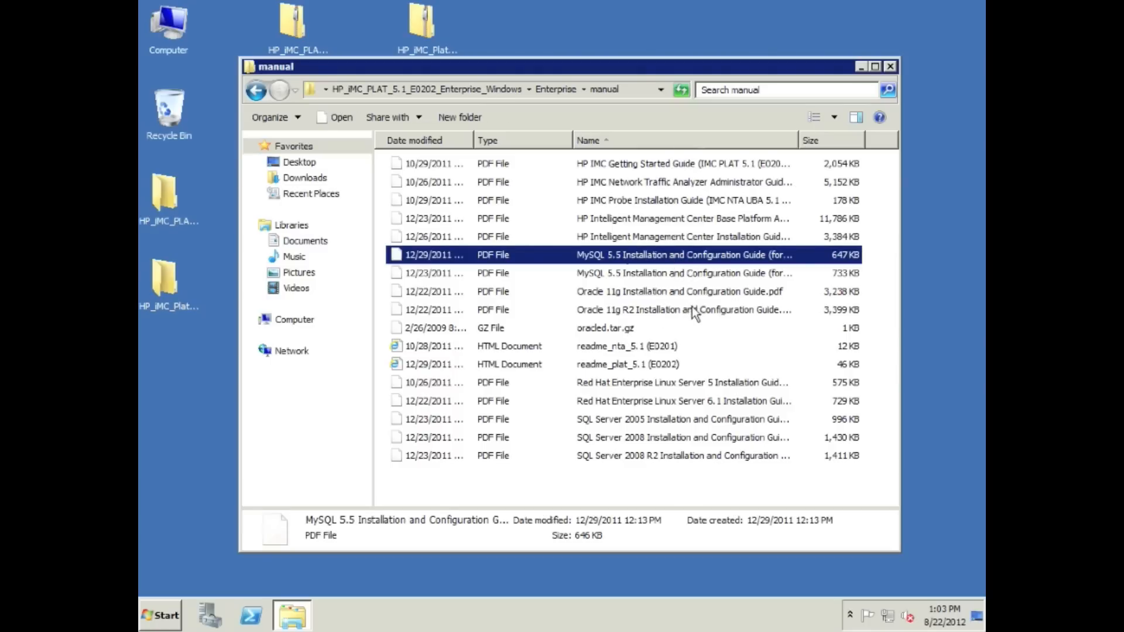
{"action": "mouse_move", "coordinate": [690, 419]}
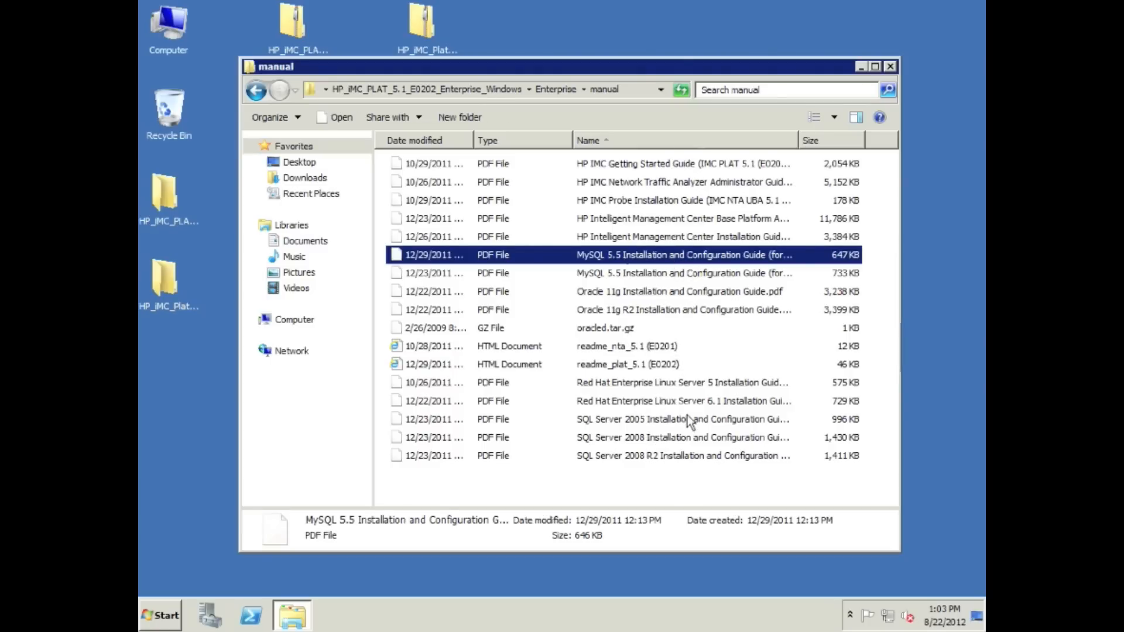
{"action": "mouse_move", "coordinate": [672, 256]}
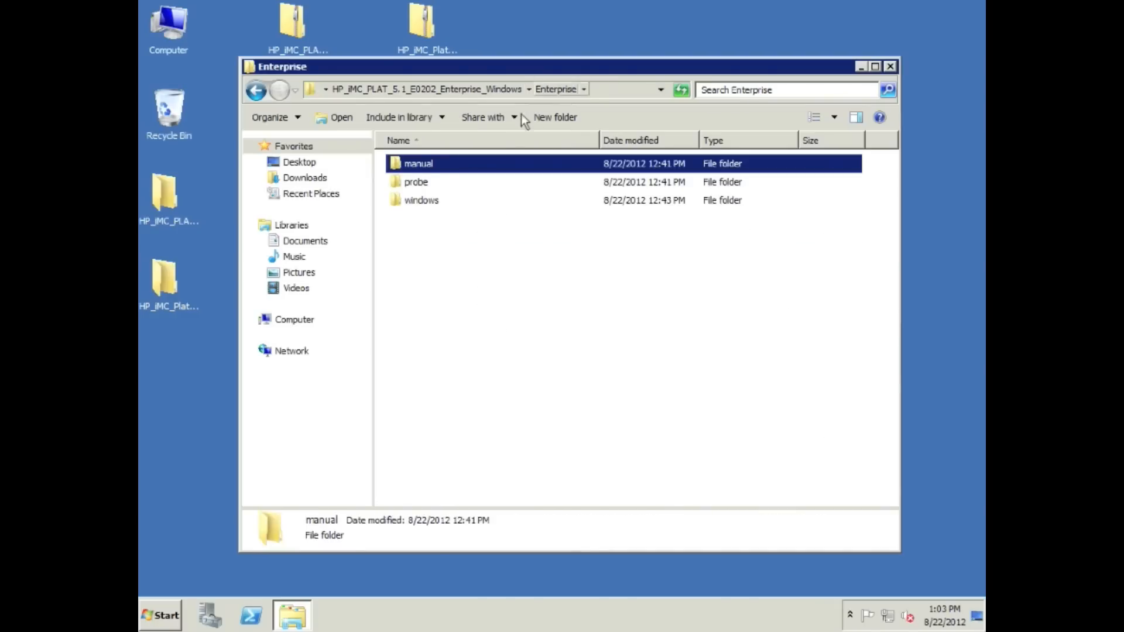
- Run install.bat from windows > install and confirm the locale prompt with Custom installation type
{"action": "double_click", "coordinate": [420, 200]}
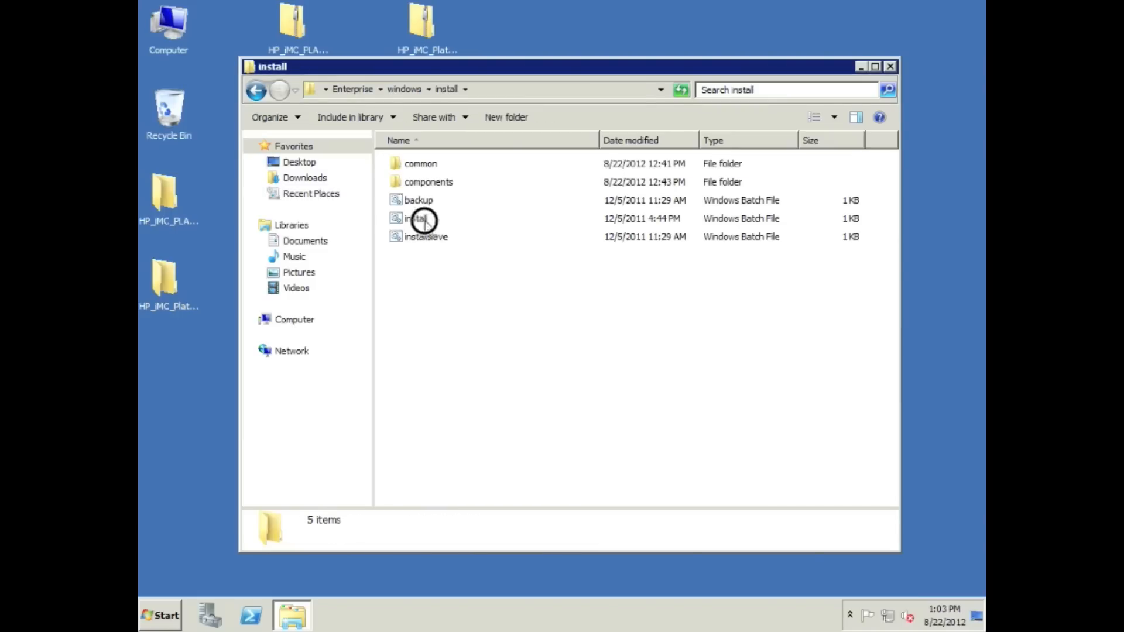
{"action": "left_click", "coordinate": [418, 218]}
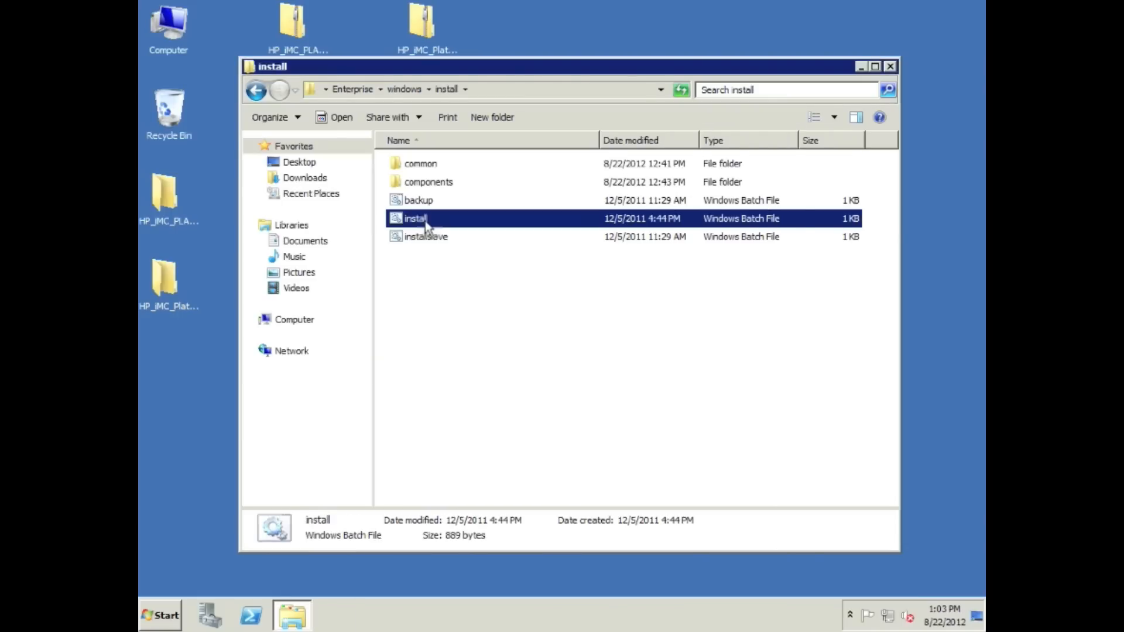
{"action": "double_click", "coordinate": [416, 218]}
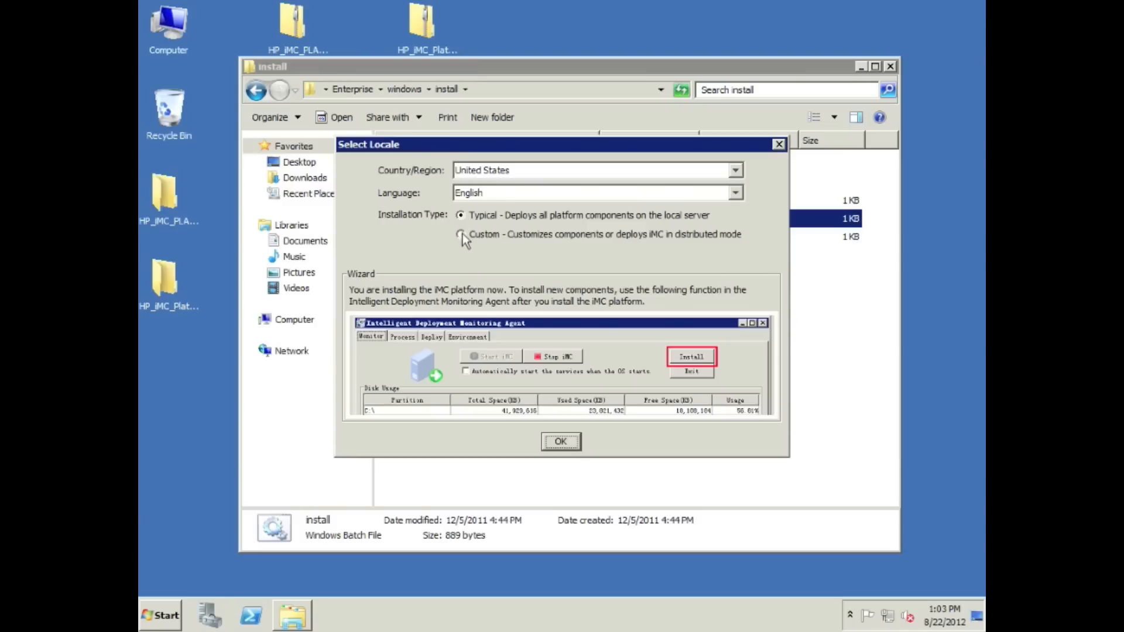
{"action": "left_click", "coordinate": [461, 234]}
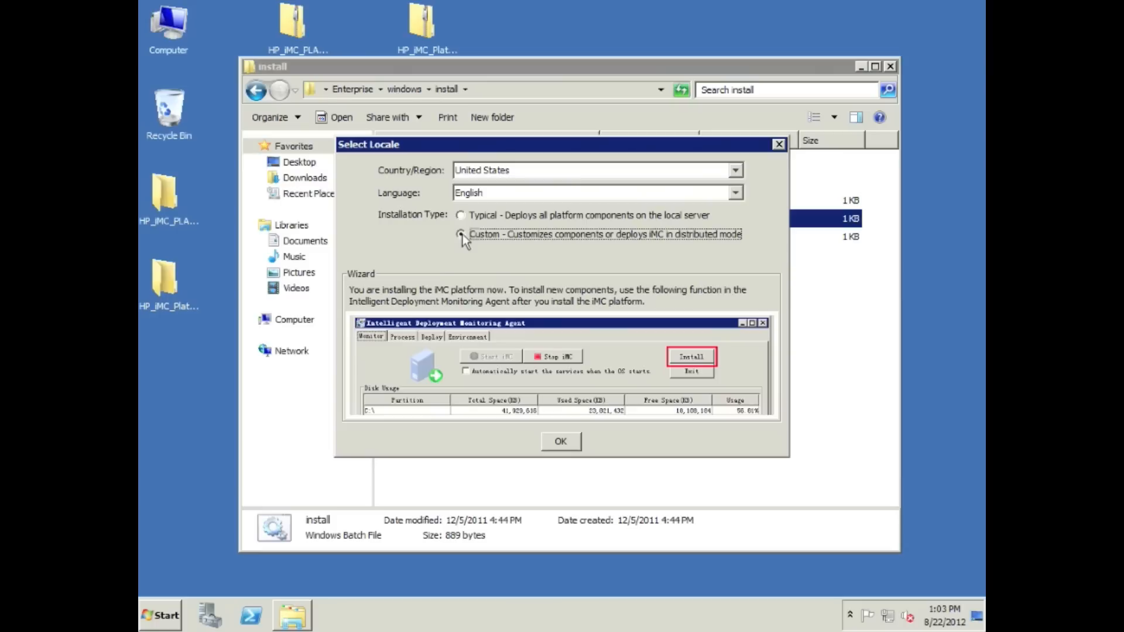
{"action": "left_click", "coordinate": [461, 234]}
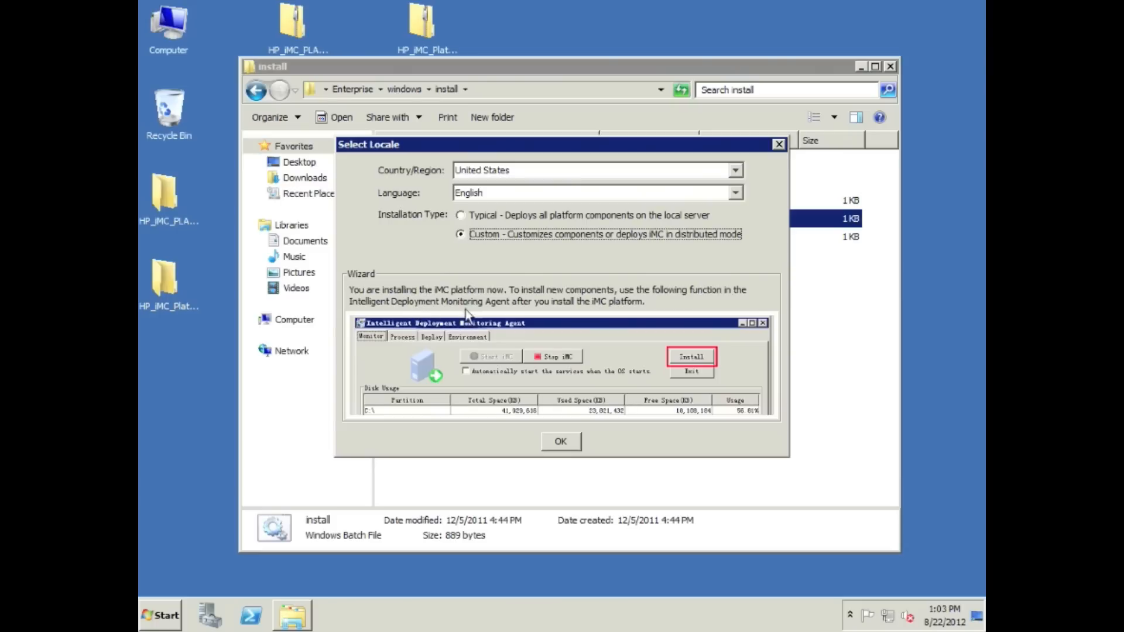
{"action": "mouse_move", "coordinate": [675, 311]}
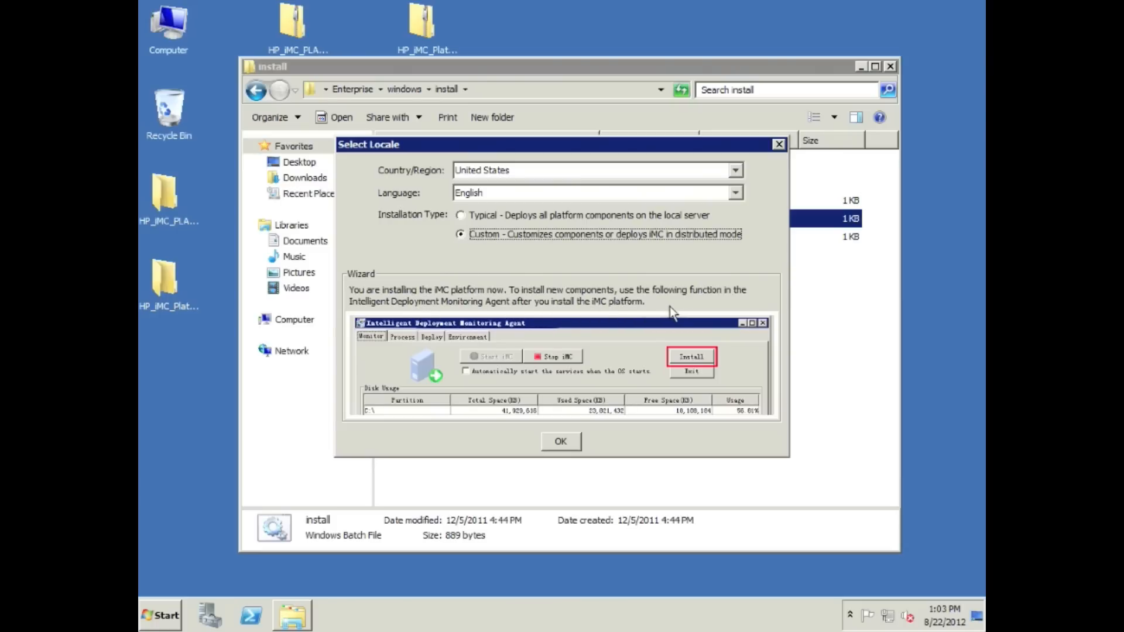
{"action": "mouse_move", "coordinate": [572, 439]}
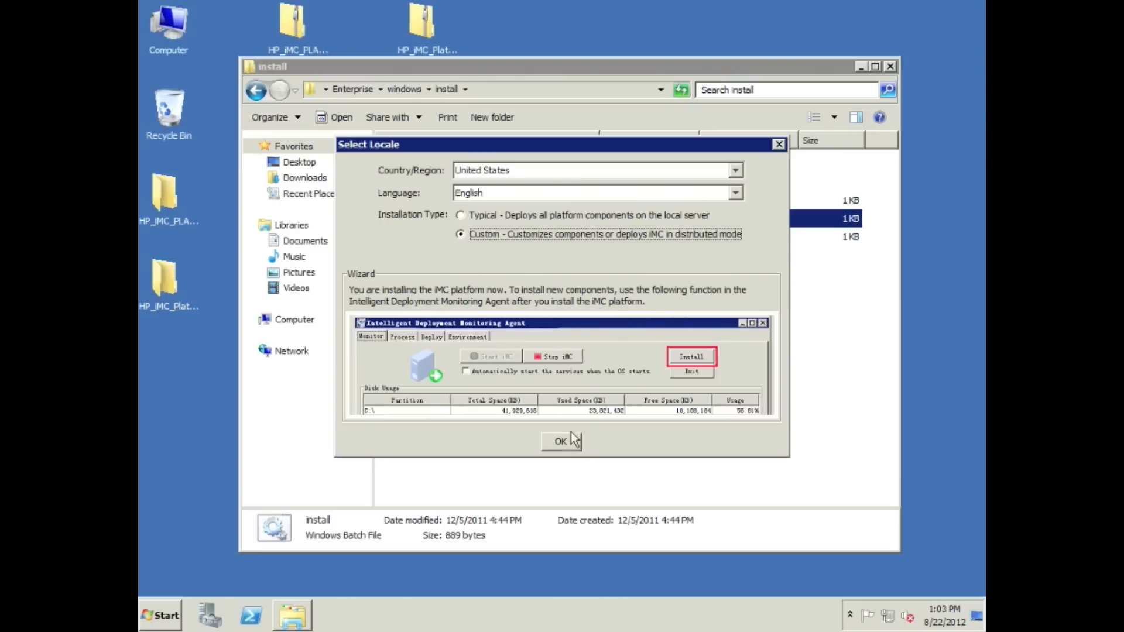
{"action": "left_click", "coordinate": [561, 441]}
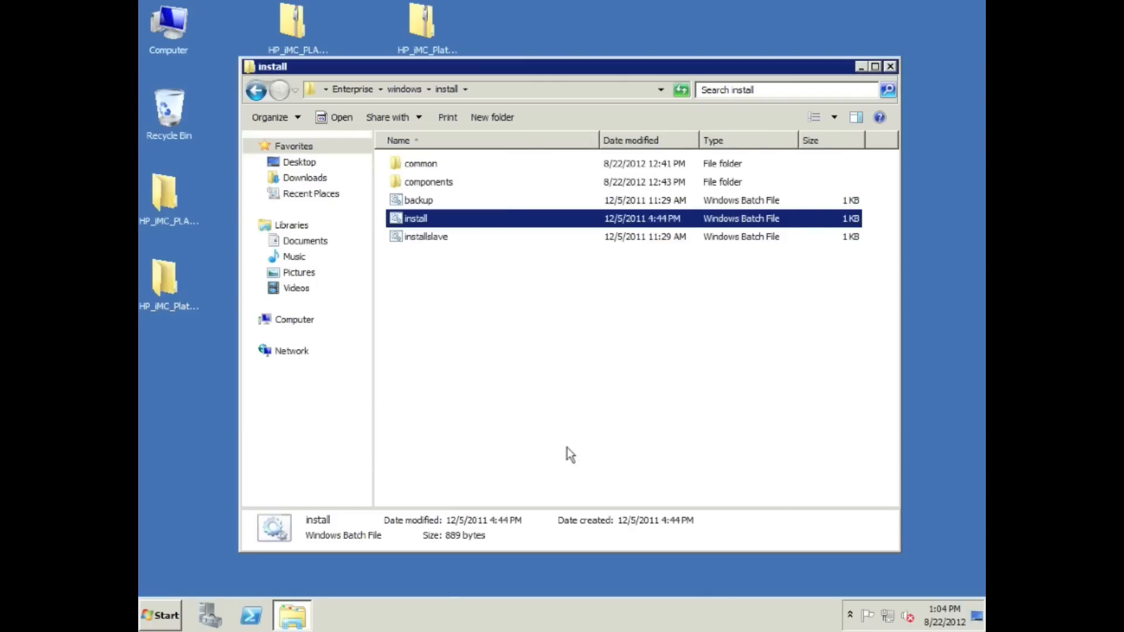
- Enter the sa password, set the database to other server at 10.101., and run the connectivity check
{"action": "double_click", "coordinate": [416, 217]}
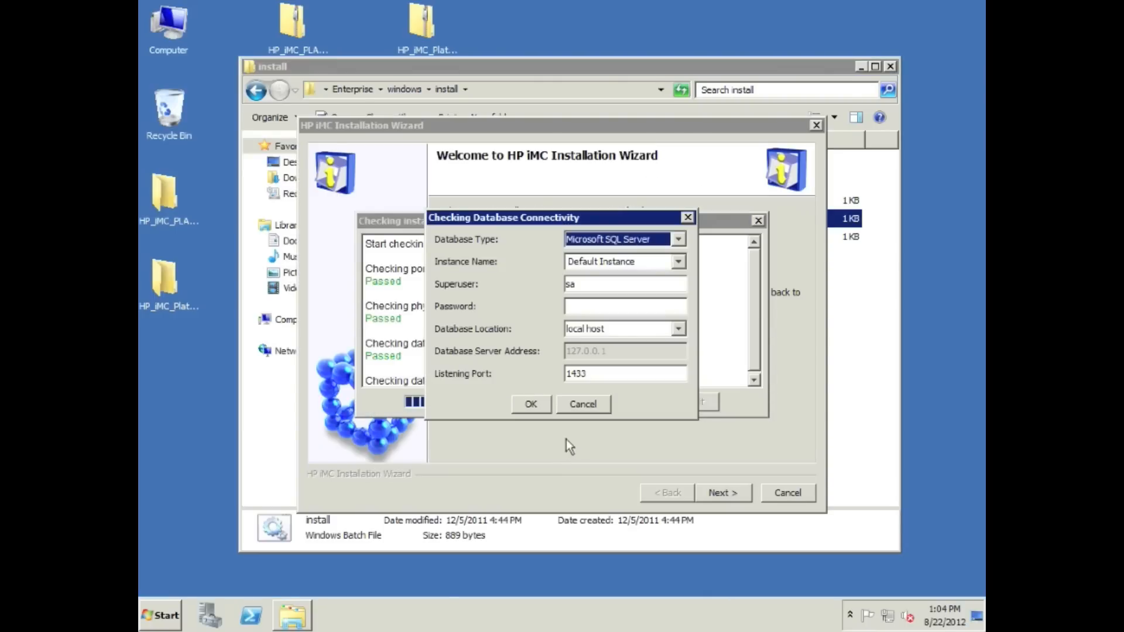
{"action": "mouse_move", "coordinate": [651, 280]}
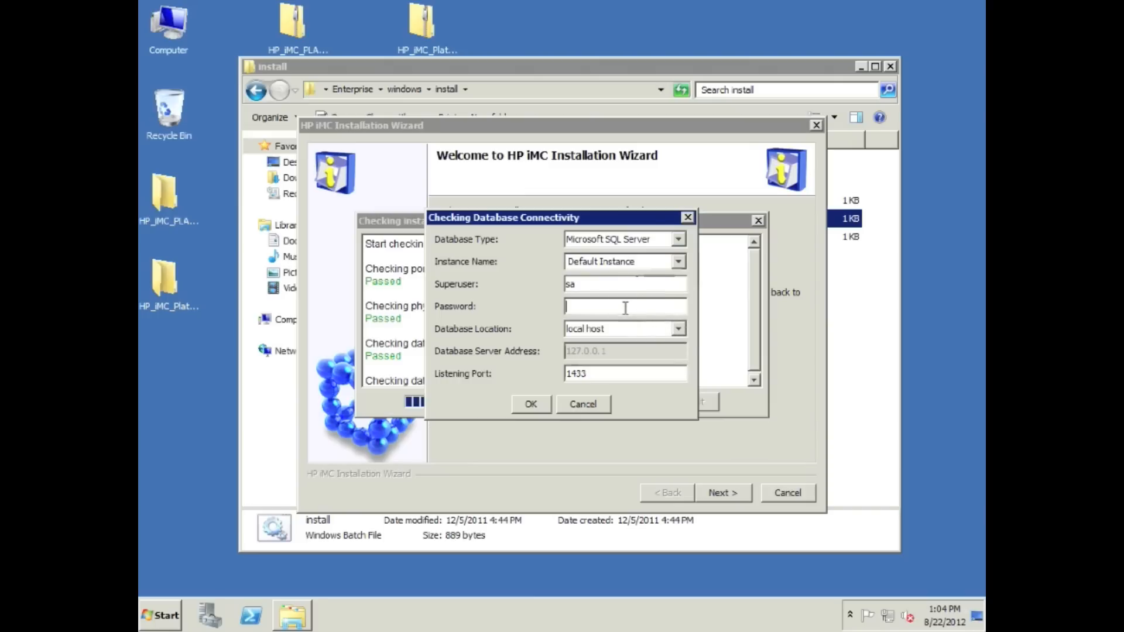
{"action": "type", "text": "*"}
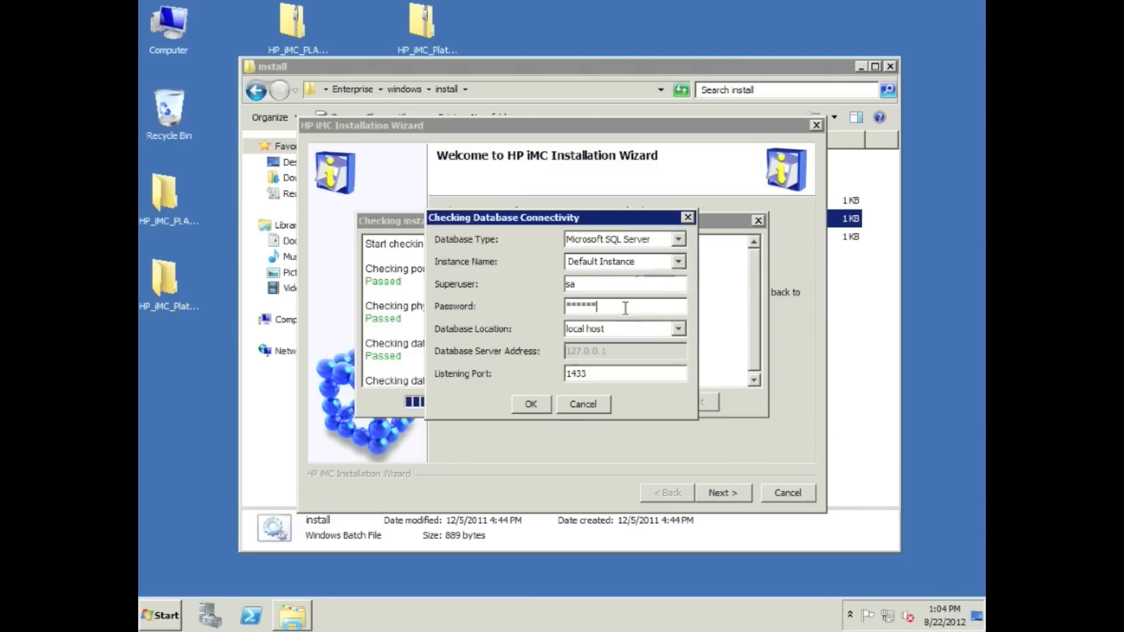
{"action": "type", "text": "**"}
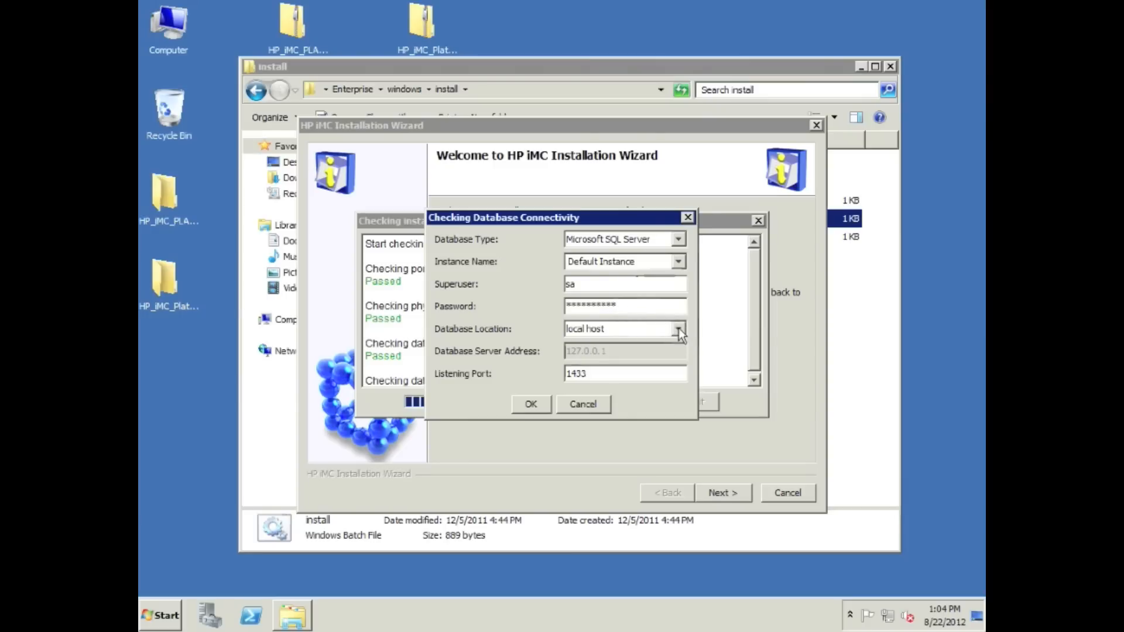
{"action": "left_click", "coordinate": [678, 327]}
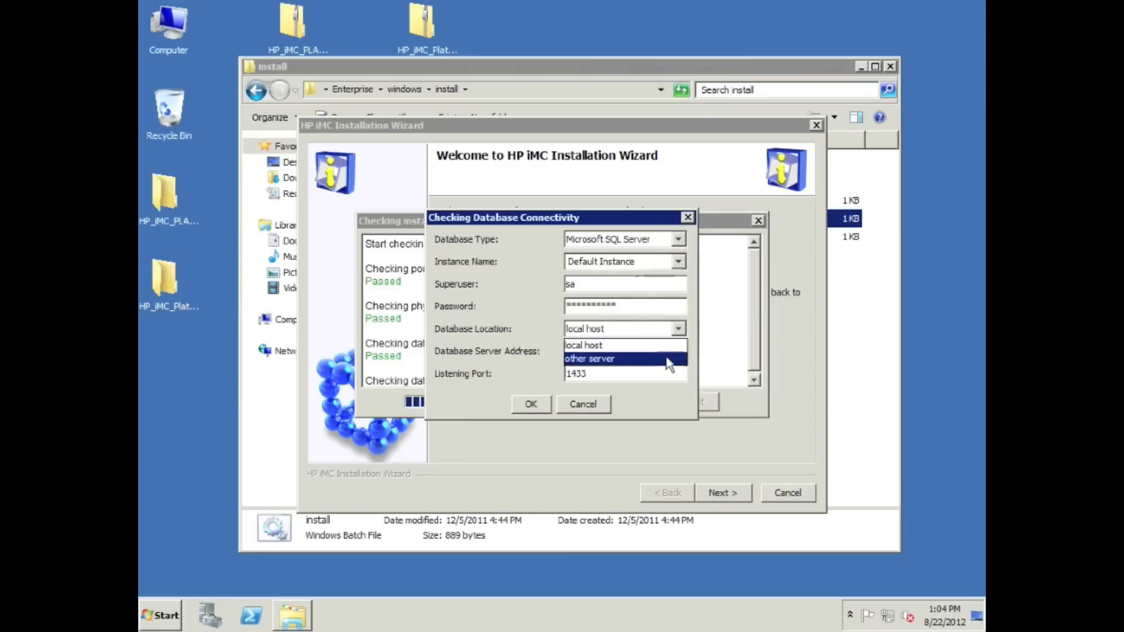
{"action": "left_click", "coordinate": [589, 359]}
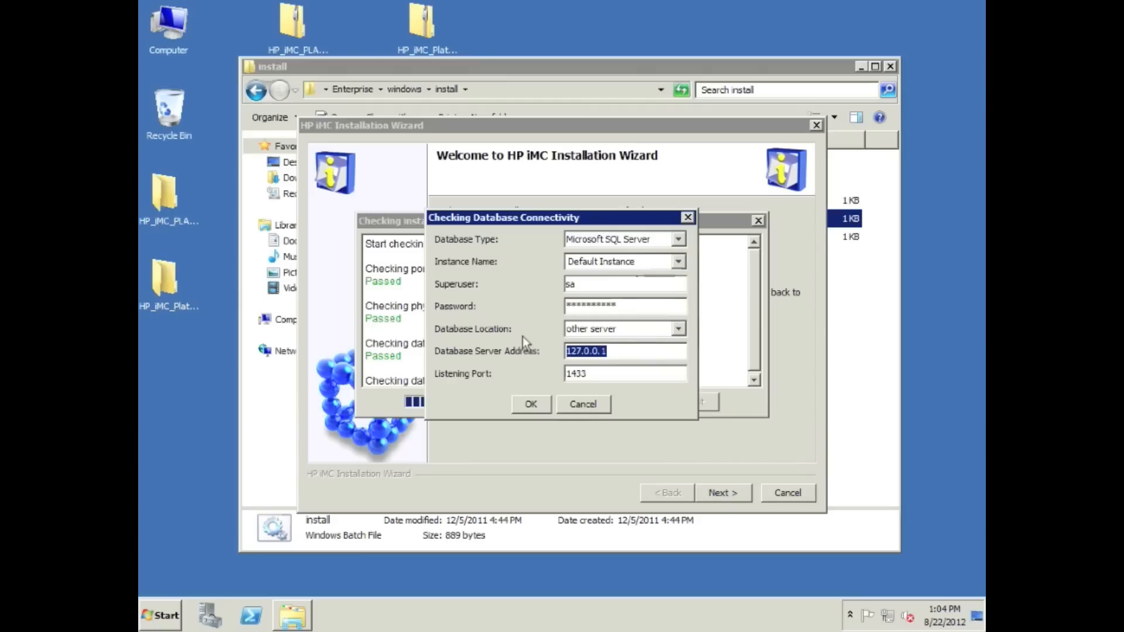
{"action": "type", "text": "10.101."}
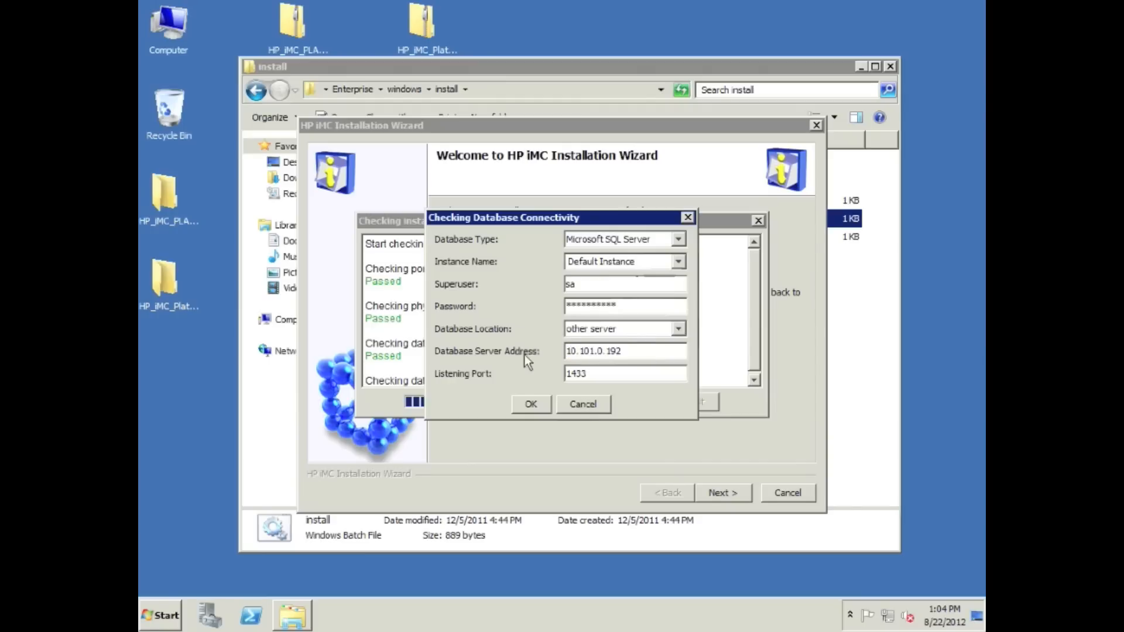
{"action": "left_click", "coordinate": [530, 404]}
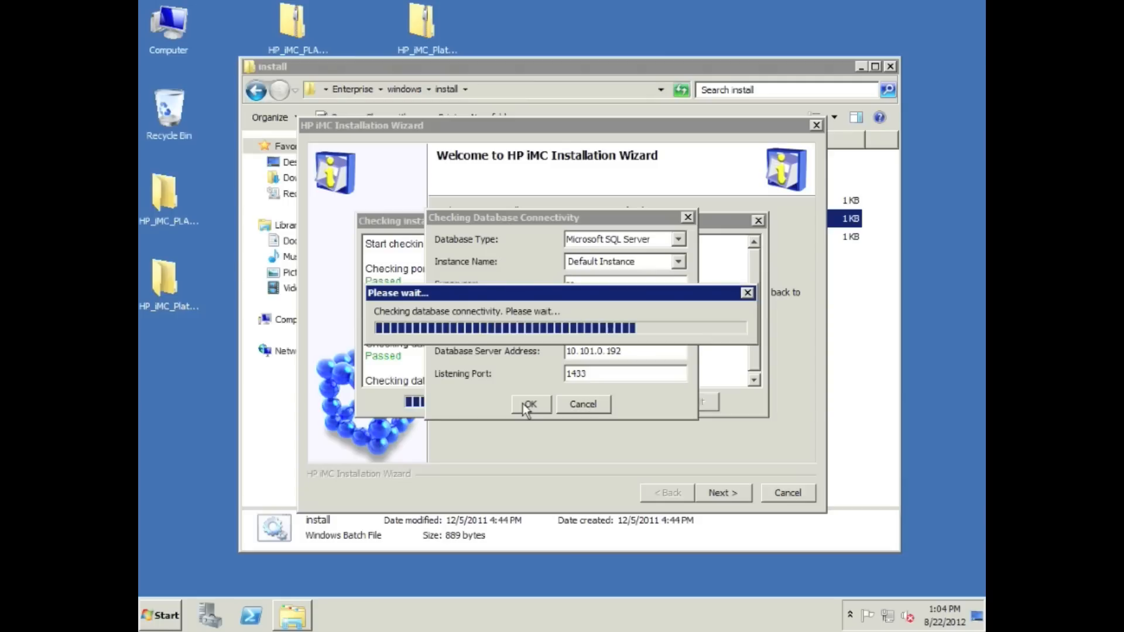
{"action": "left_click", "coordinate": [529, 404]}
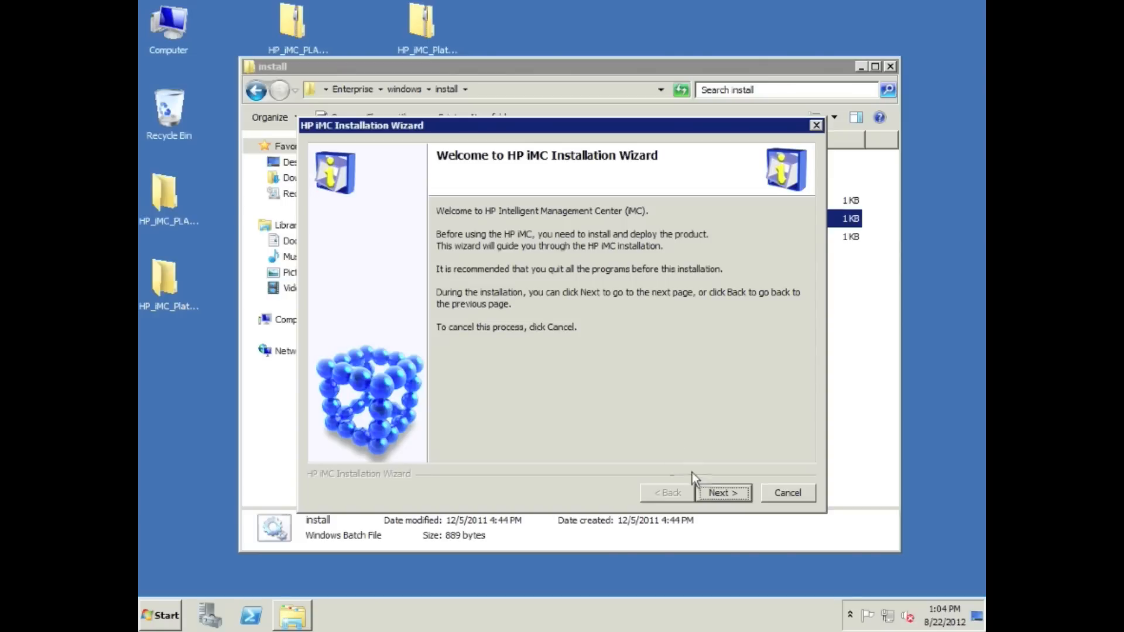
- Accept the license agreement and keep the install location C:\Program Files\iMC with listed components
{"action": "left_click", "coordinate": [722, 493]}
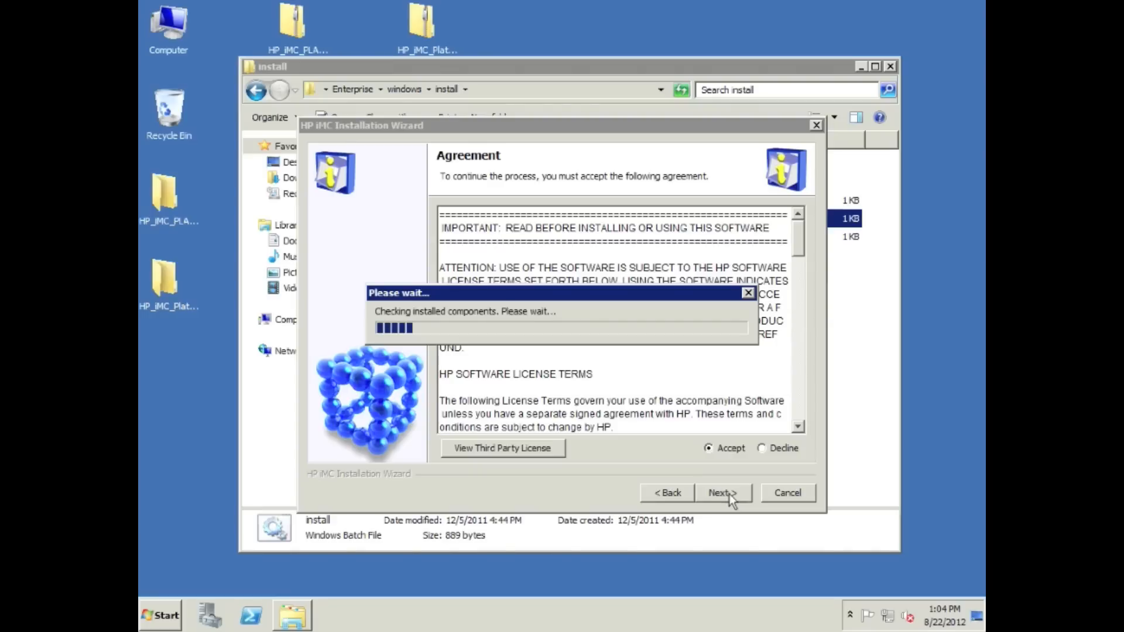
{"action": "left_click", "coordinate": [723, 493]}
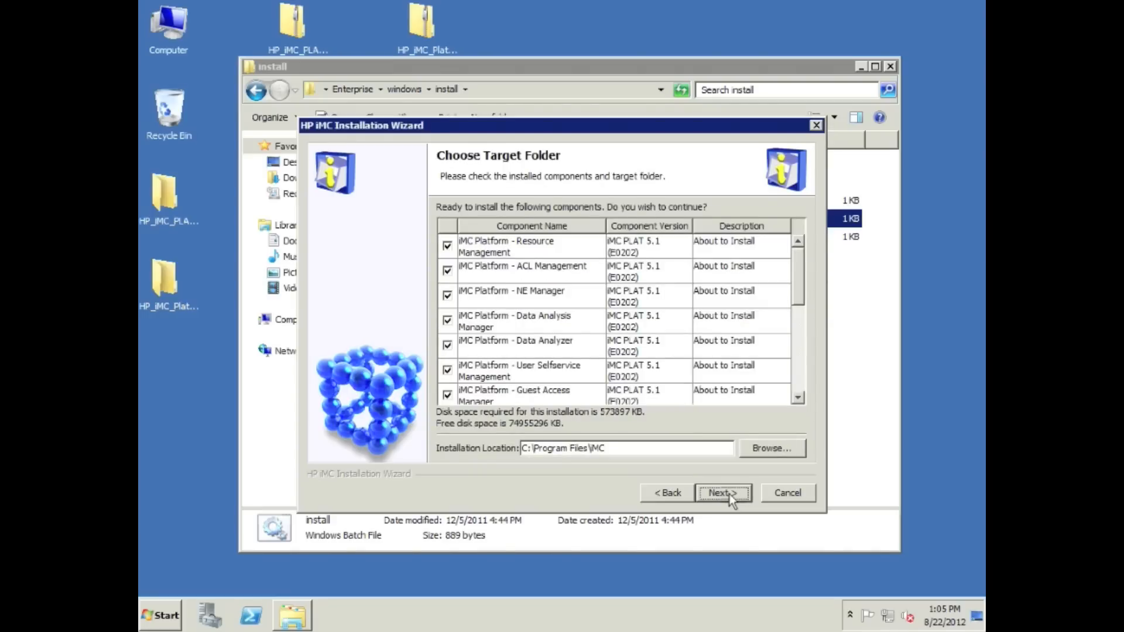
{"action": "mouse_move", "coordinate": [797, 286]}
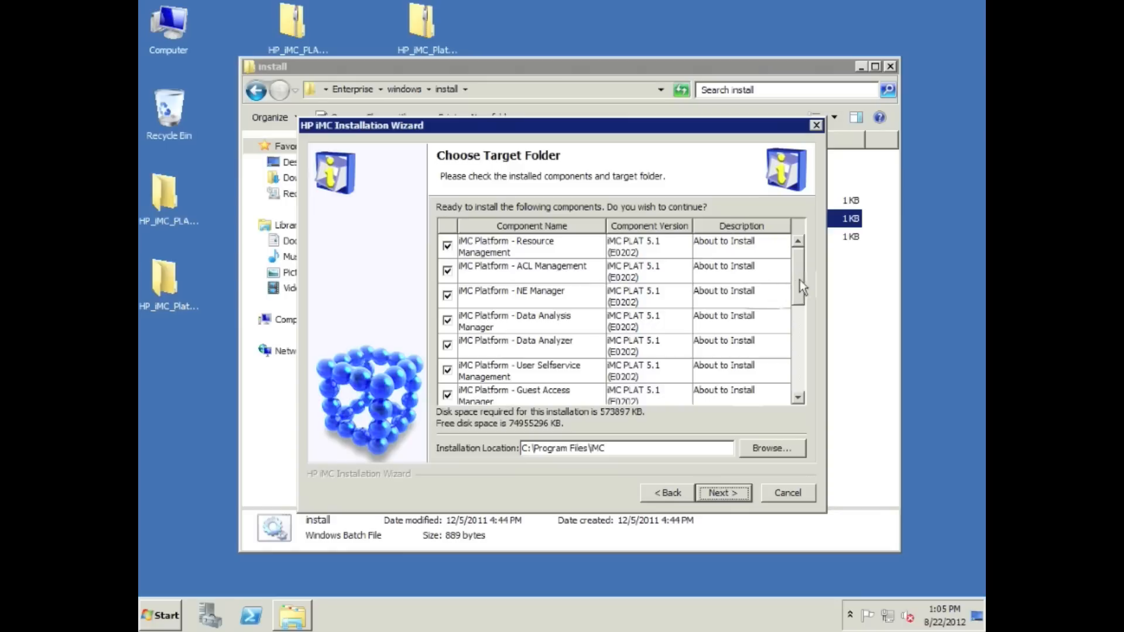
{"action": "scroll", "scroll_direction": "down", "scroll_amount": 3}
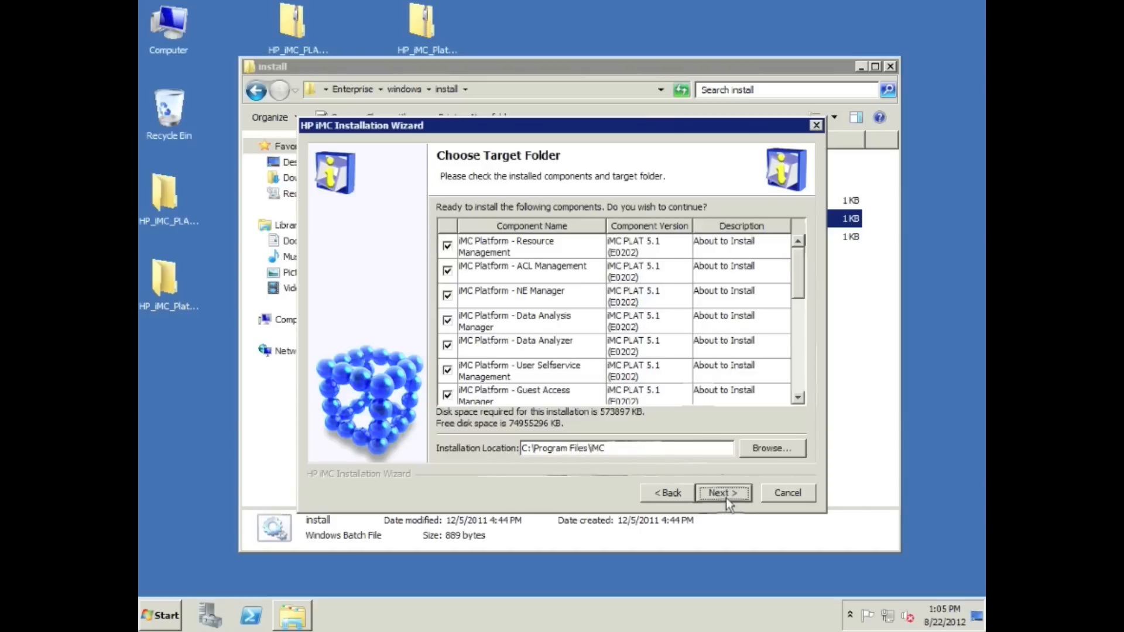
{"action": "left_click", "coordinate": [721, 493]}
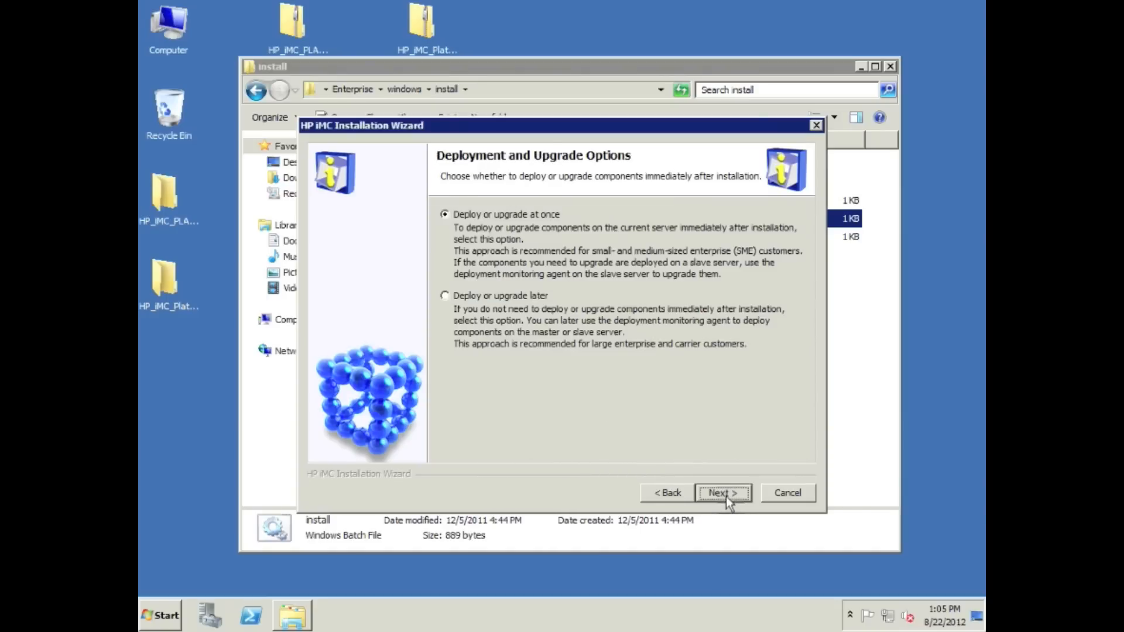
{"action": "mouse_move", "coordinate": [487, 307]}
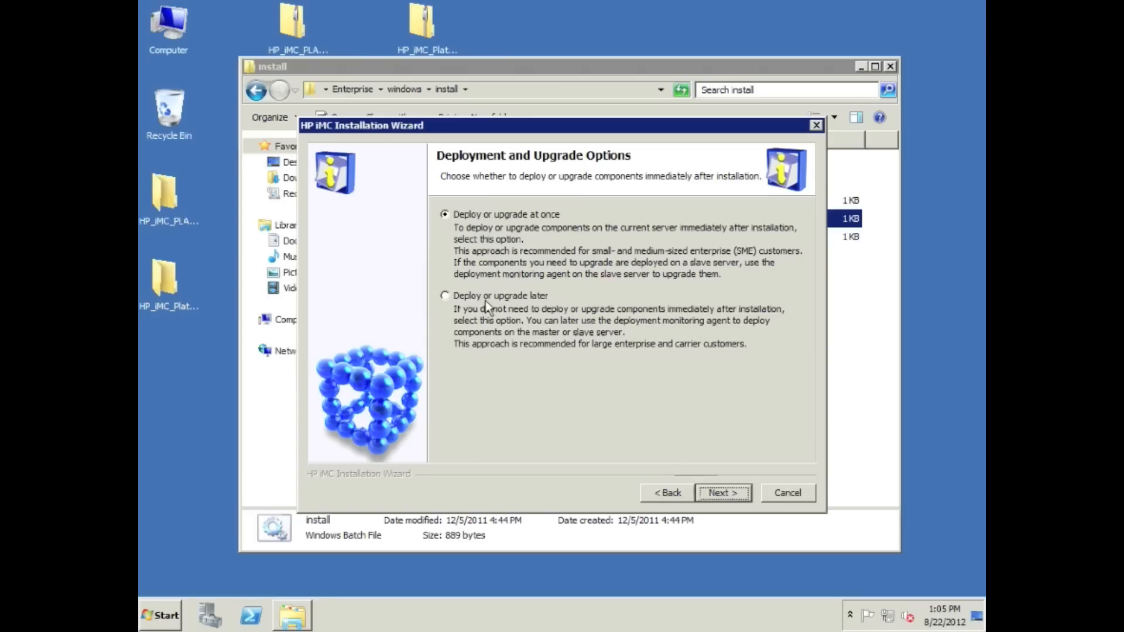
{"action": "mouse_move", "coordinate": [659, 385]}
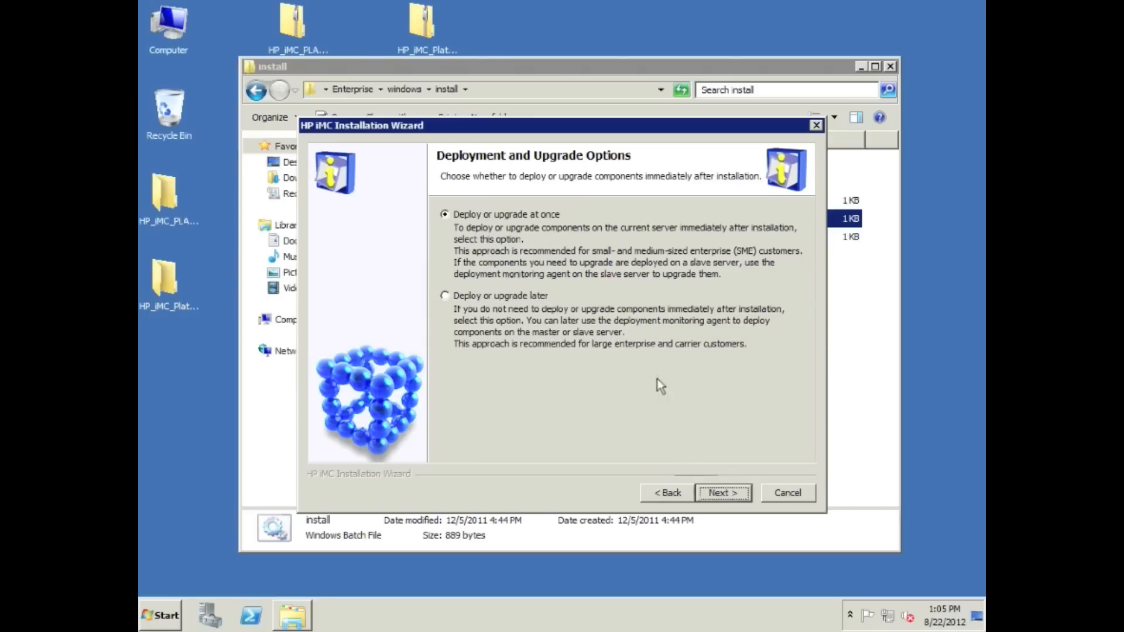
- Install the iMC platform with Deploy at once and finish with the deployment monitoring agent set to open
{"action": "left_click", "coordinate": [723, 493]}
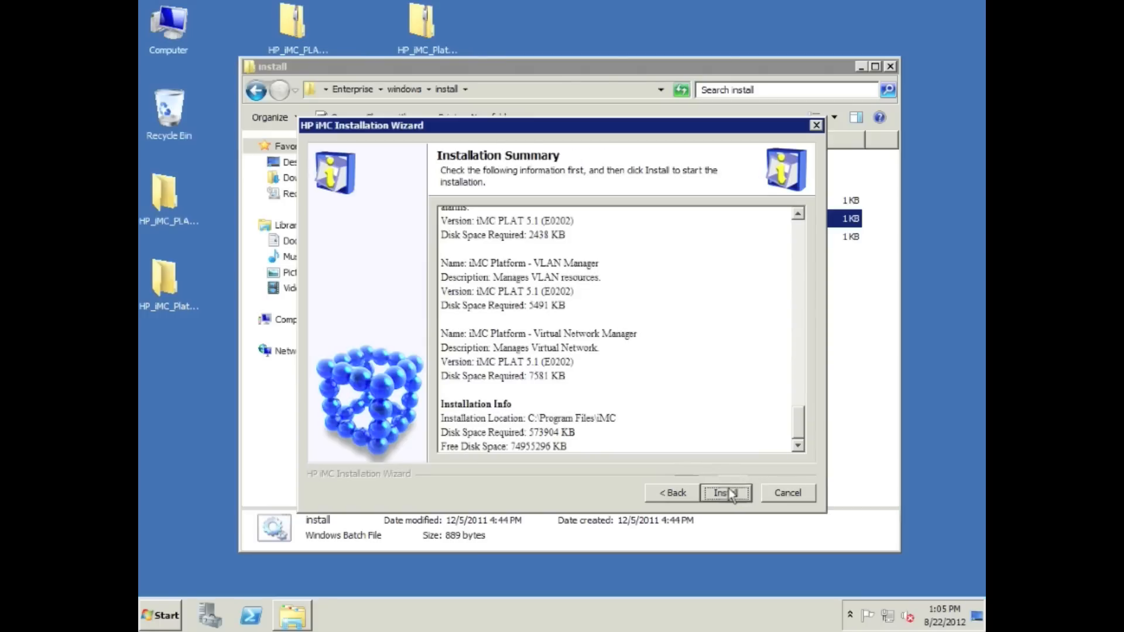
{"action": "left_click", "coordinate": [725, 493]}
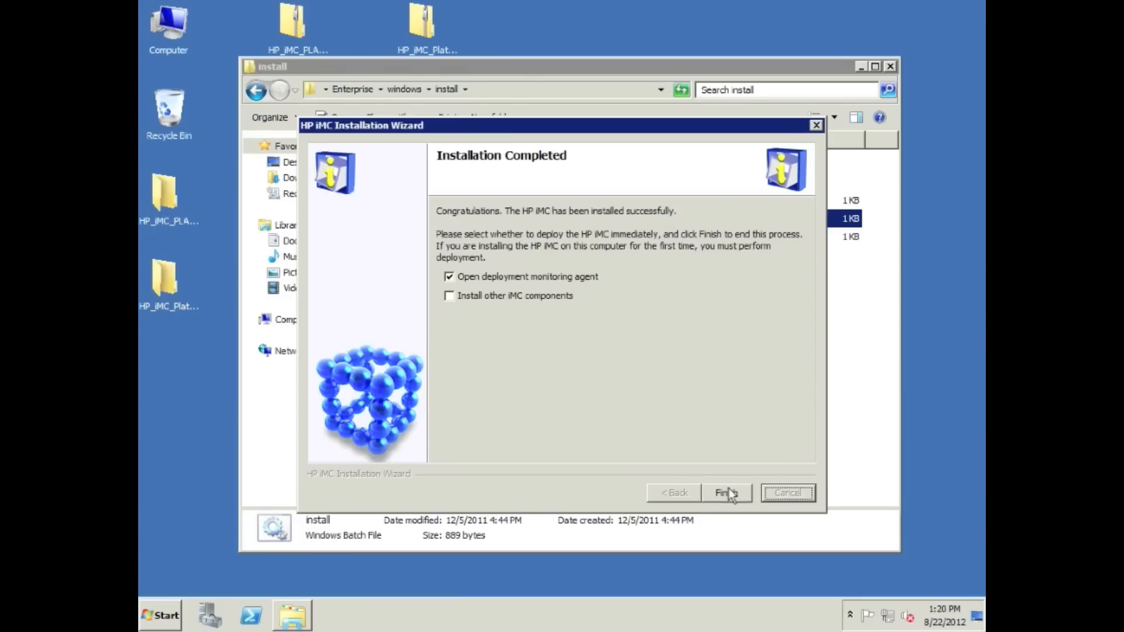
{"action": "left_click", "coordinate": [724, 493]}
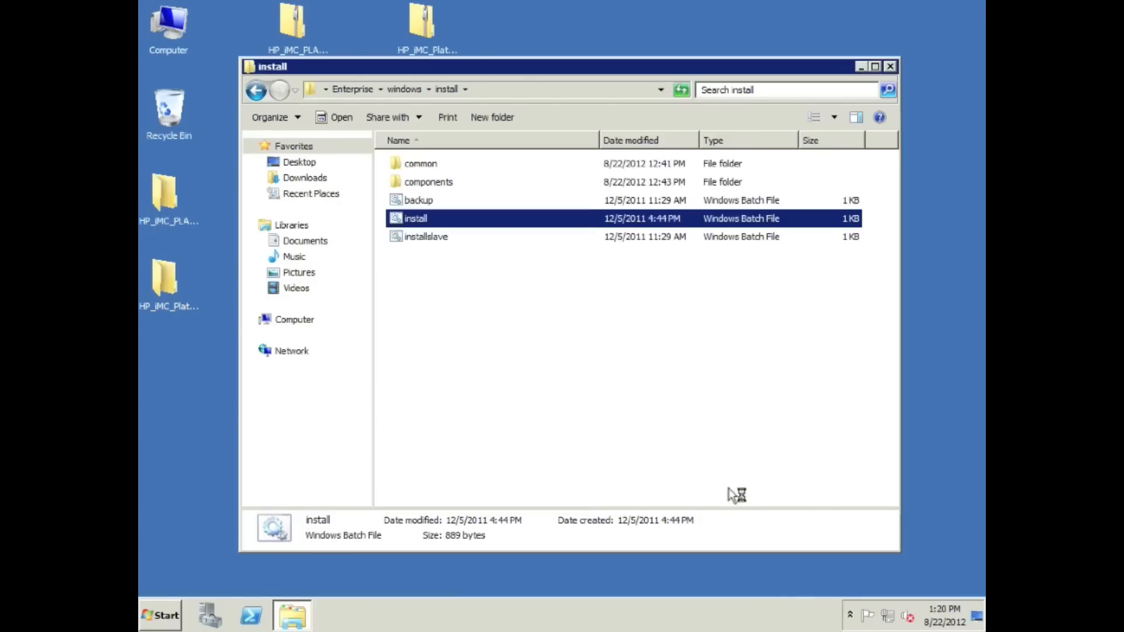
- In Batch deploy, tick User Selfservice and Guest Access Manager, leaving NBA, NTA and ACL Management unticked
{"action": "double_click", "coordinate": [415, 217]}
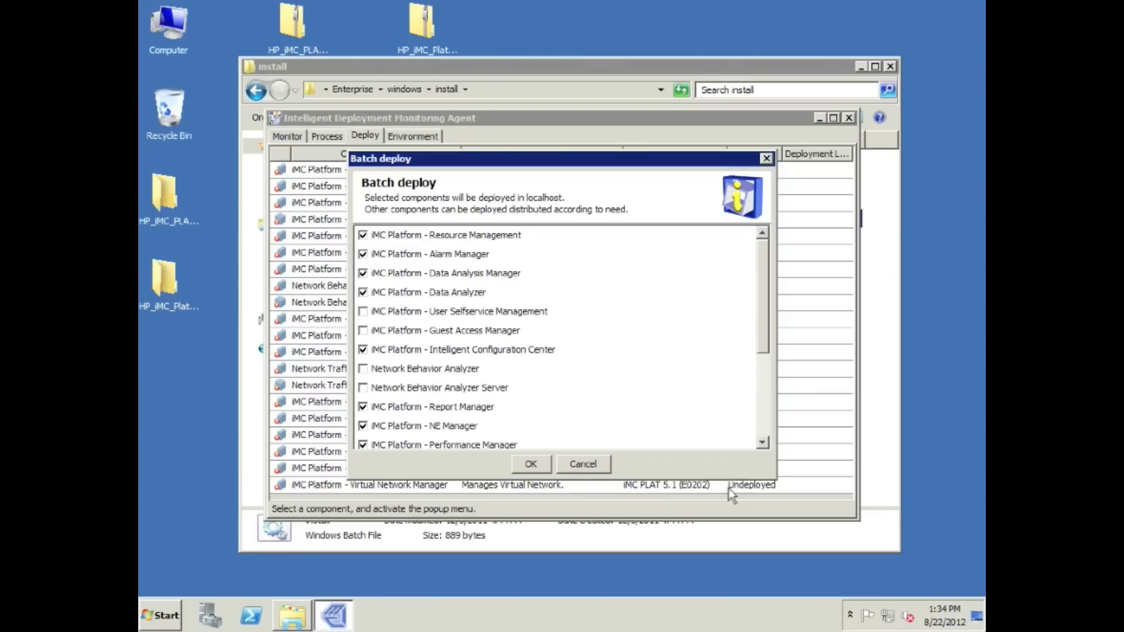
{"action": "mouse_move", "coordinate": [318, 343]}
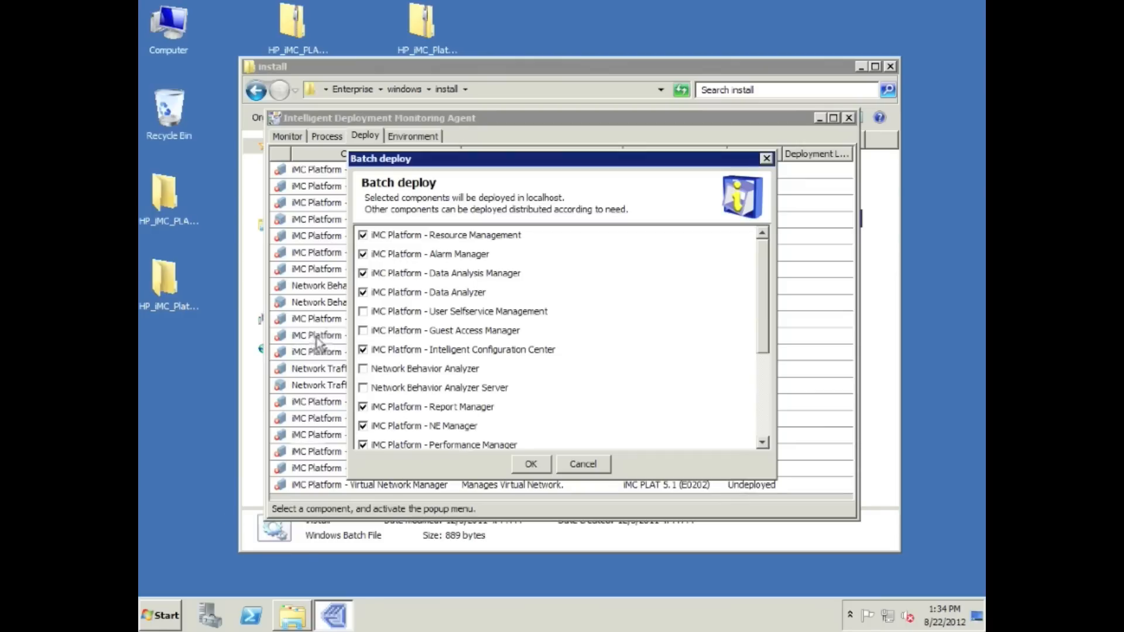
{"action": "left_click", "coordinate": [363, 330]}
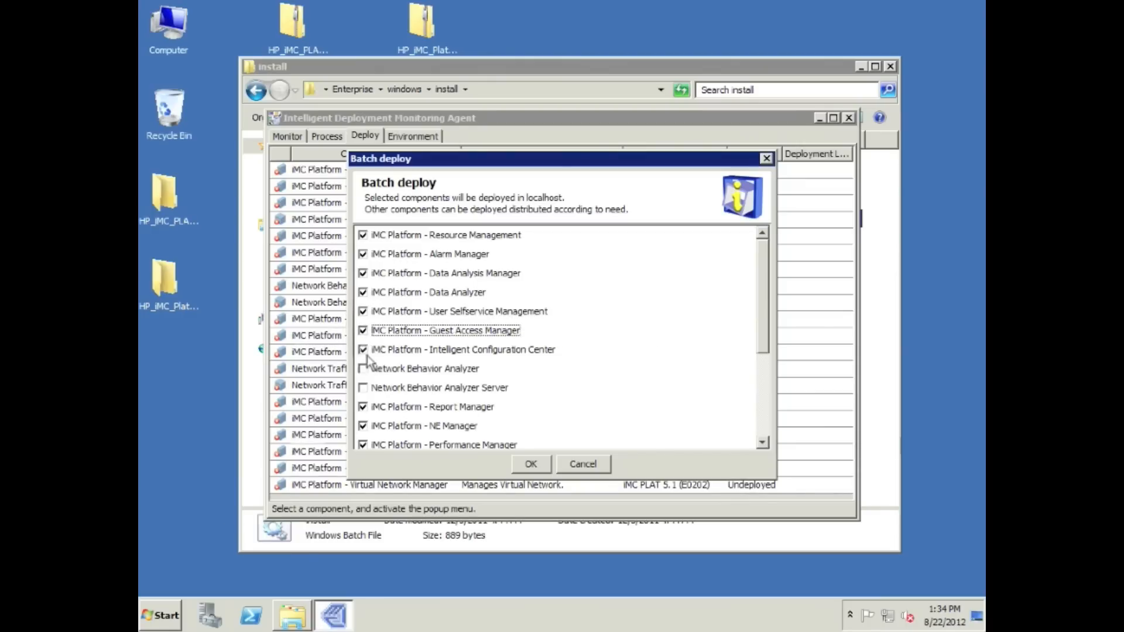
{"action": "left_click", "coordinate": [363, 388]}
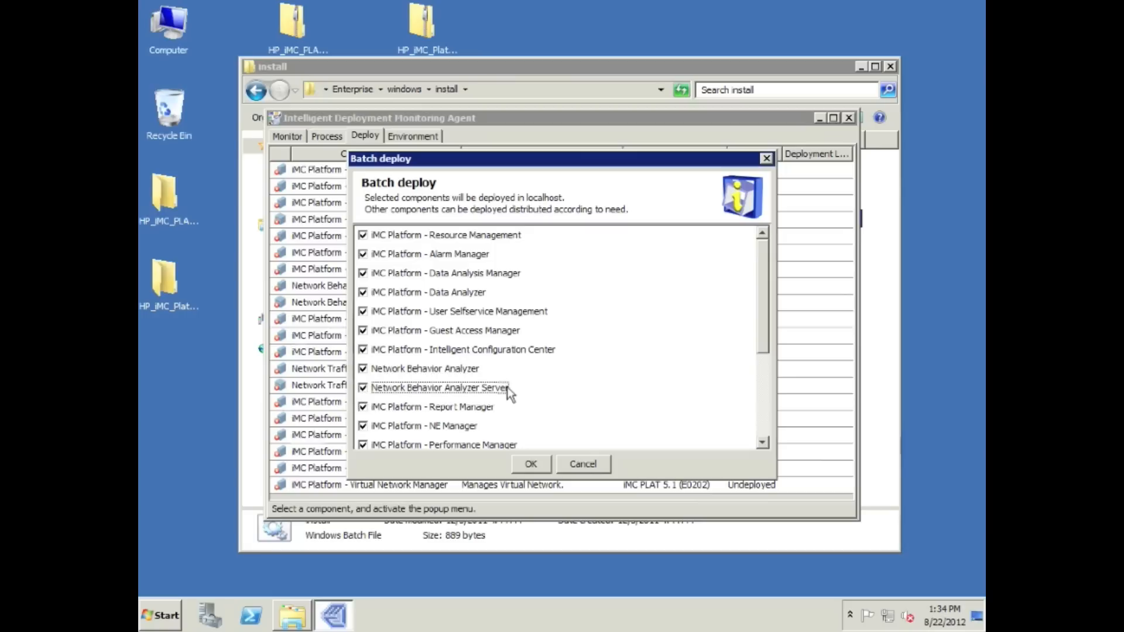
{"action": "scroll", "scroll_direction": "down", "scroll_amount": 3}
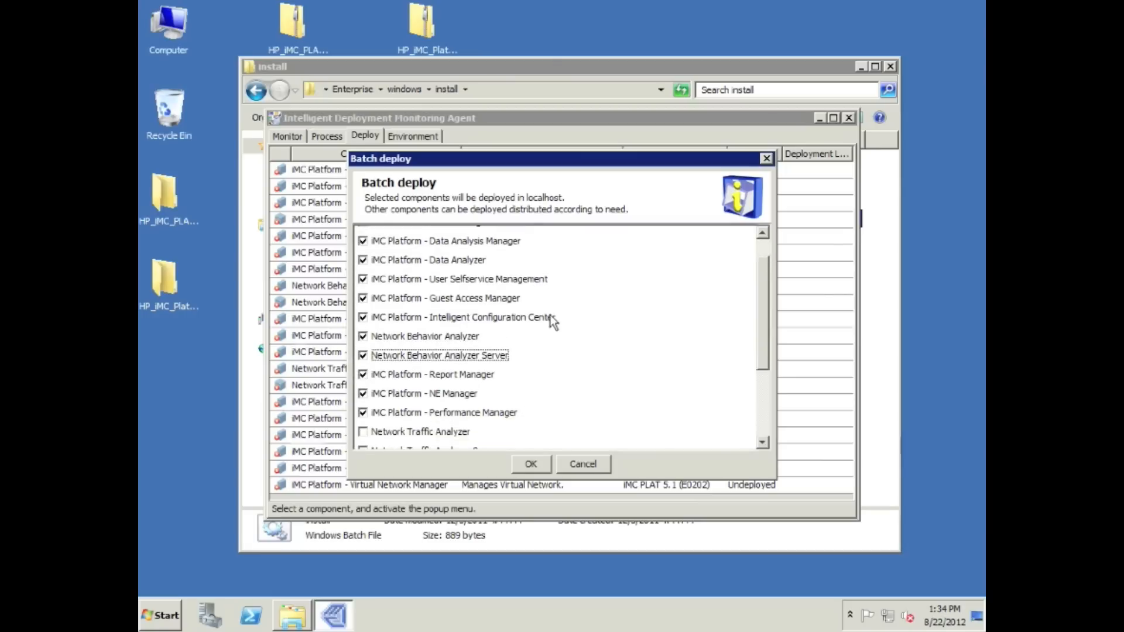
{"action": "scroll", "scroll_direction": "down", "scroll_amount": 3}
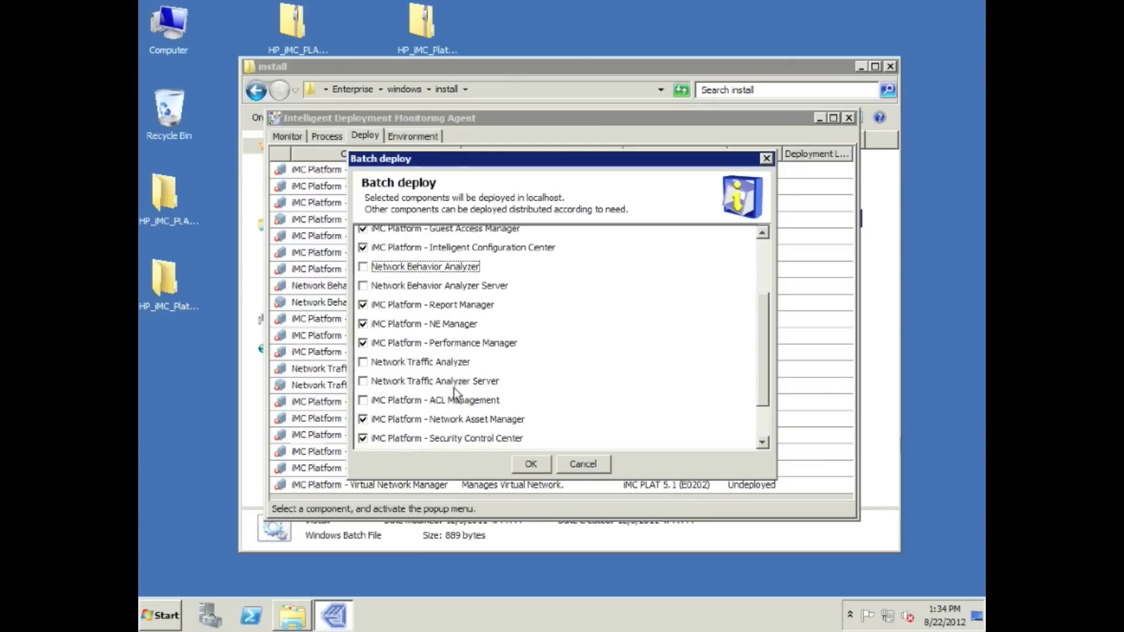
{"action": "scroll", "scroll_direction": "down", "scroll_amount": 3}
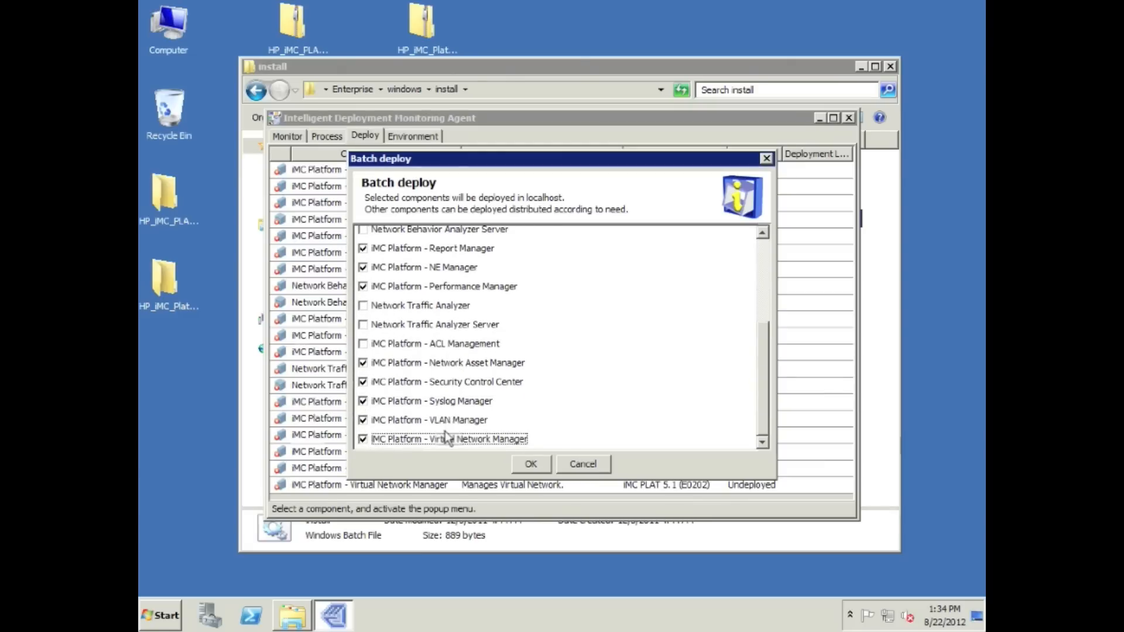
{"action": "mouse_move", "coordinate": [530, 466]}
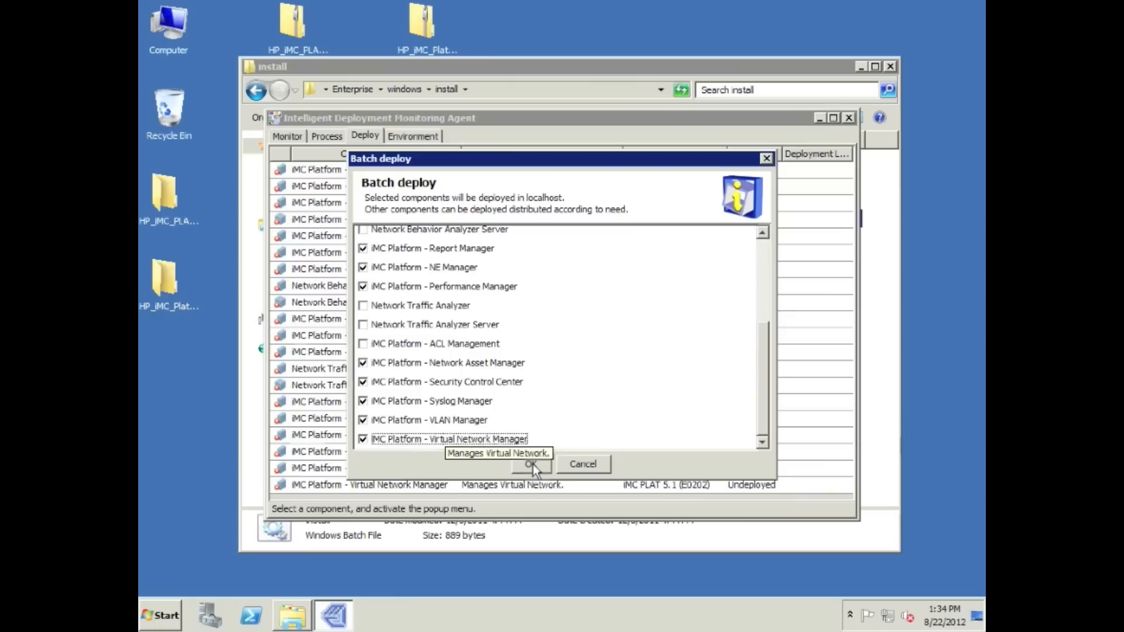
{"action": "mouse_move", "coordinate": [559, 282]}
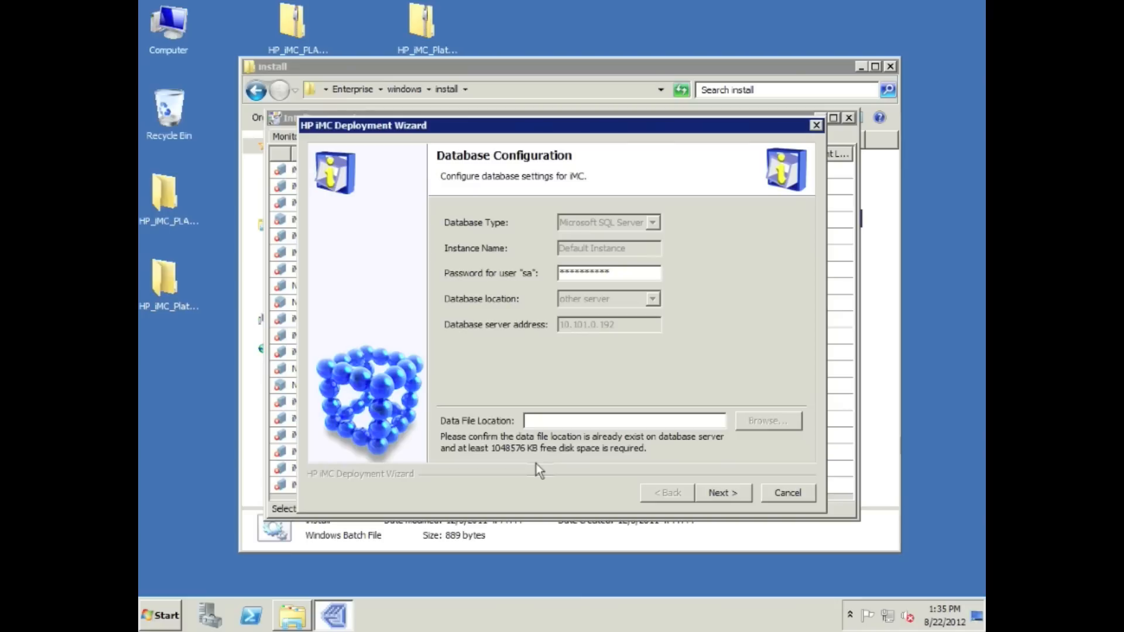
{"action": "mouse_move", "coordinate": [618, 398]}
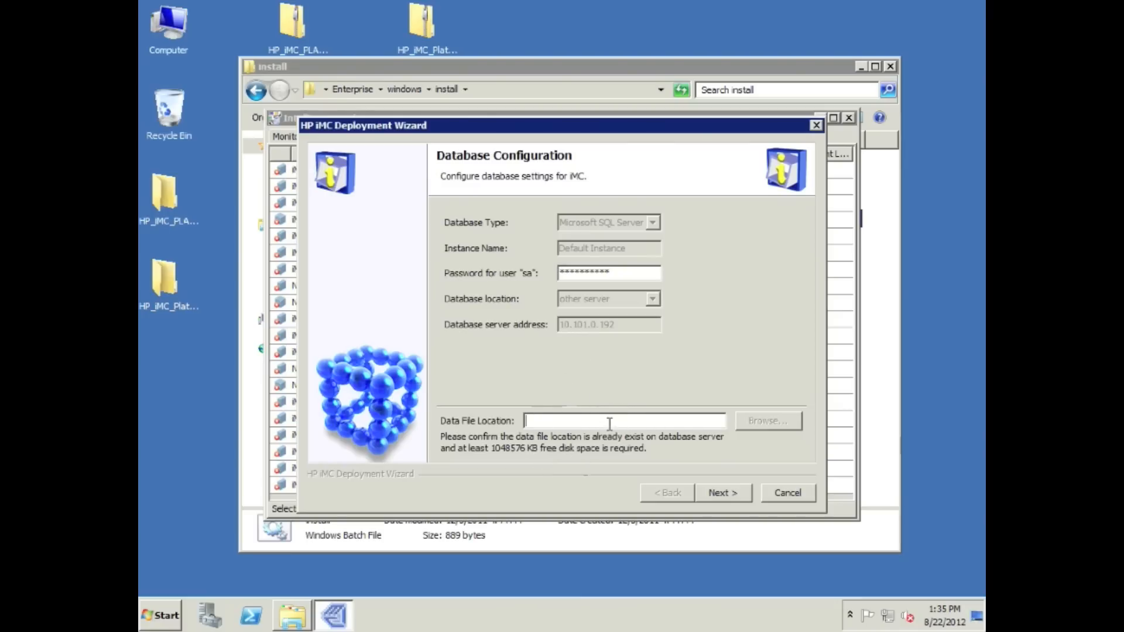
- Set the data file location to c:\program files\imcdata and confirm the Important Hint, reaching web ports 8080/8443
{"action": "type", "text": "c:\\"}
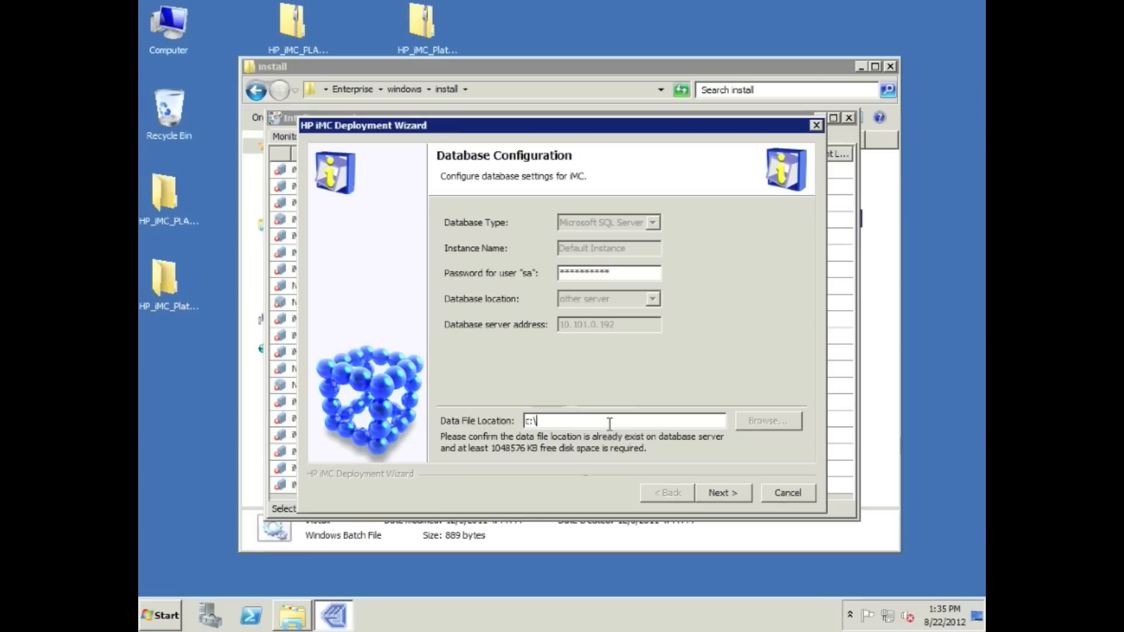
{"action": "type", "text": "program files\\"}
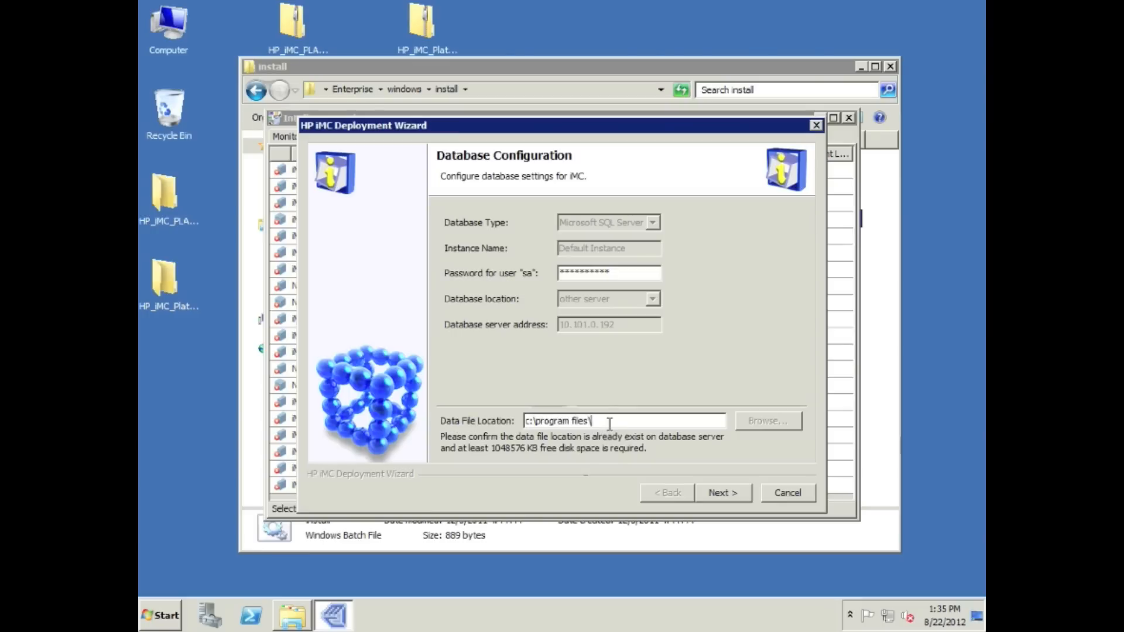
{"action": "type", "text": "mcdata"}
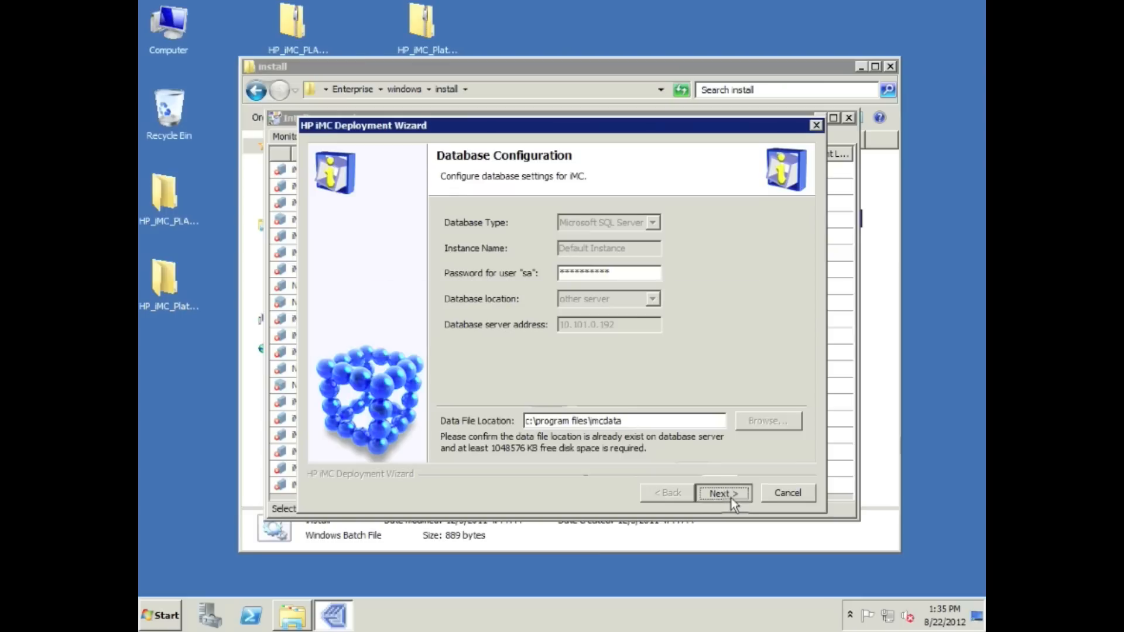
{"action": "left_click", "coordinate": [722, 493]}
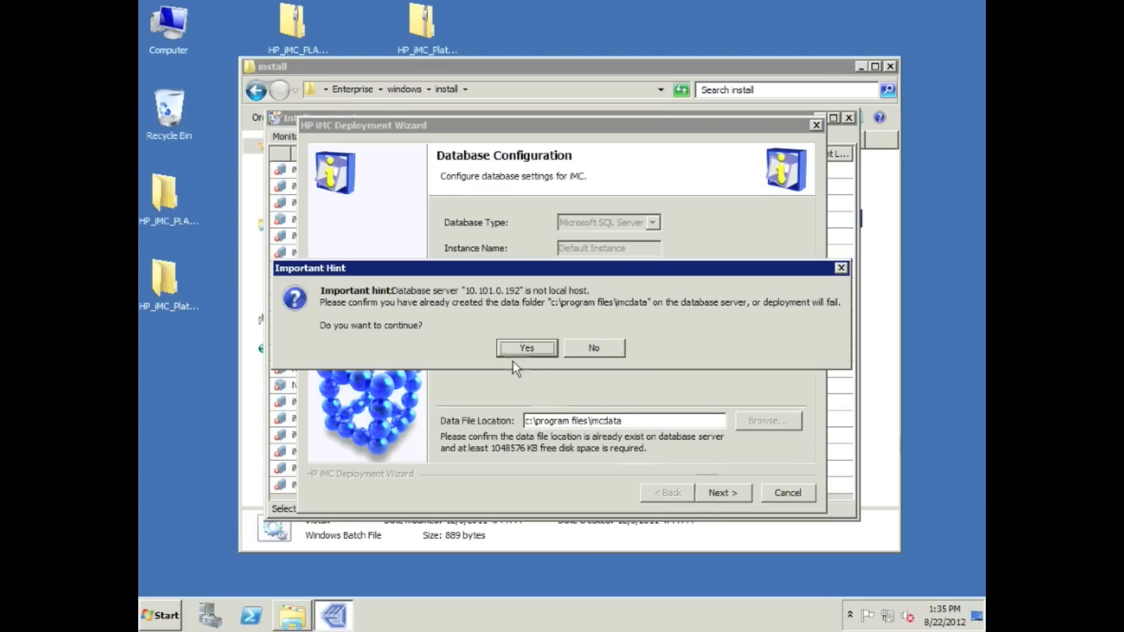
{"action": "mouse_move", "coordinate": [592, 315]}
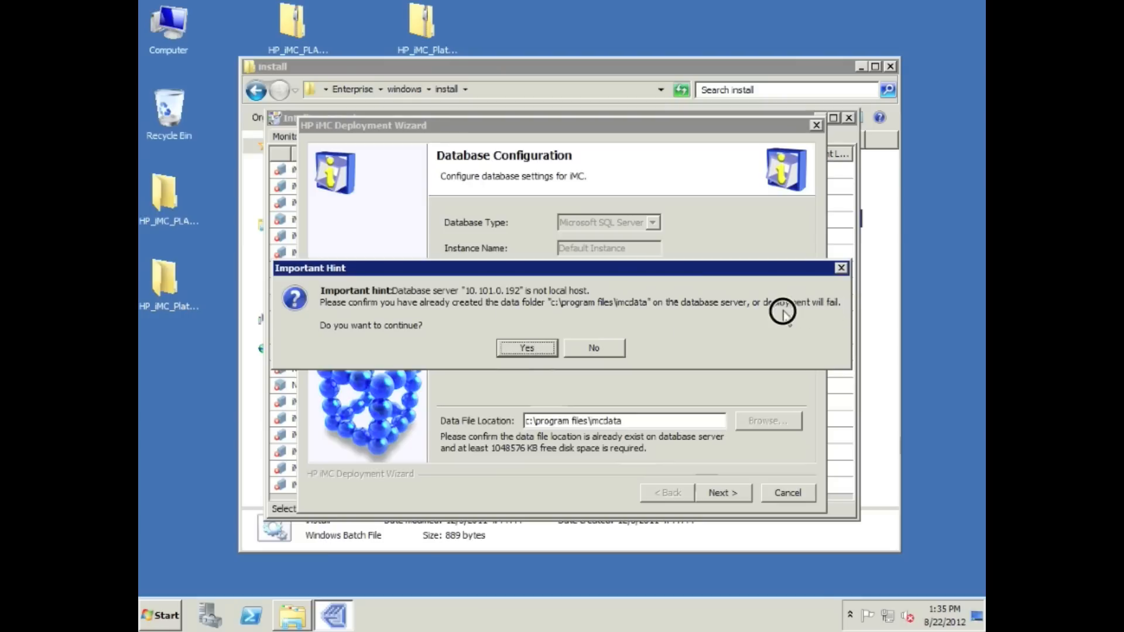
{"action": "mouse_move", "coordinate": [837, 319]}
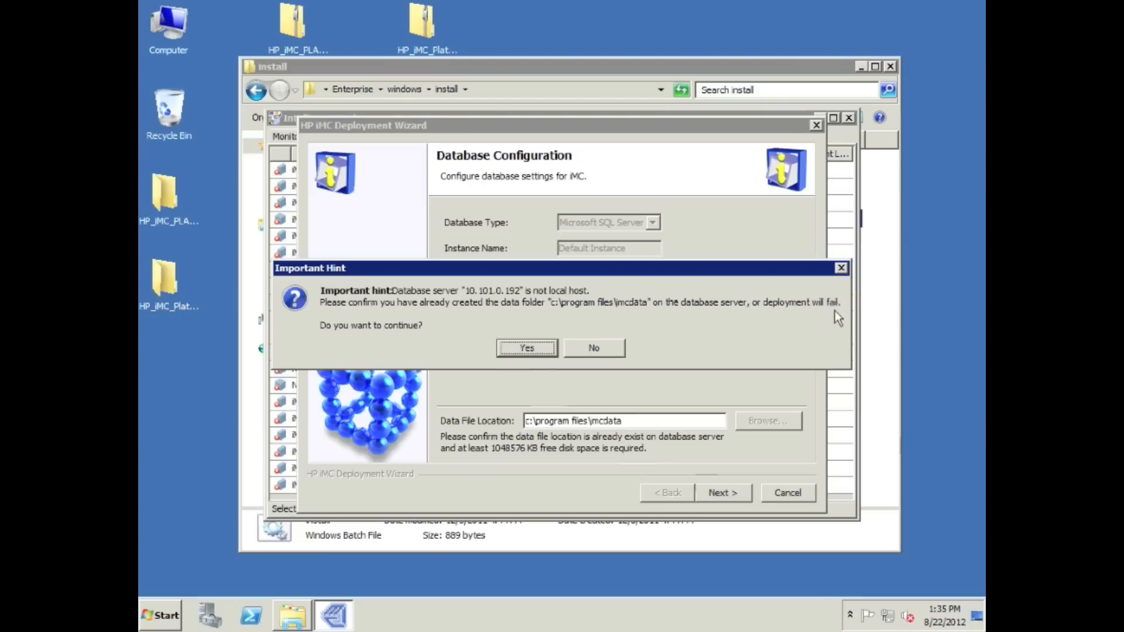
{"action": "left_click", "coordinate": [527, 348]}
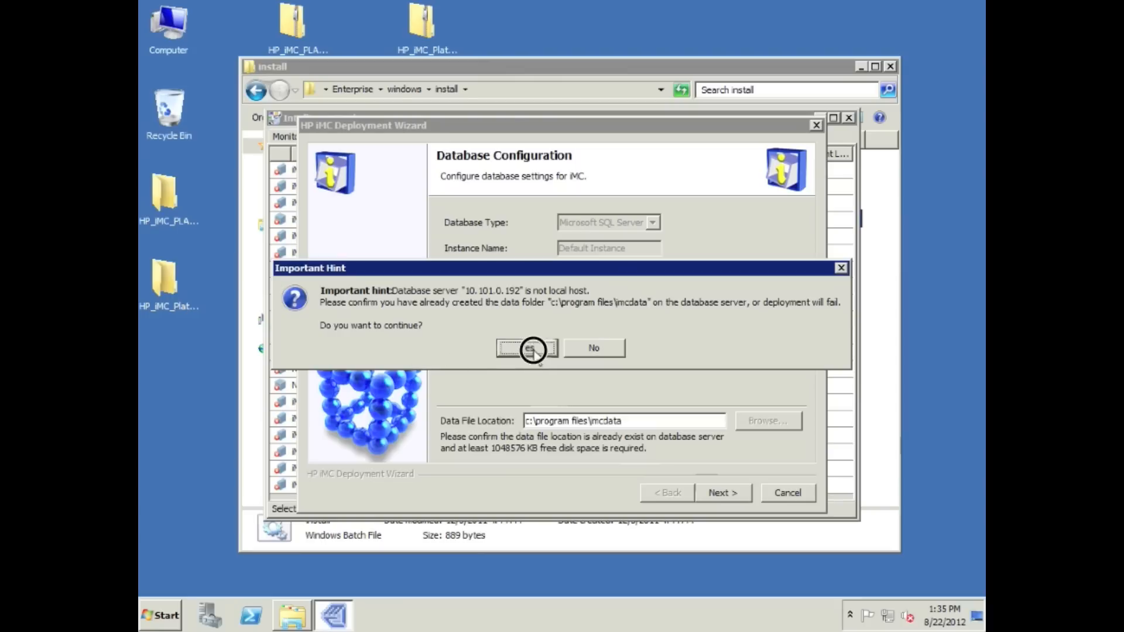
{"action": "left_click", "coordinate": [527, 348]}
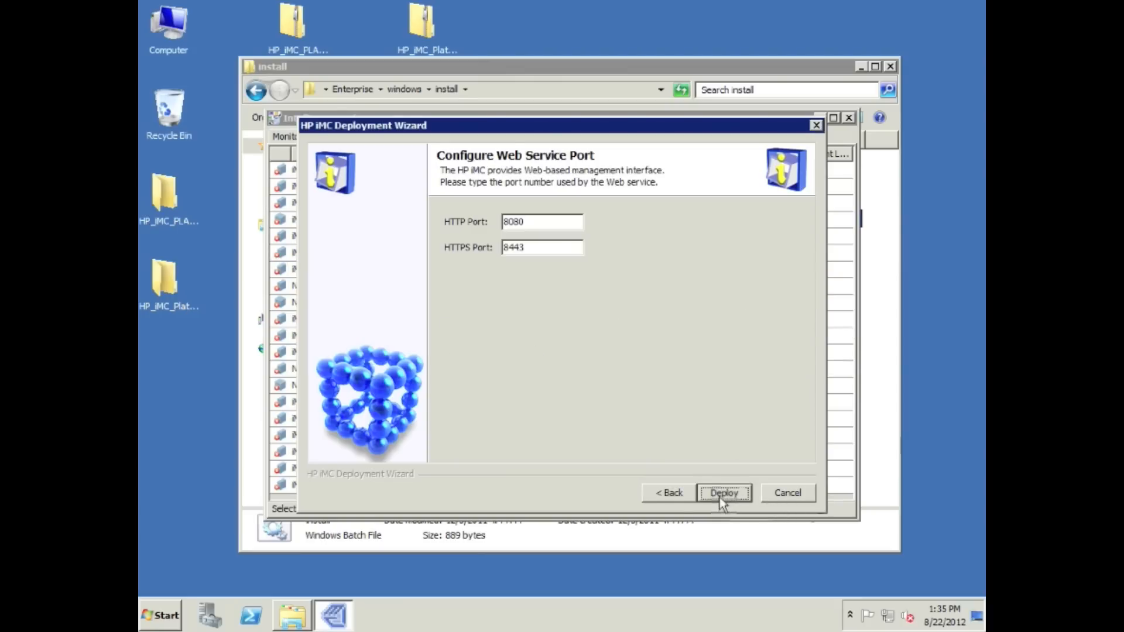
- Deploy with default web ports, acknowledge success without starting iMC, and show the Monitor overview
{"action": "left_click", "coordinate": [723, 493]}
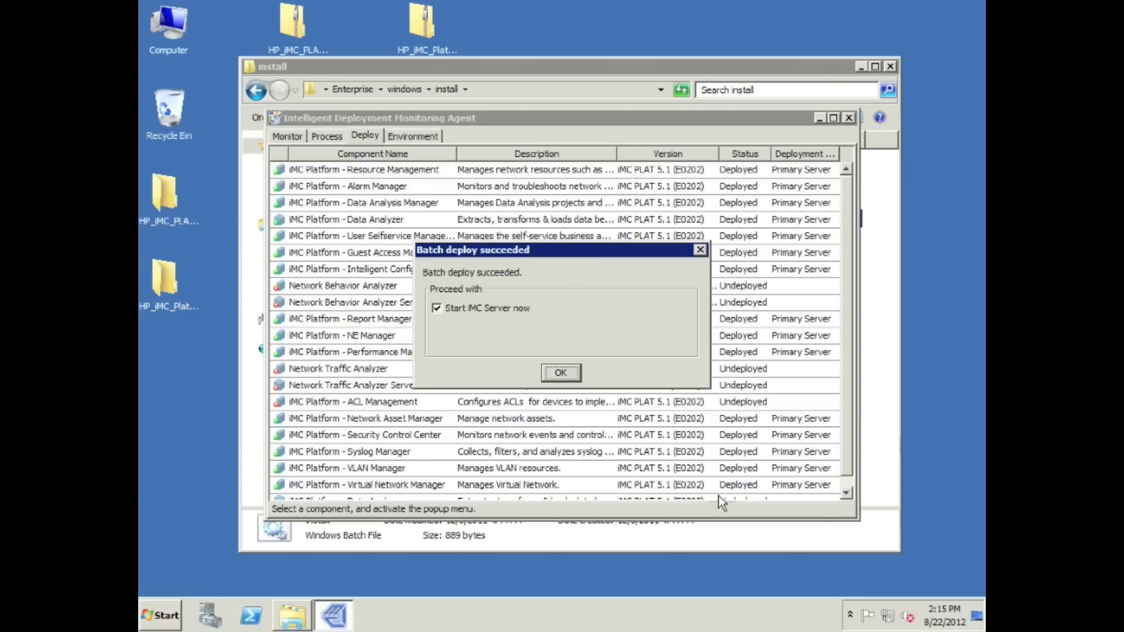
{"action": "mouse_move", "coordinate": [421, 375]}
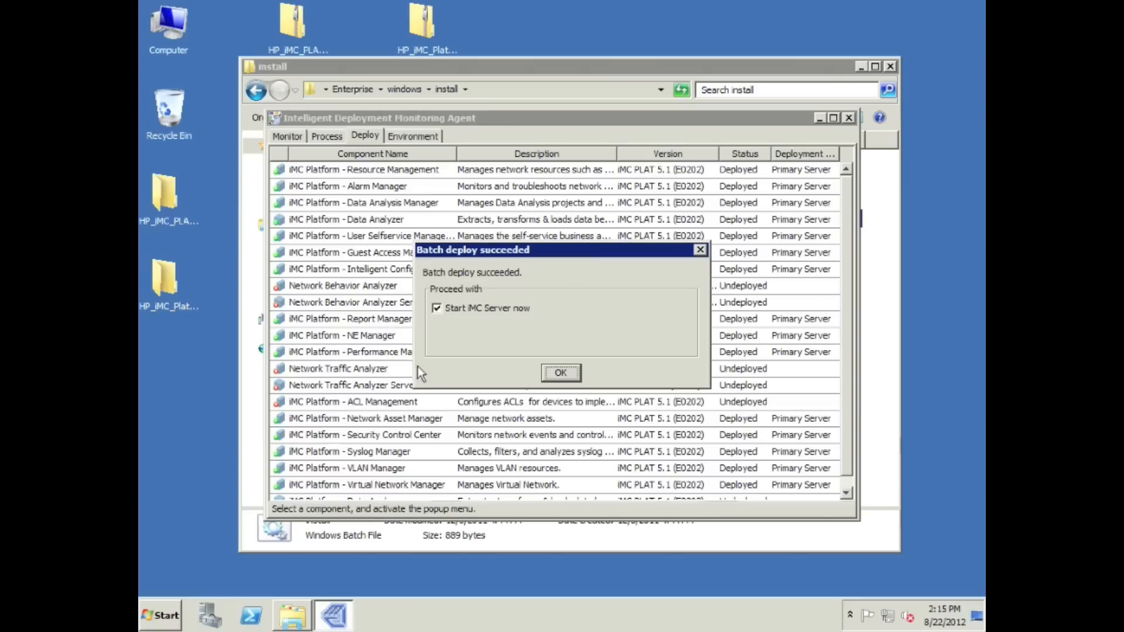
{"action": "left_click", "coordinate": [436, 308]}
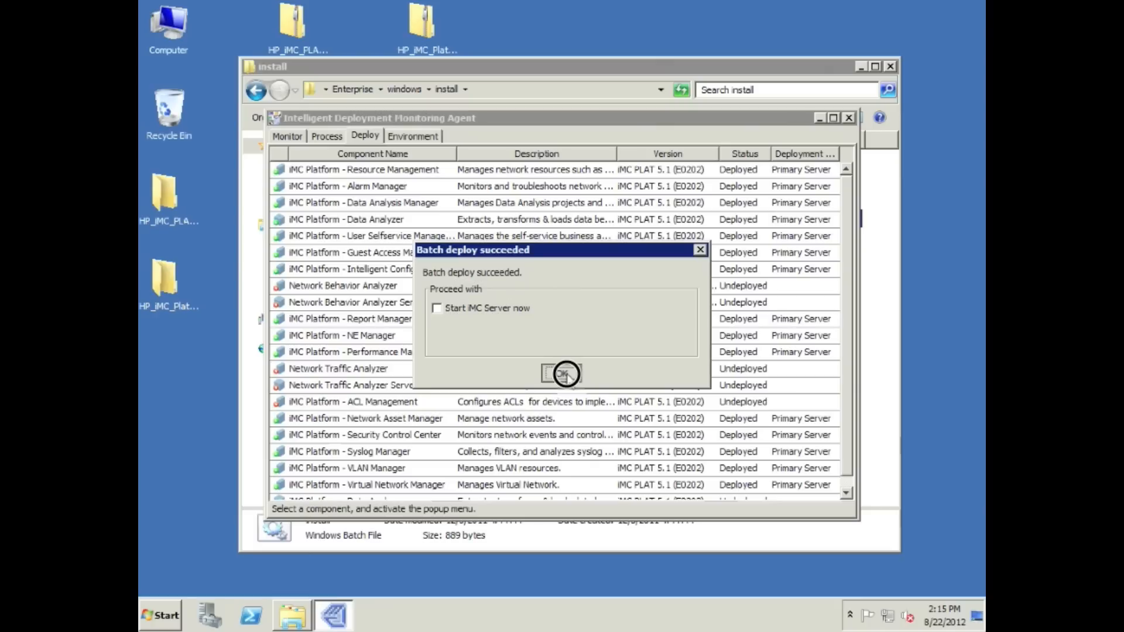
{"action": "left_click", "coordinate": [561, 373]}
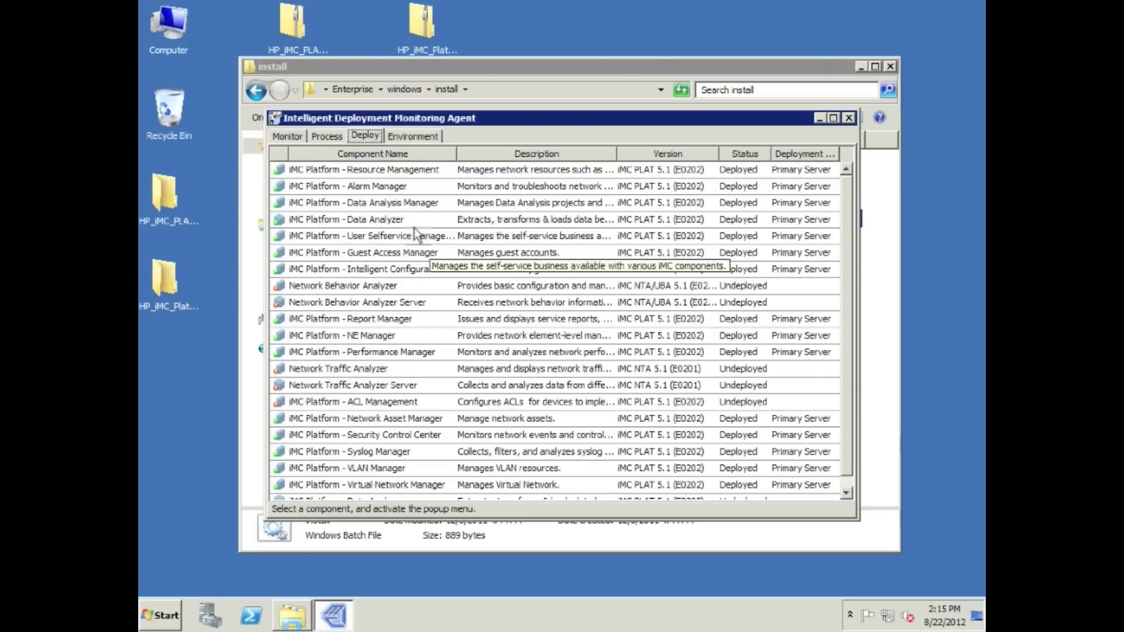
{"action": "left_click", "coordinate": [285, 136]}
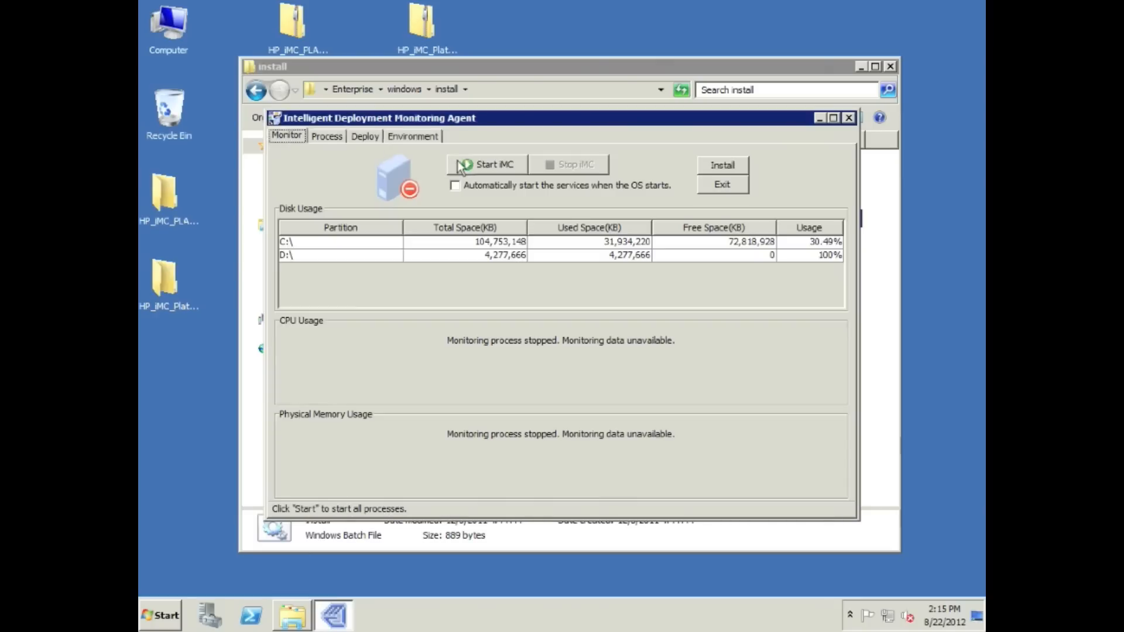
- Start installing from another package and browse to the HP_iMC_Platform_5.1_SP1_(E0202P05)_Windows folder on the Desktop
{"action": "left_click", "coordinate": [723, 165]}
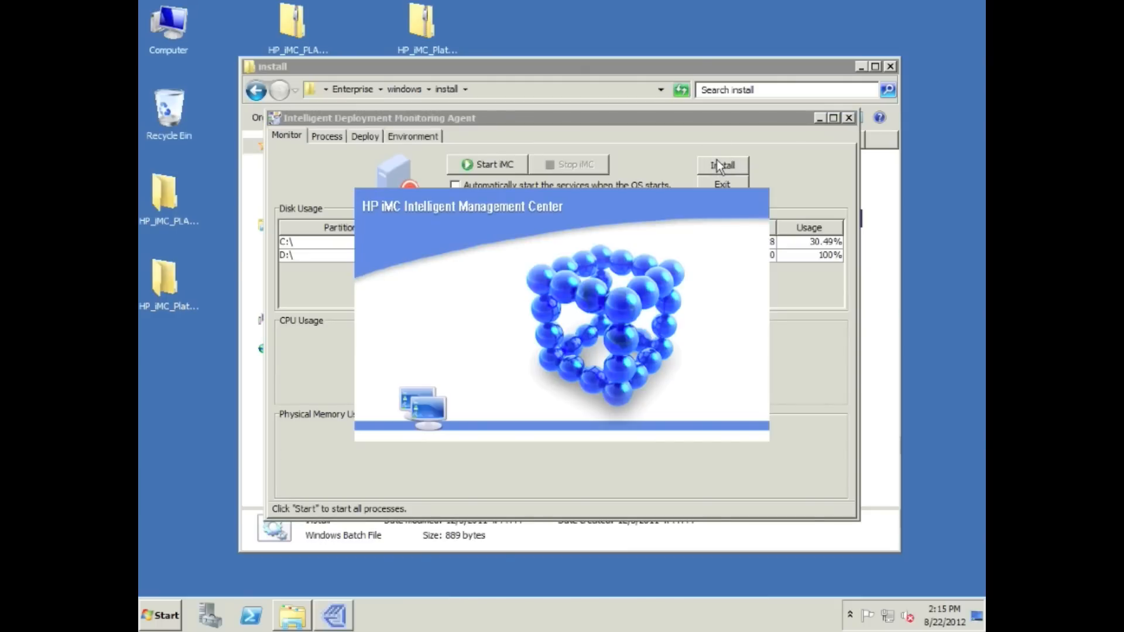
{"action": "left_click", "coordinate": [722, 166]}
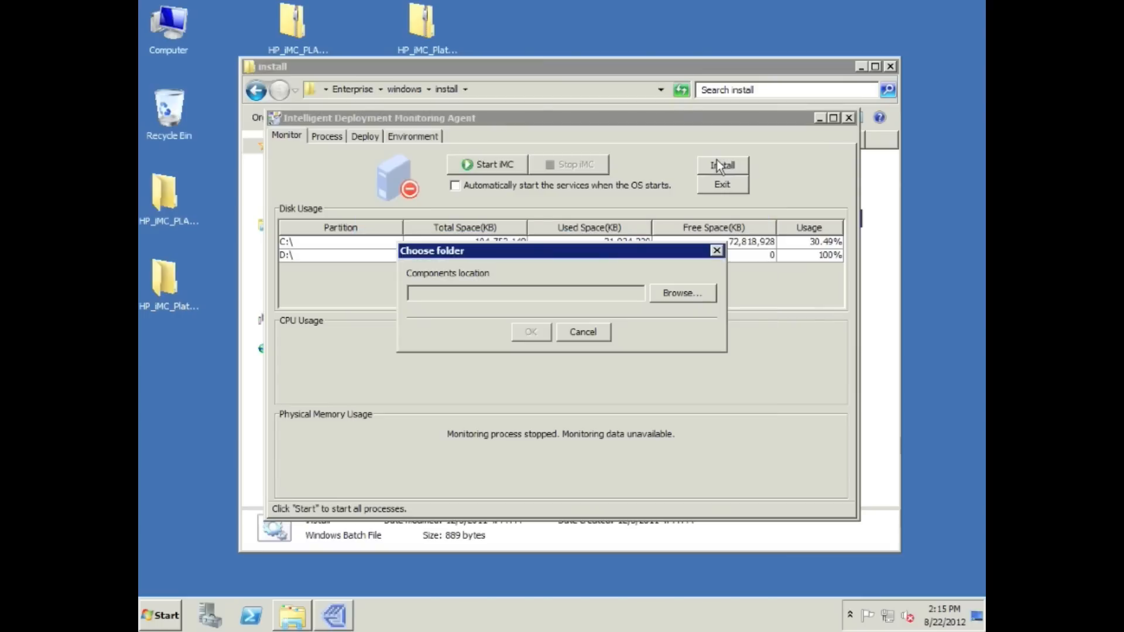
{"action": "mouse_move", "coordinate": [682, 296]}
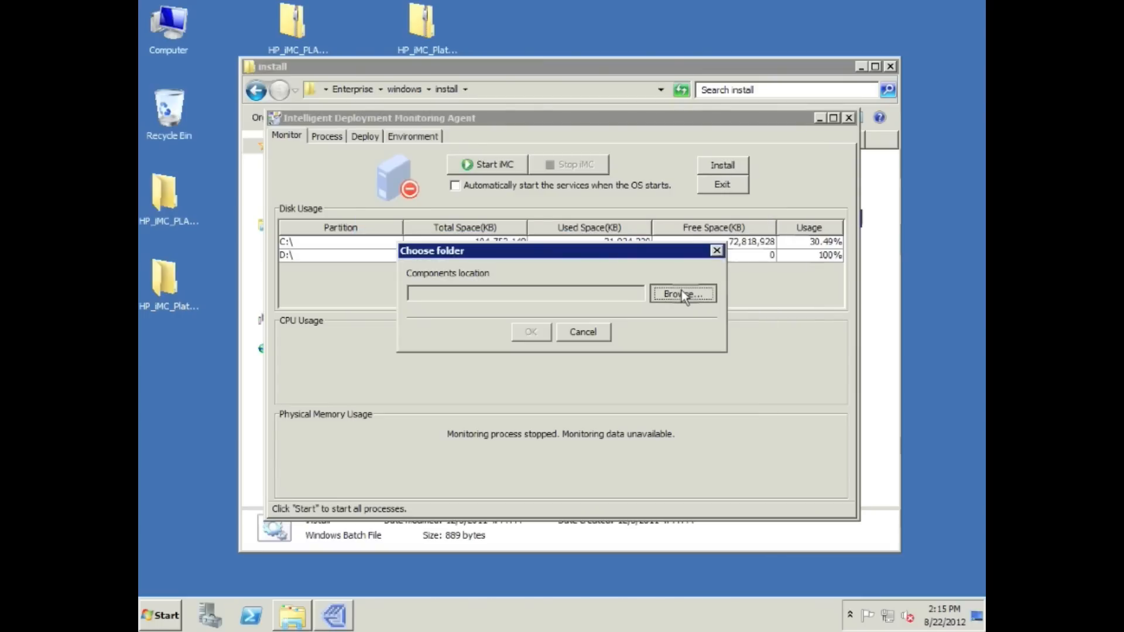
{"action": "left_click", "coordinate": [682, 294]}
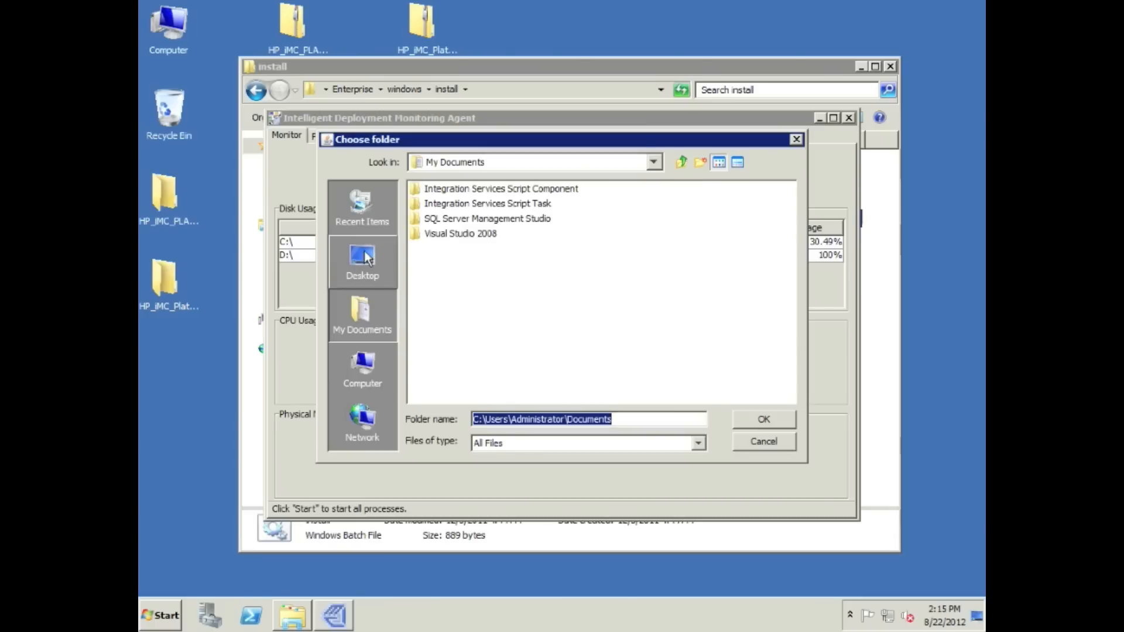
{"action": "left_click", "coordinate": [362, 260]}
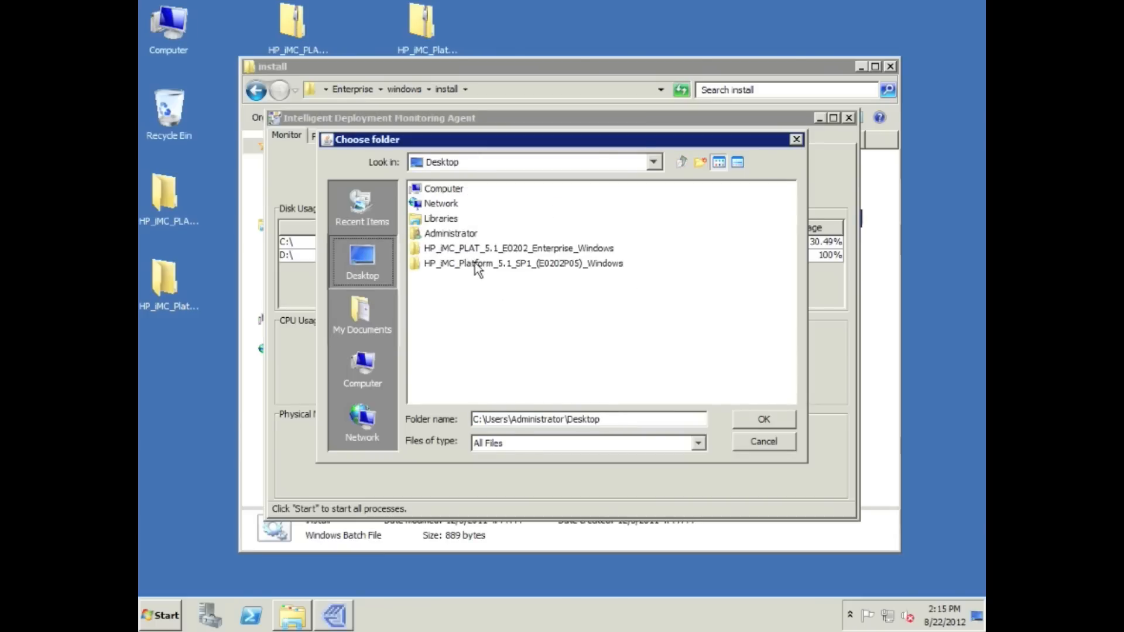
{"action": "double_click", "coordinate": [521, 264]}
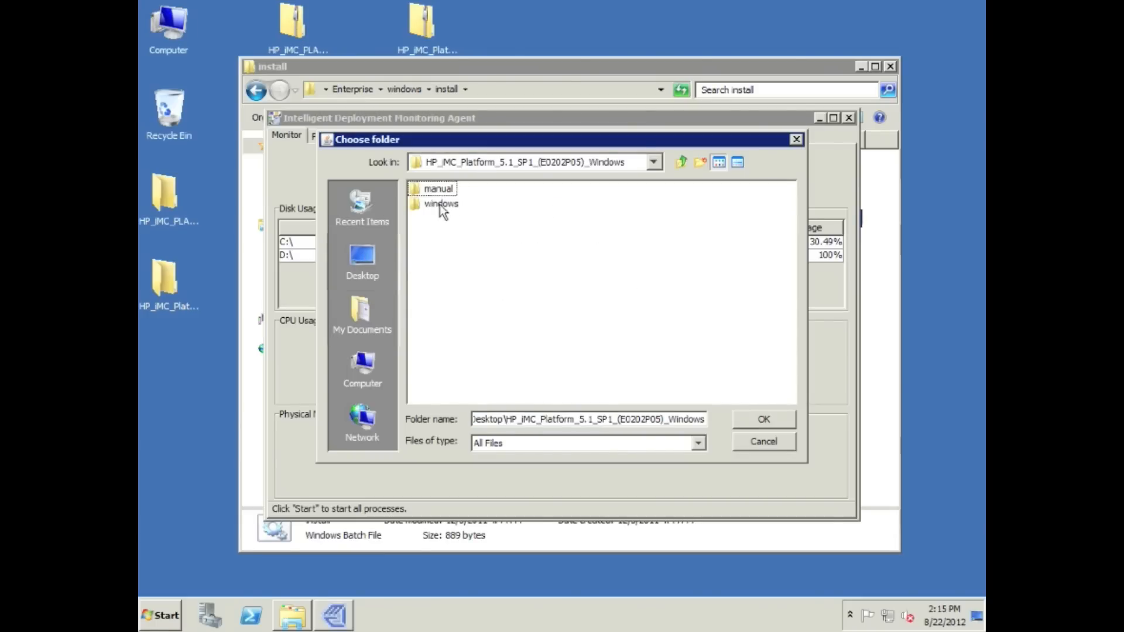
- Choose windows > windows > install as the components location and launch the SP1 installation
{"action": "left_click", "coordinate": [441, 204]}
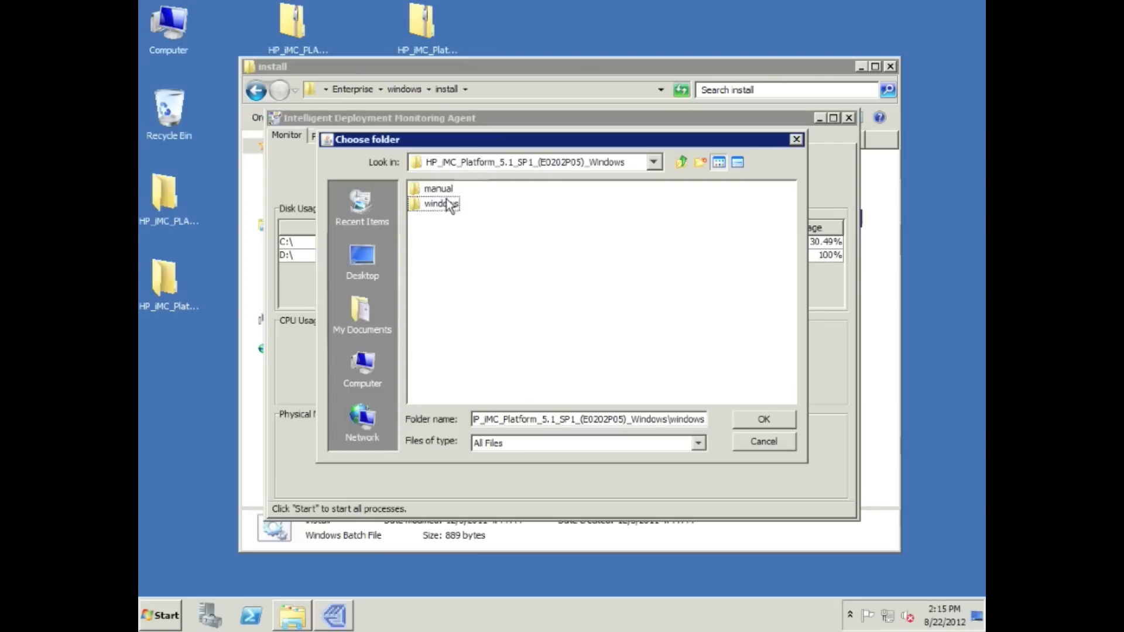
{"action": "left_click", "coordinate": [441, 204]}
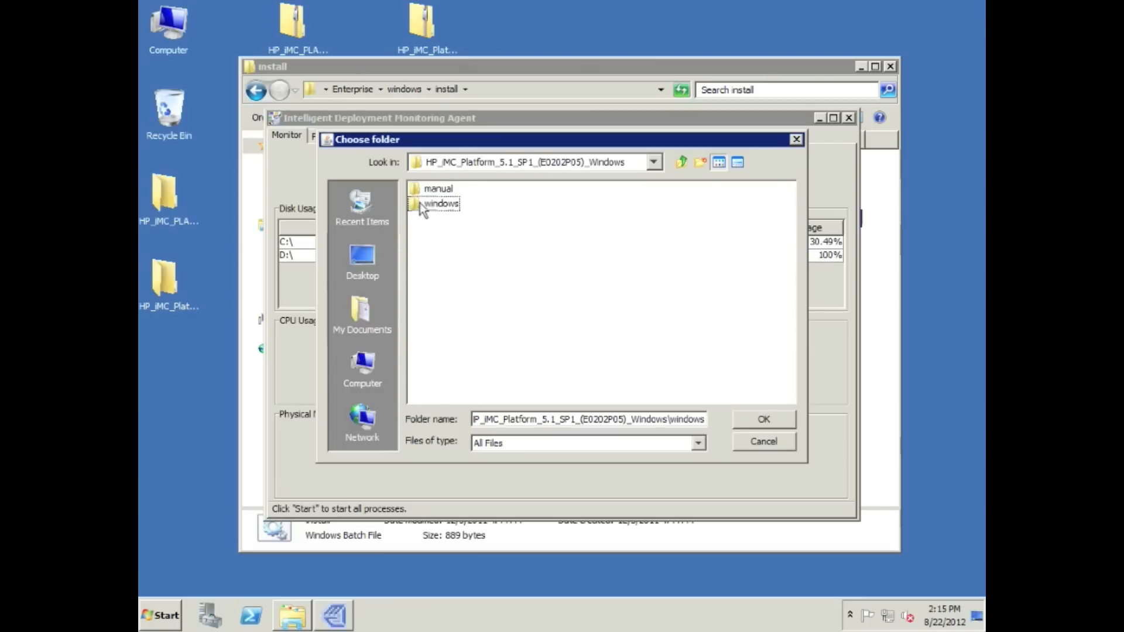
{"action": "double_click", "coordinate": [441, 204]}
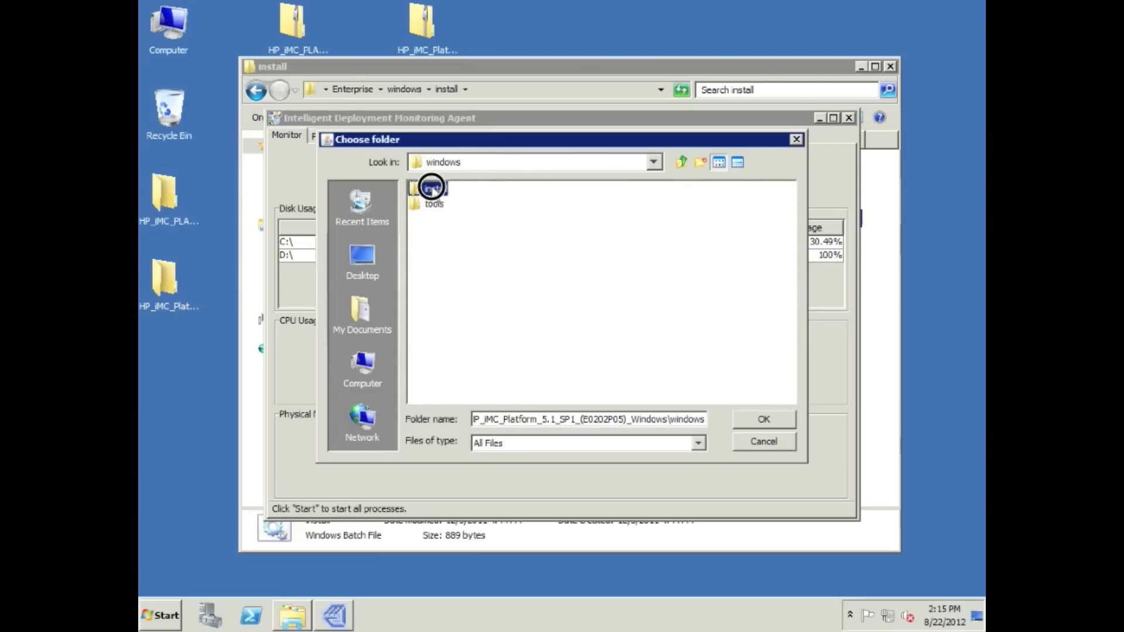
{"action": "double_click", "coordinate": [430, 187]}
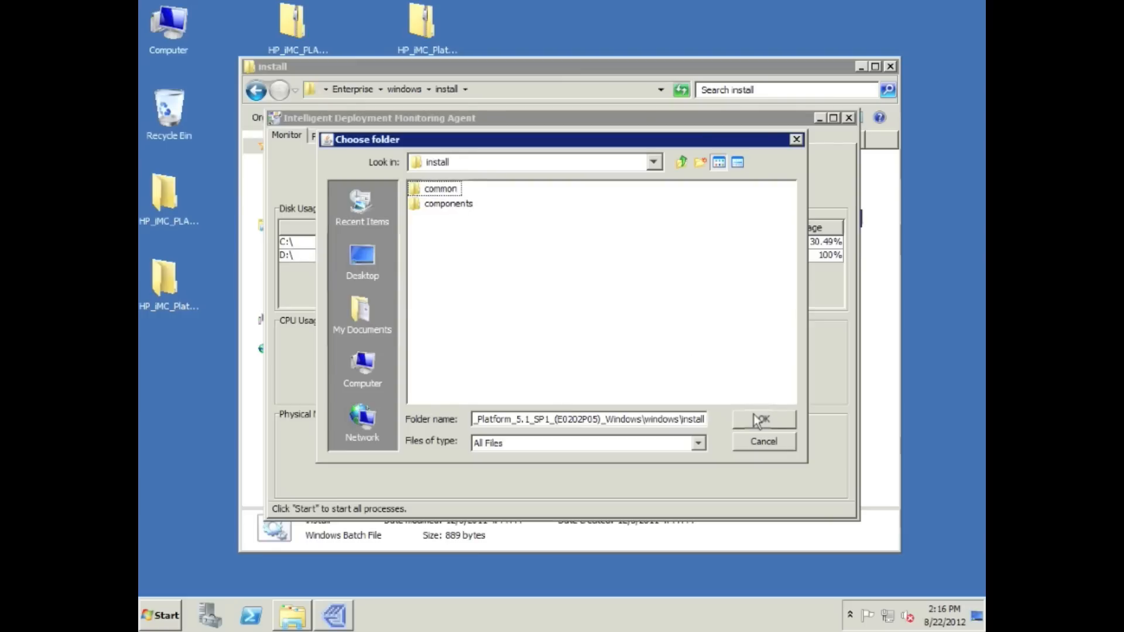
{"action": "left_click", "coordinate": [761, 419]}
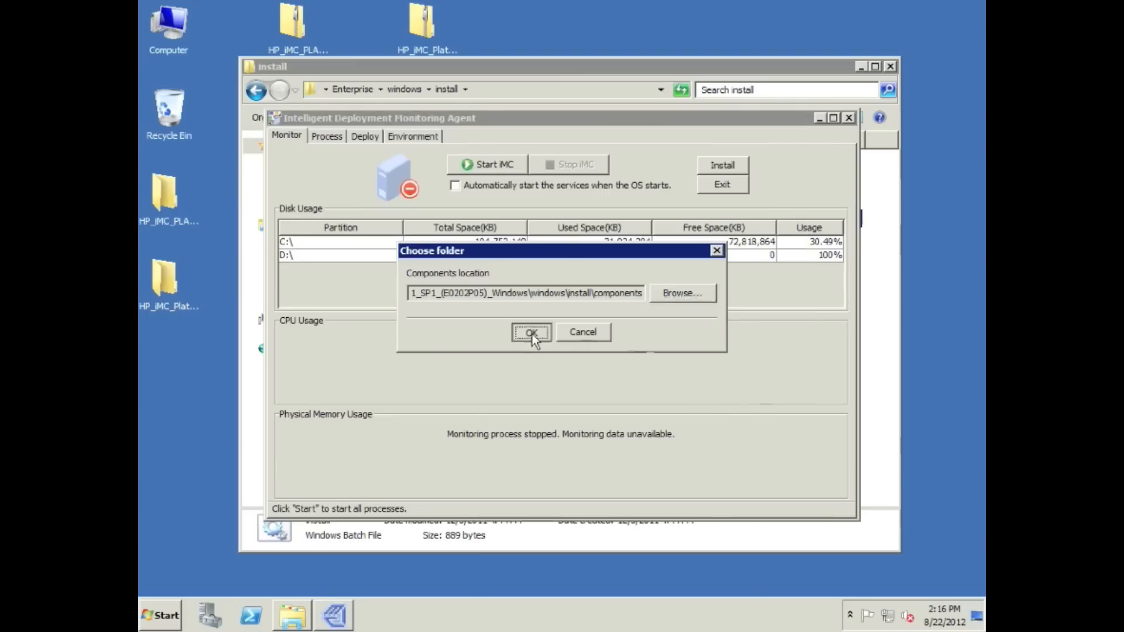
{"action": "left_click", "coordinate": [530, 331]}
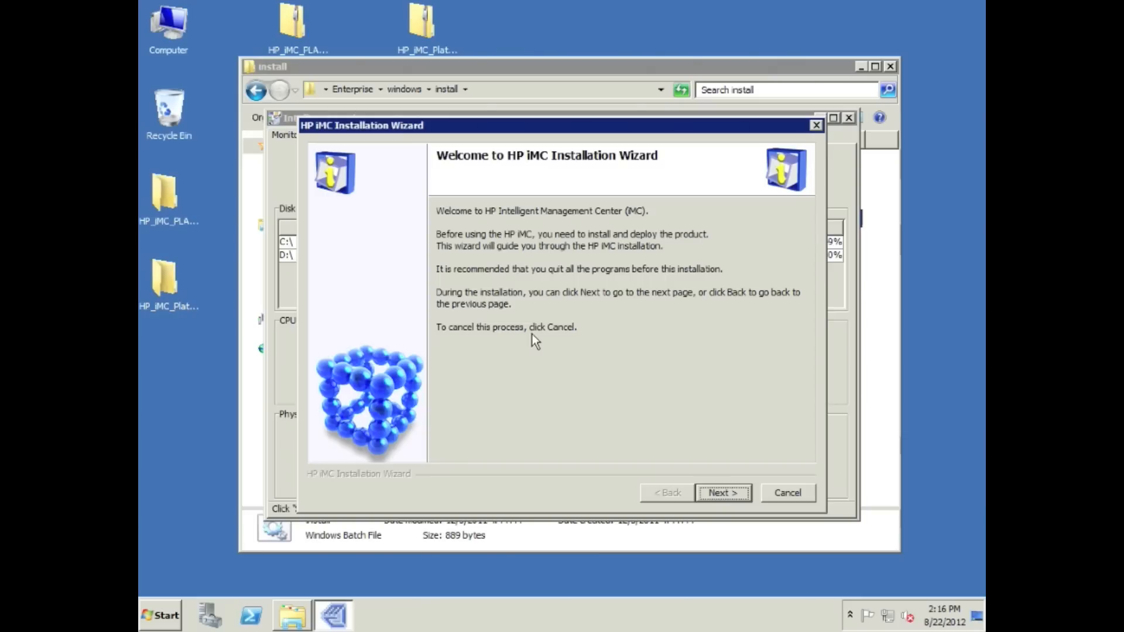
- Accept the licence and confirm the common components upgrade, listing SP1 components for C:\Program Files\iMC
{"action": "left_click", "coordinate": [722, 493]}
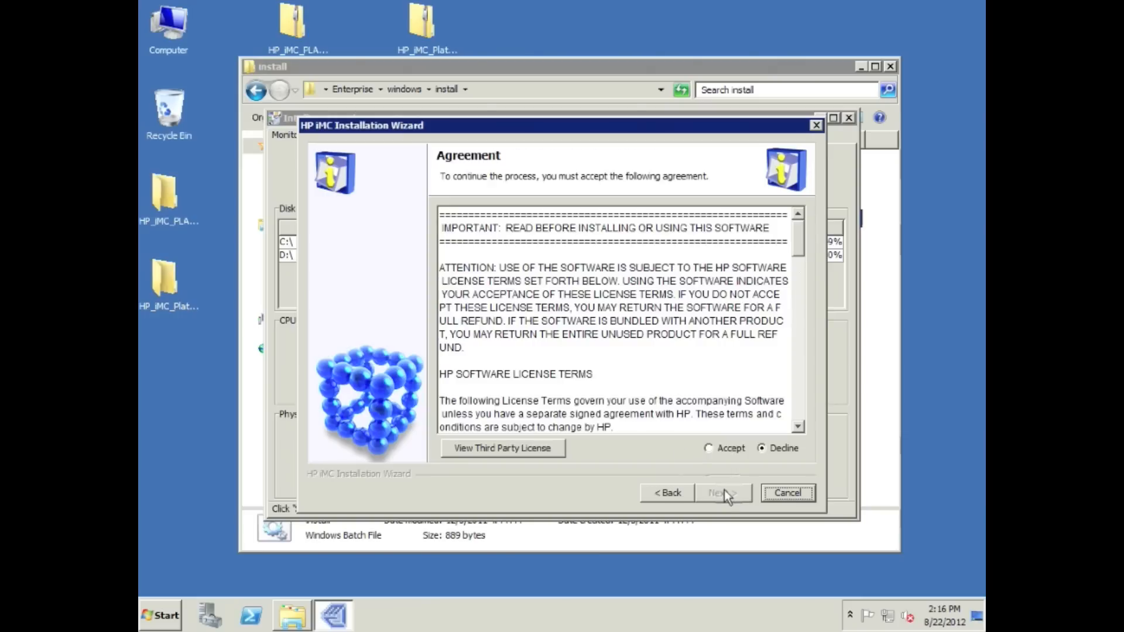
{"action": "left_click", "coordinate": [707, 449]}
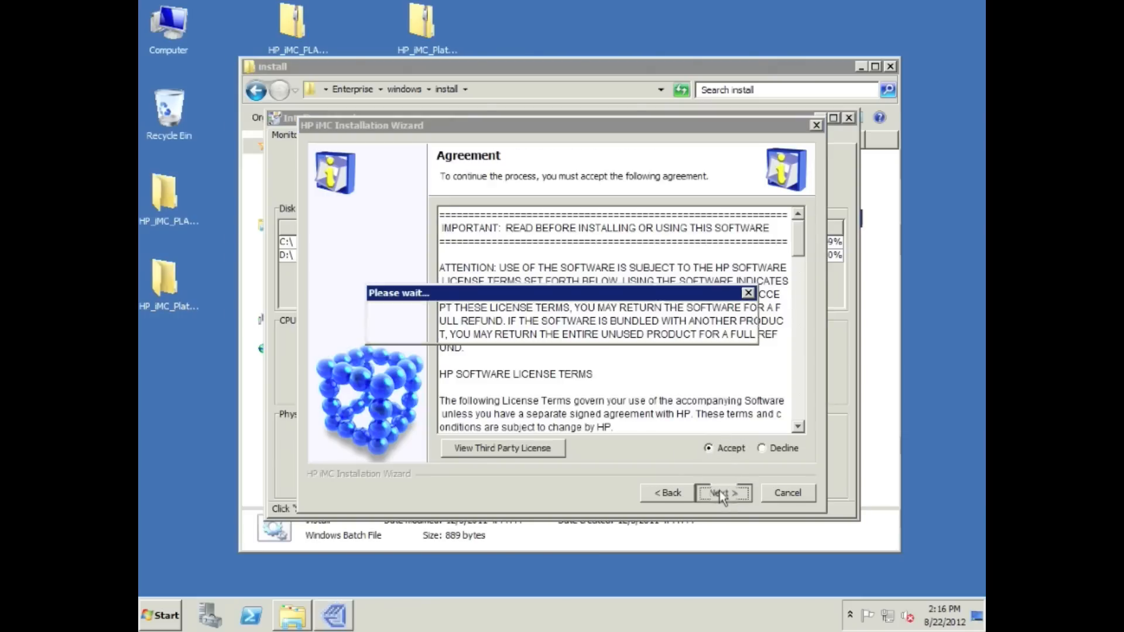
{"action": "left_click", "coordinate": [723, 493]}
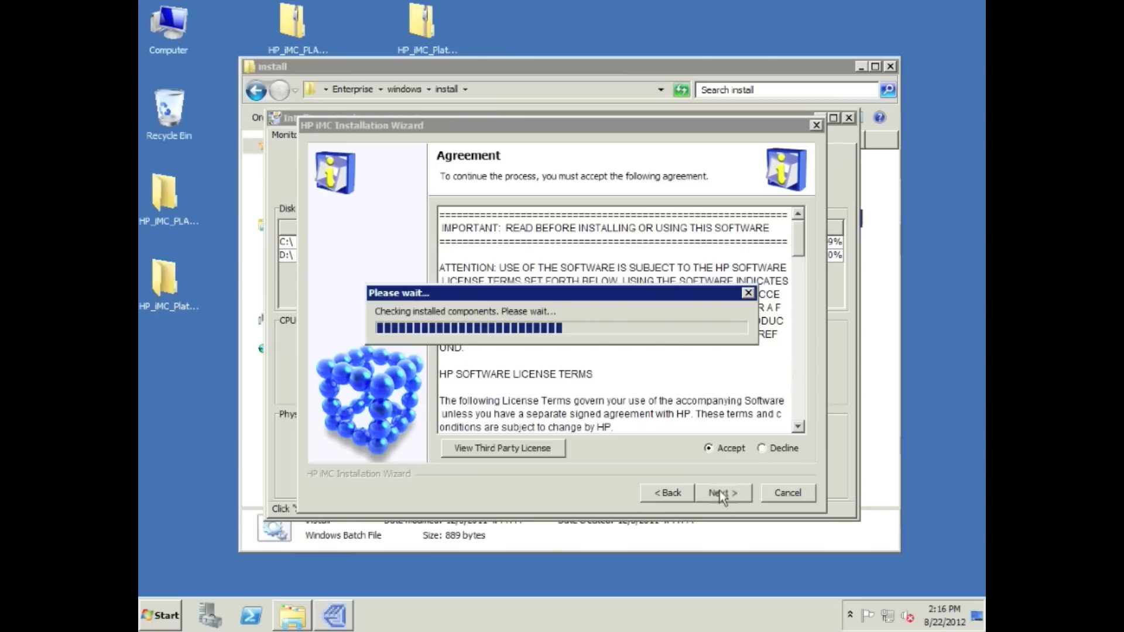
{"action": "left_click", "coordinate": [720, 493]}
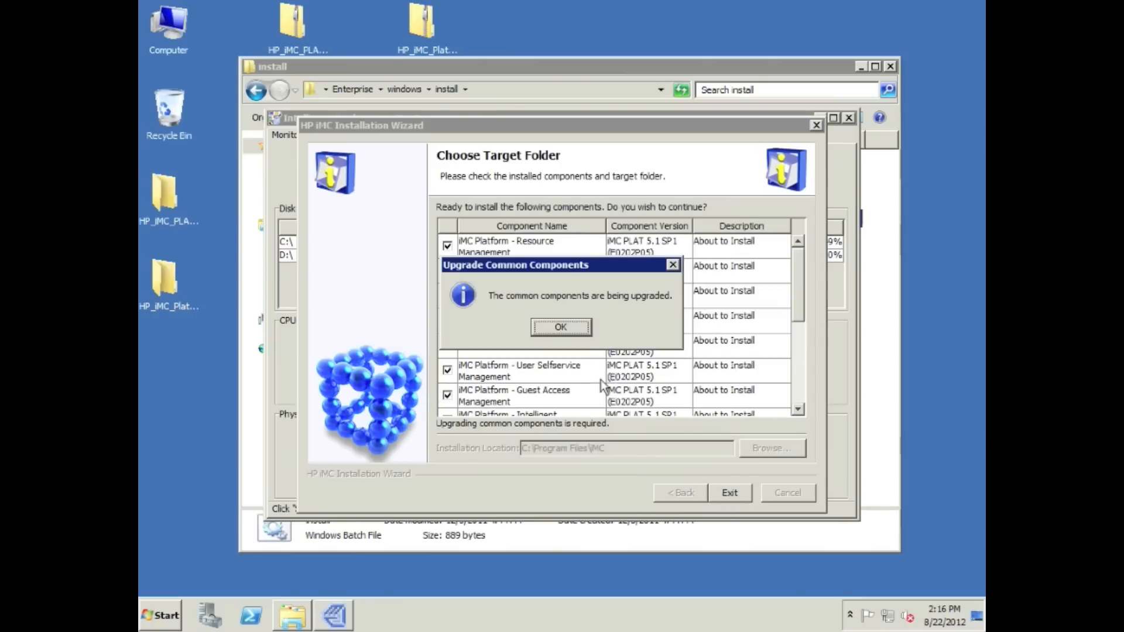
{"action": "left_click", "coordinate": [561, 326]}
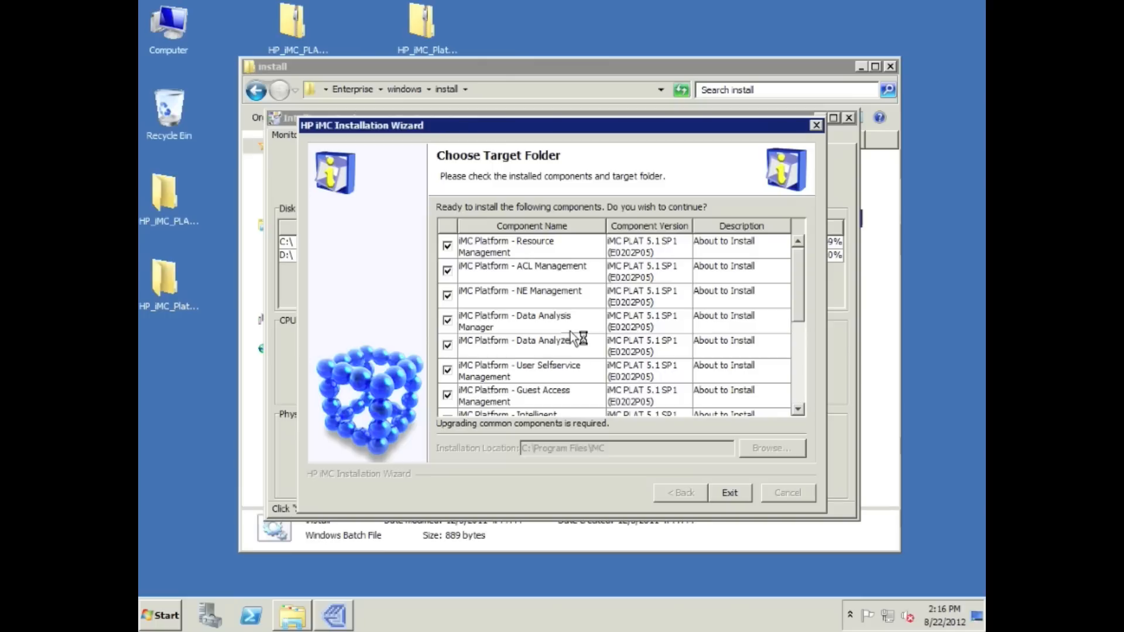
{"action": "left_click", "coordinate": [729, 493]}
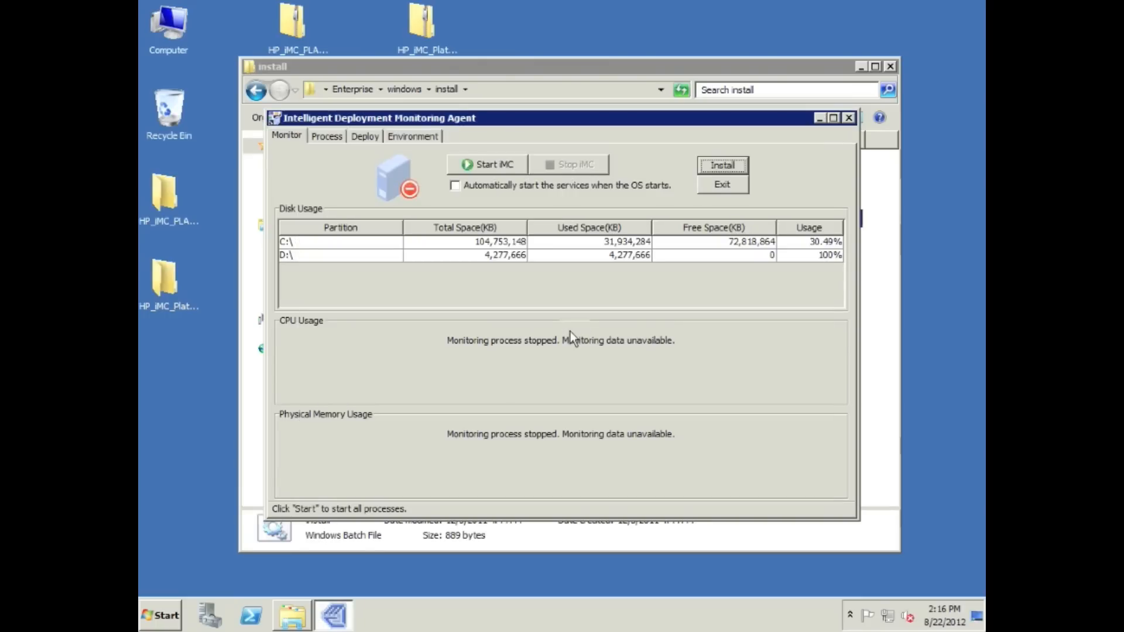
{"action": "left_click", "coordinate": [721, 165]}
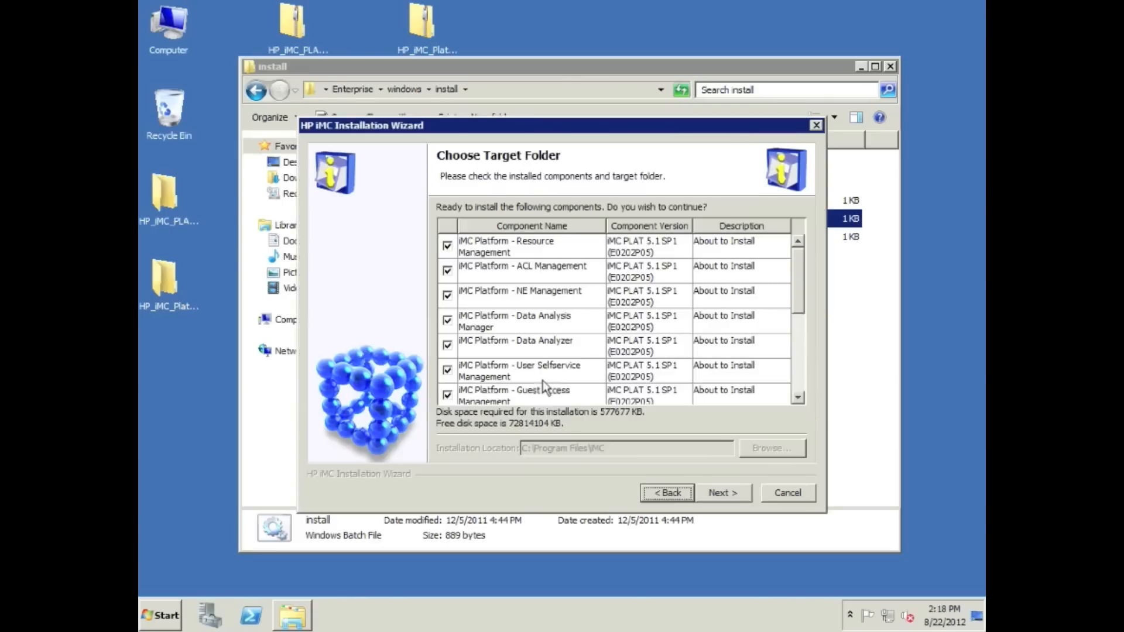
{"action": "mouse_move", "coordinate": [520, 371]}
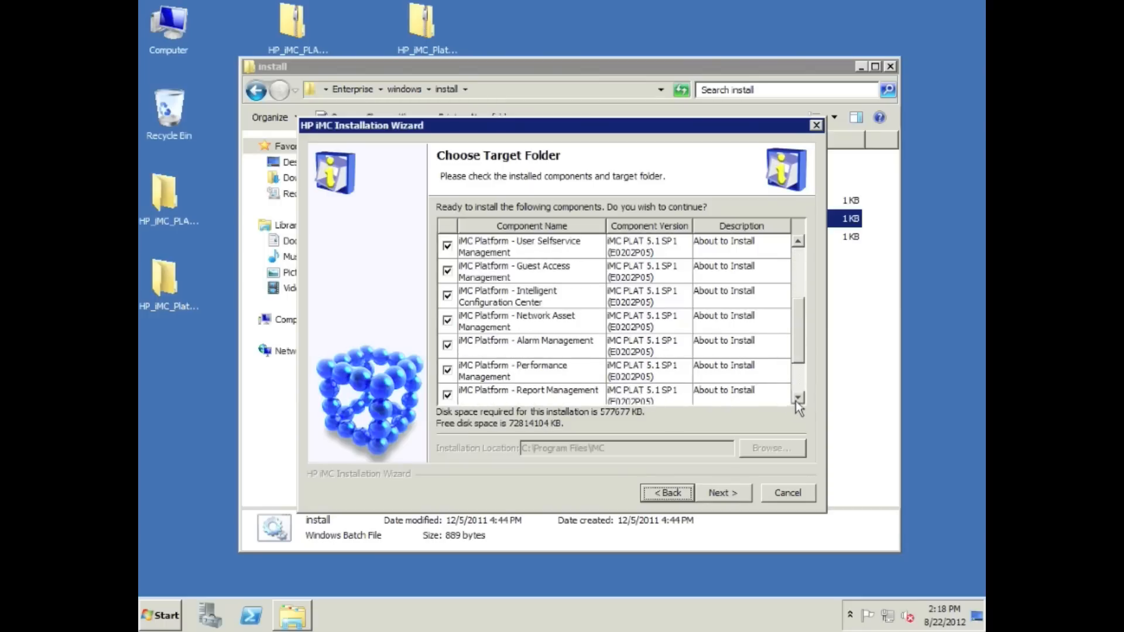
- Install the listed SP1 components with 'Deploy or upgrade at once' until the batch upgrade succeeds
{"action": "scroll", "scroll_direction": "down", "scroll_amount": 3}
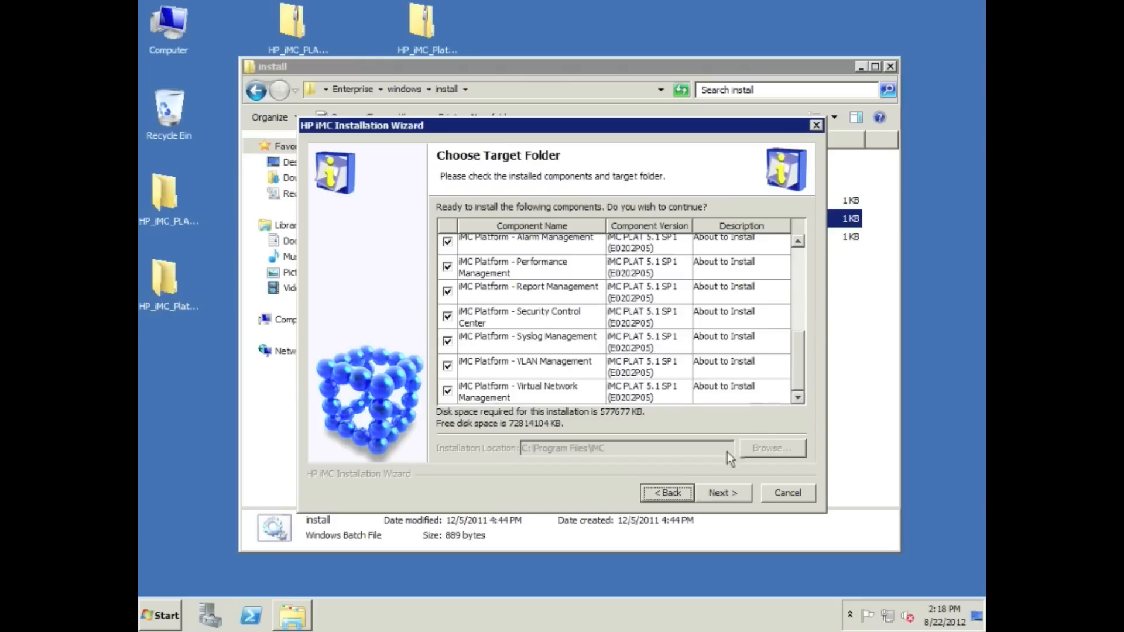
{"action": "left_click", "coordinate": [723, 493]}
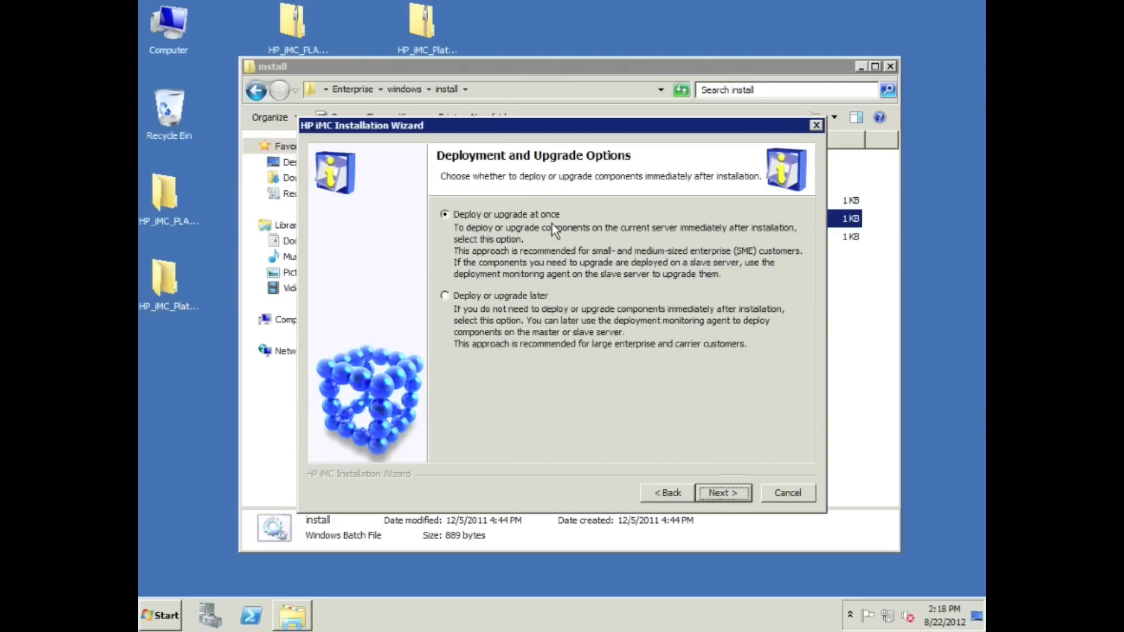
{"action": "left_click", "coordinate": [724, 493]}
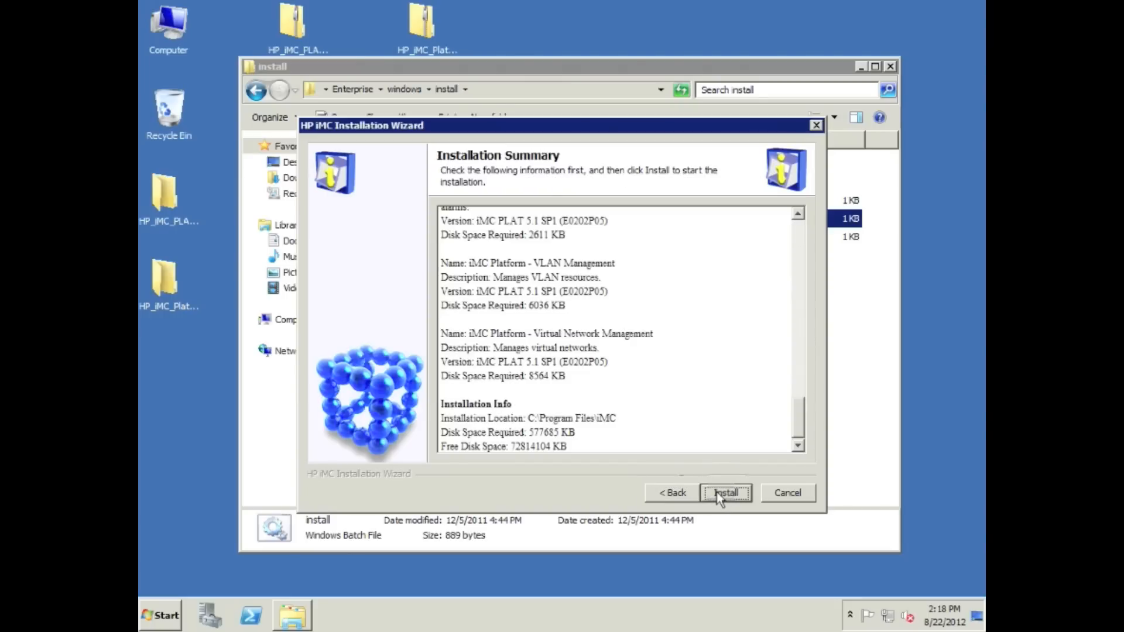
{"action": "left_click", "coordinate": [725, 493]}
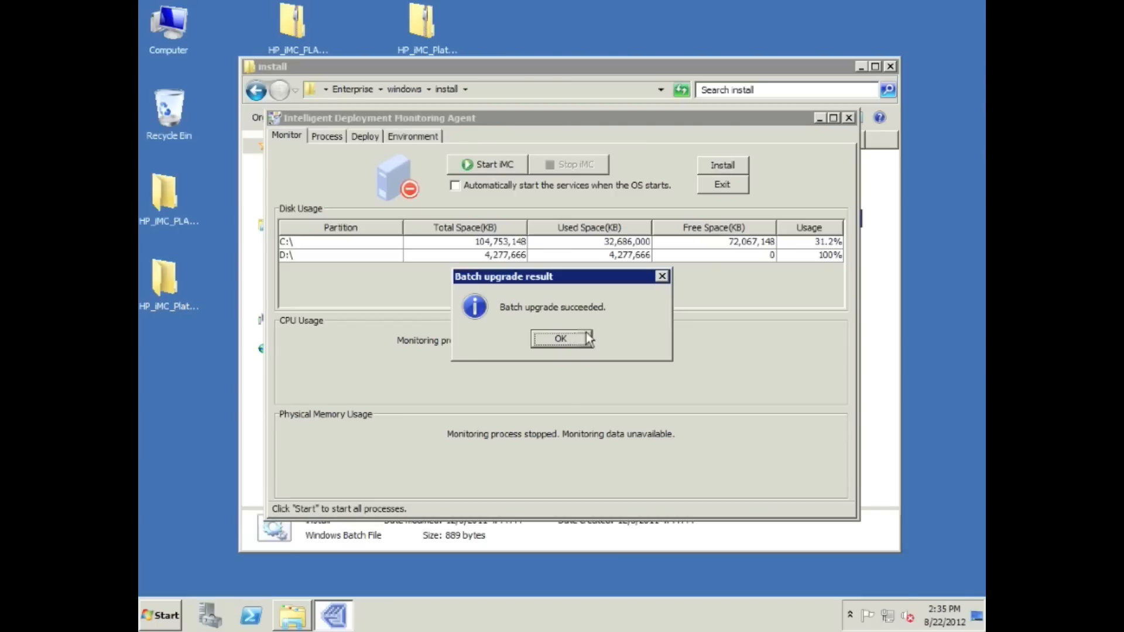
- Dismiss the upgrade result, enable automatic service start with the OS, and start iMC
{"action": "left_click", "coordinate": [560, 338]}
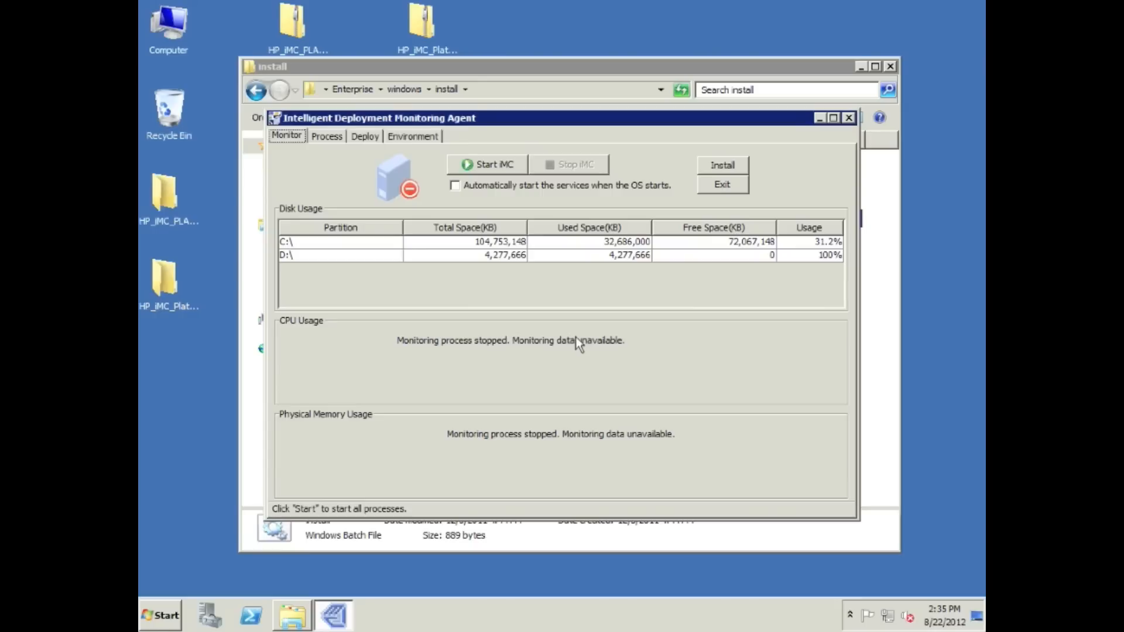
{"action": "left_click", "coordinate": [456, 185]}
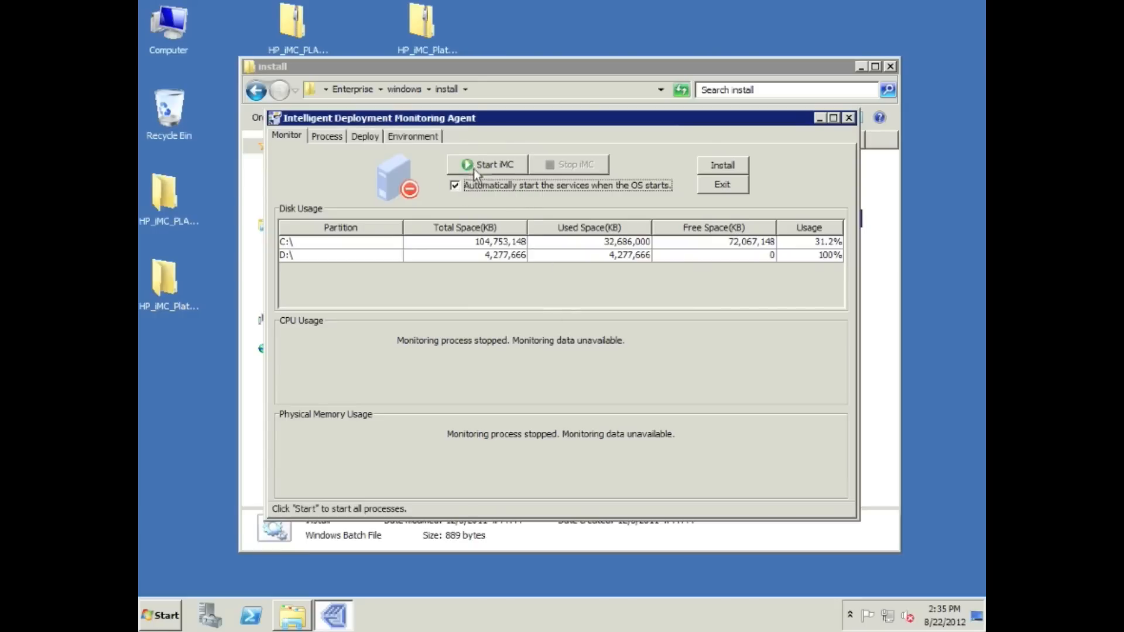
{"action": "left_click", "coordinate": [489, 164]}
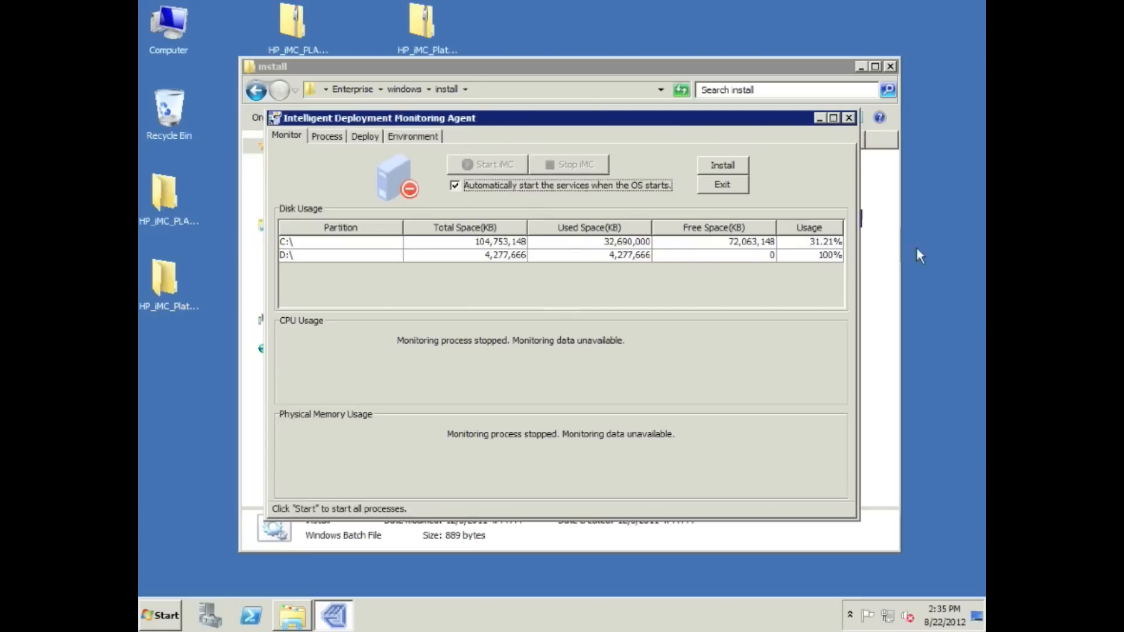